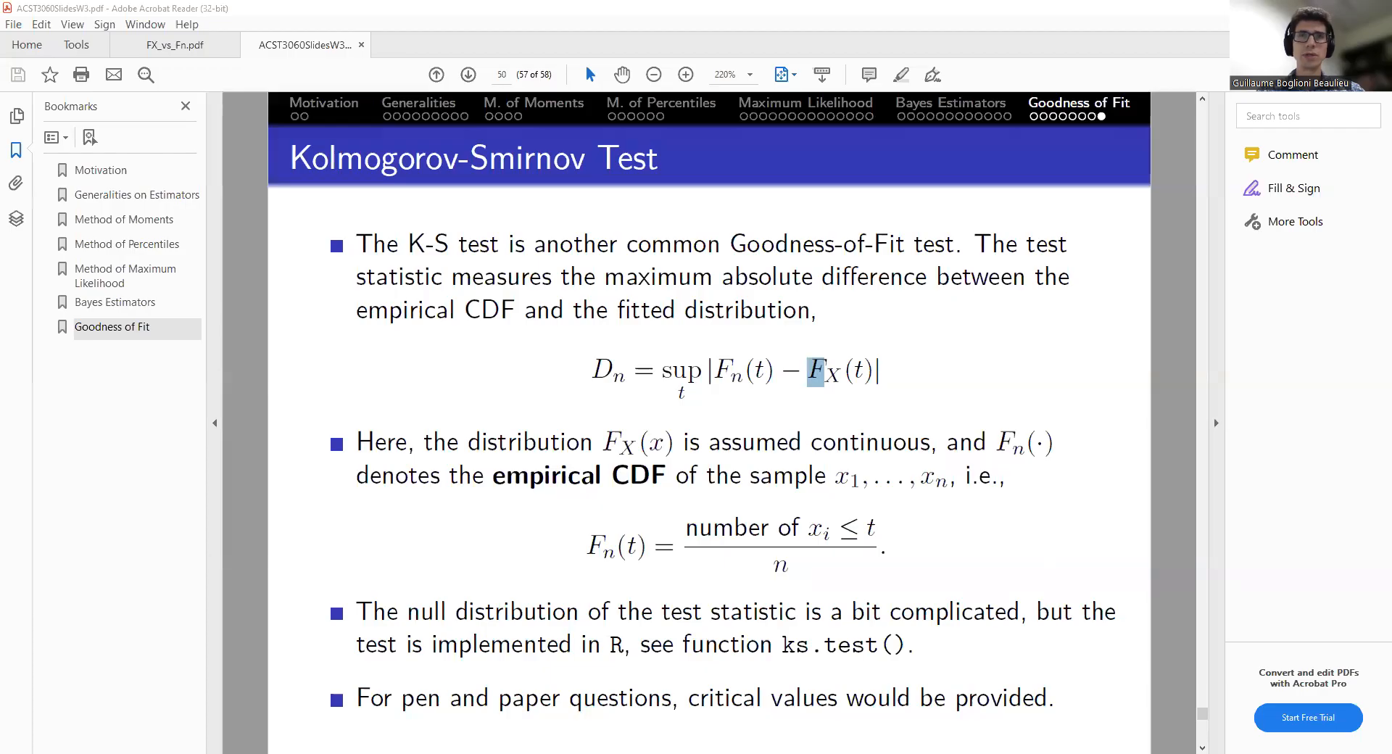
pyautogui.moveTo(1235, 364)
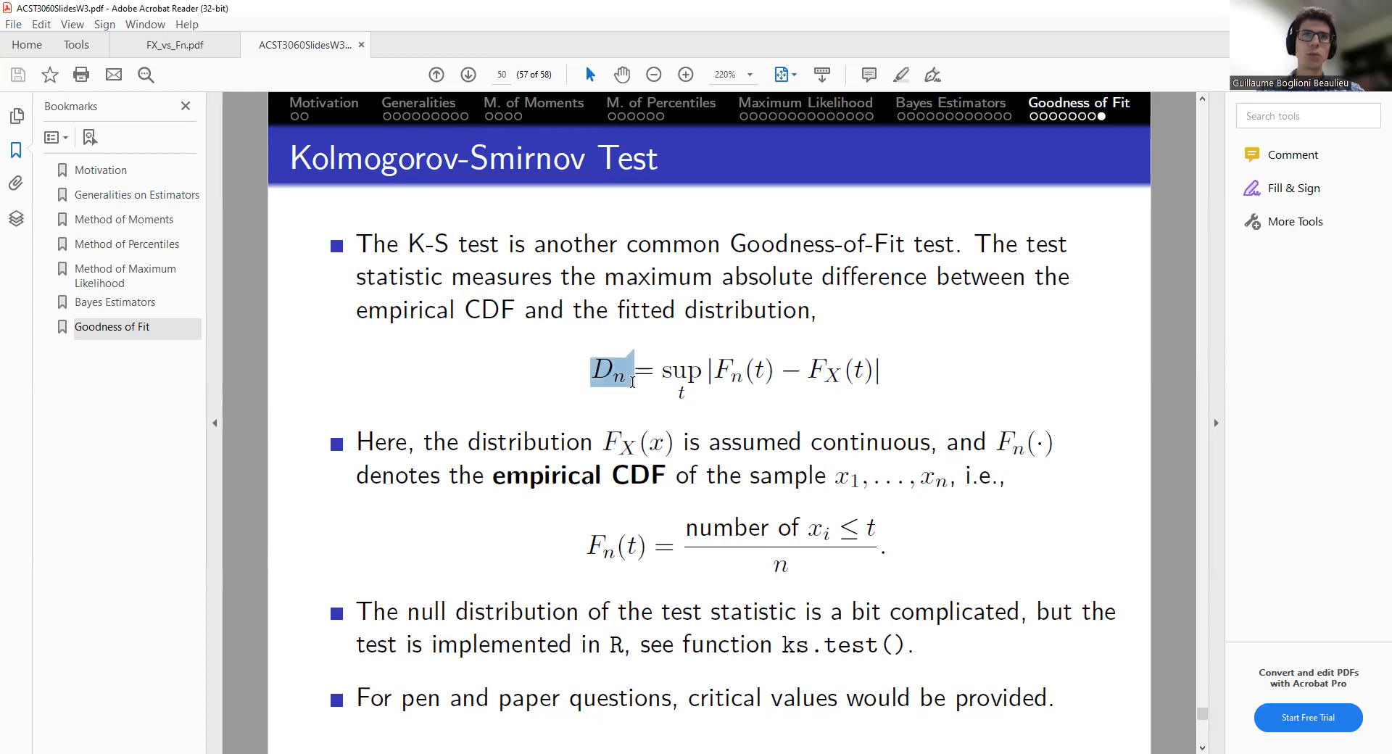
# Walk through the D_n formula, highlighting the absolute difference F_n(t) − F_X(t) and F_X(t)
pyautogui.click(606, 369)
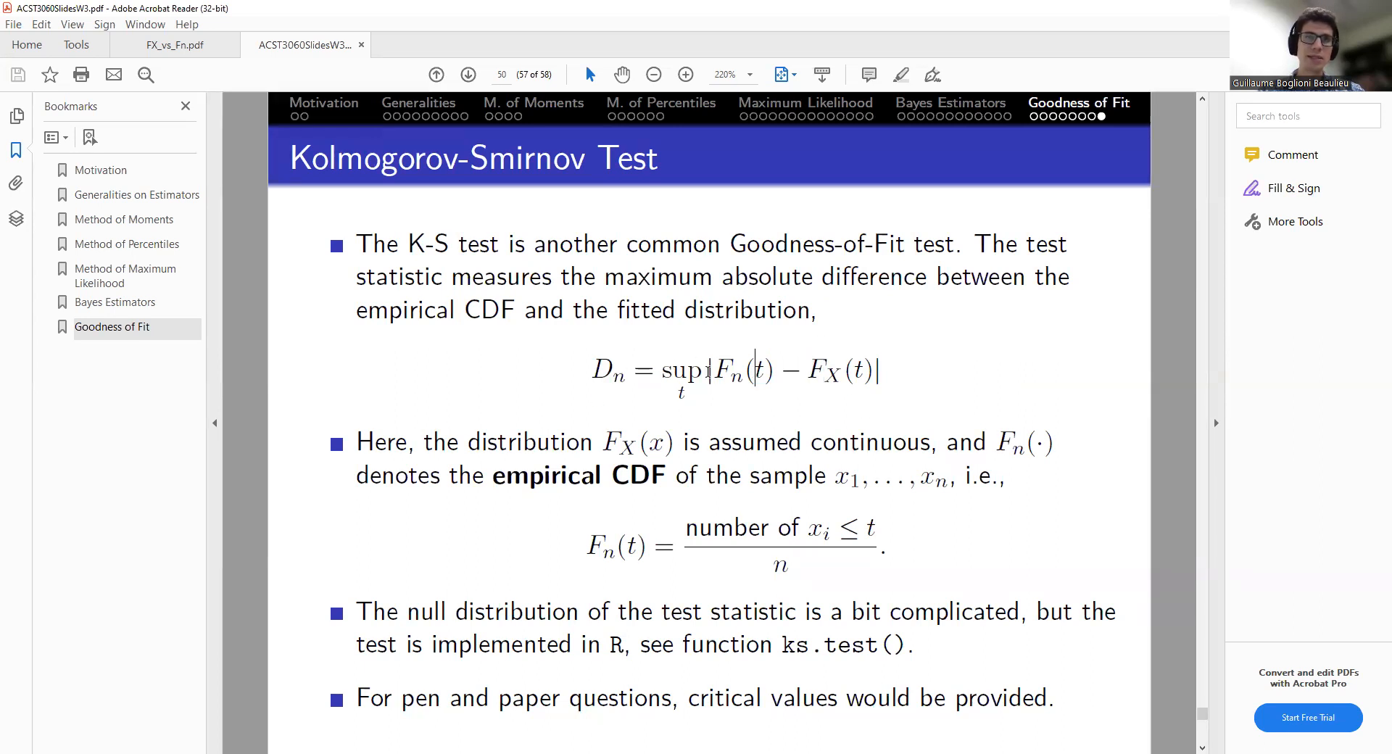
pyautogui.doubleClick(678, 369)
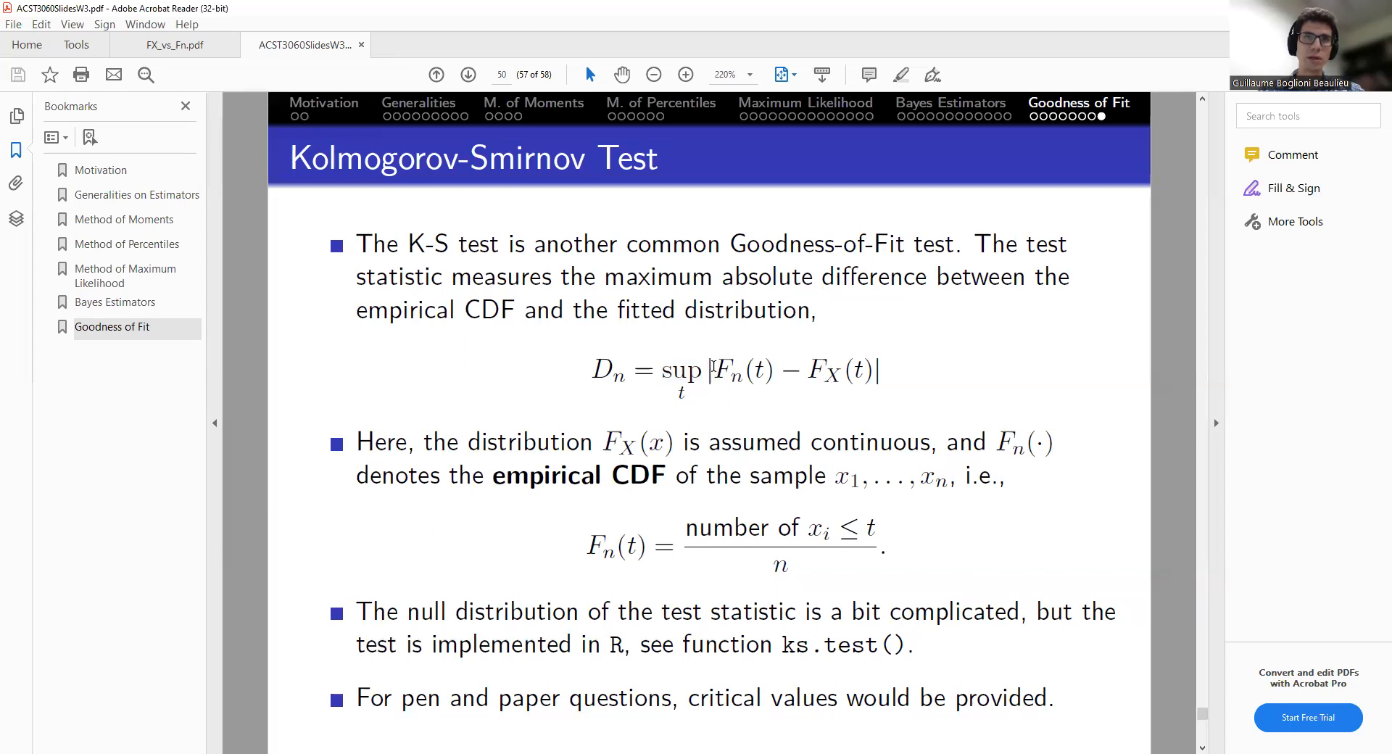
pyautogui.moveTo(715, 370); pyautogui.dragTo(799, 370)
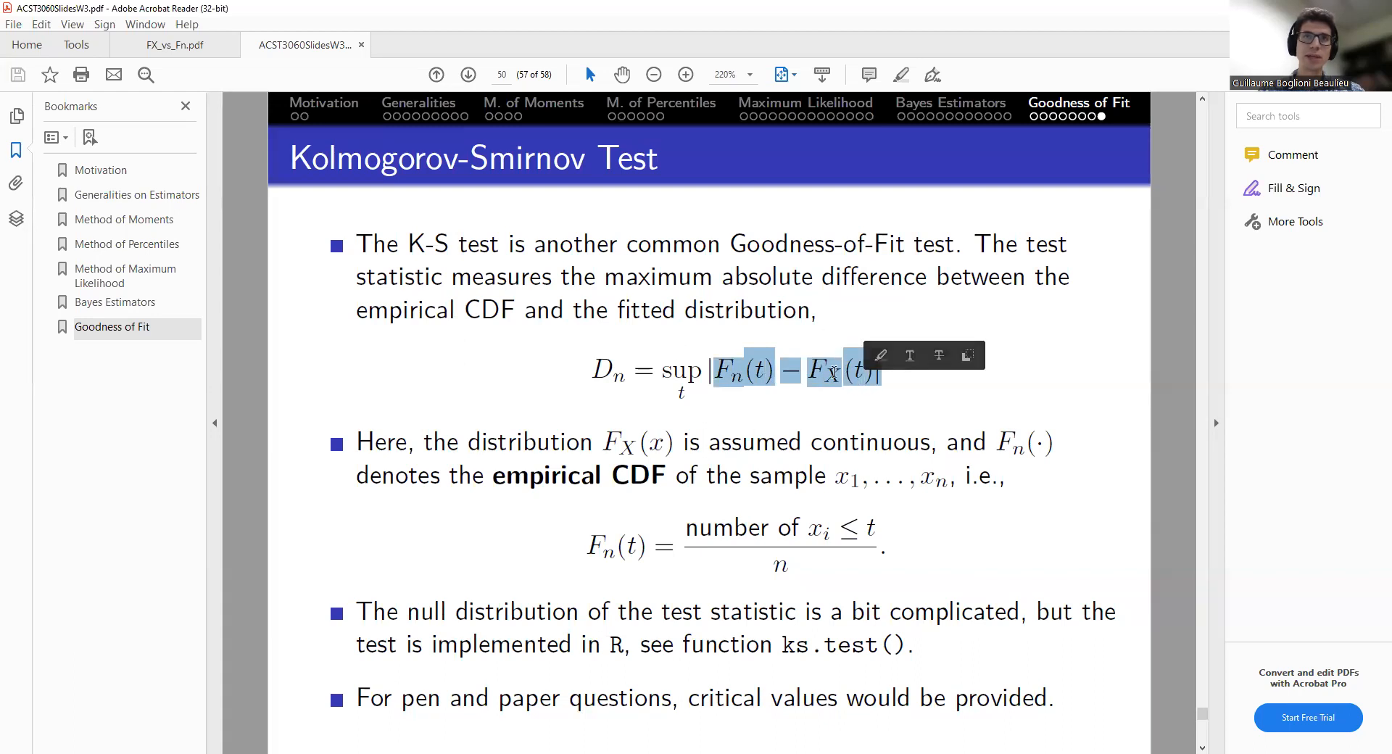
pyautogui.click(772, 378)
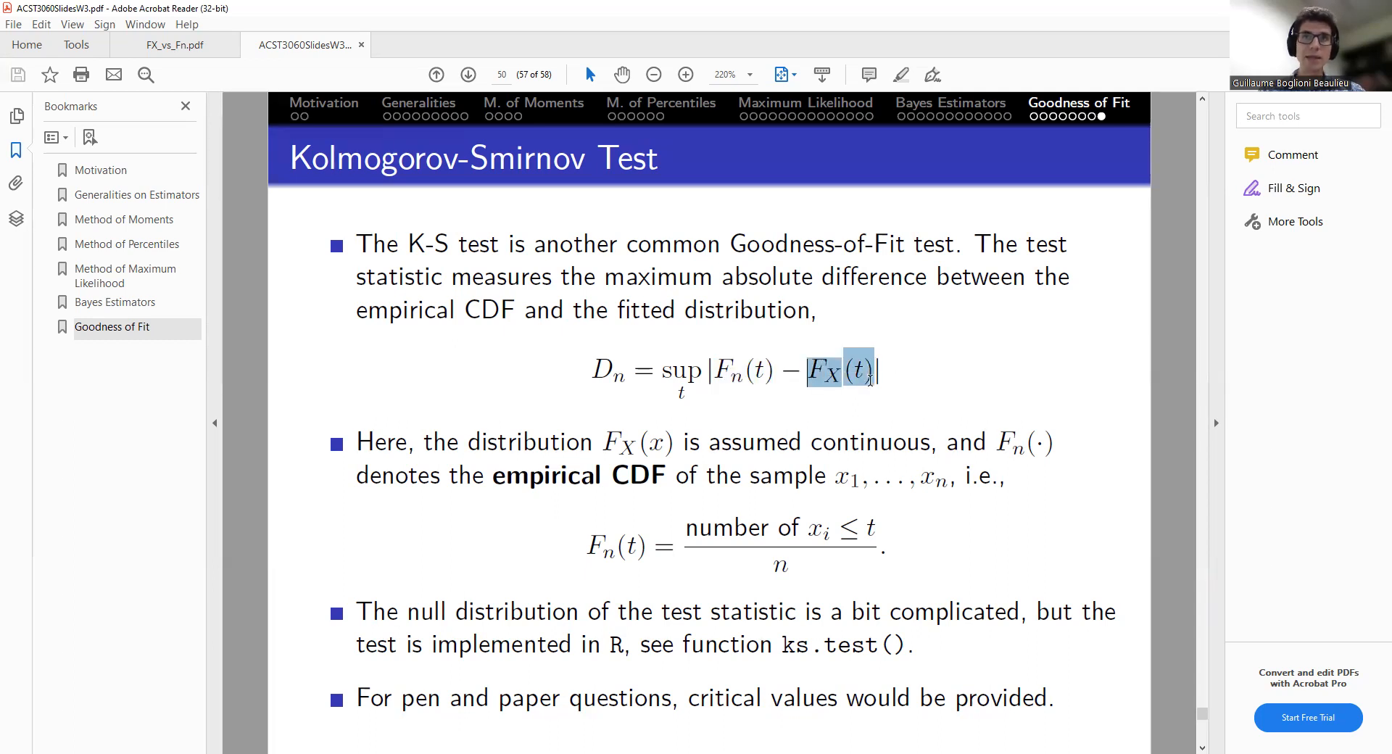
pyautogui.click(828, 384)
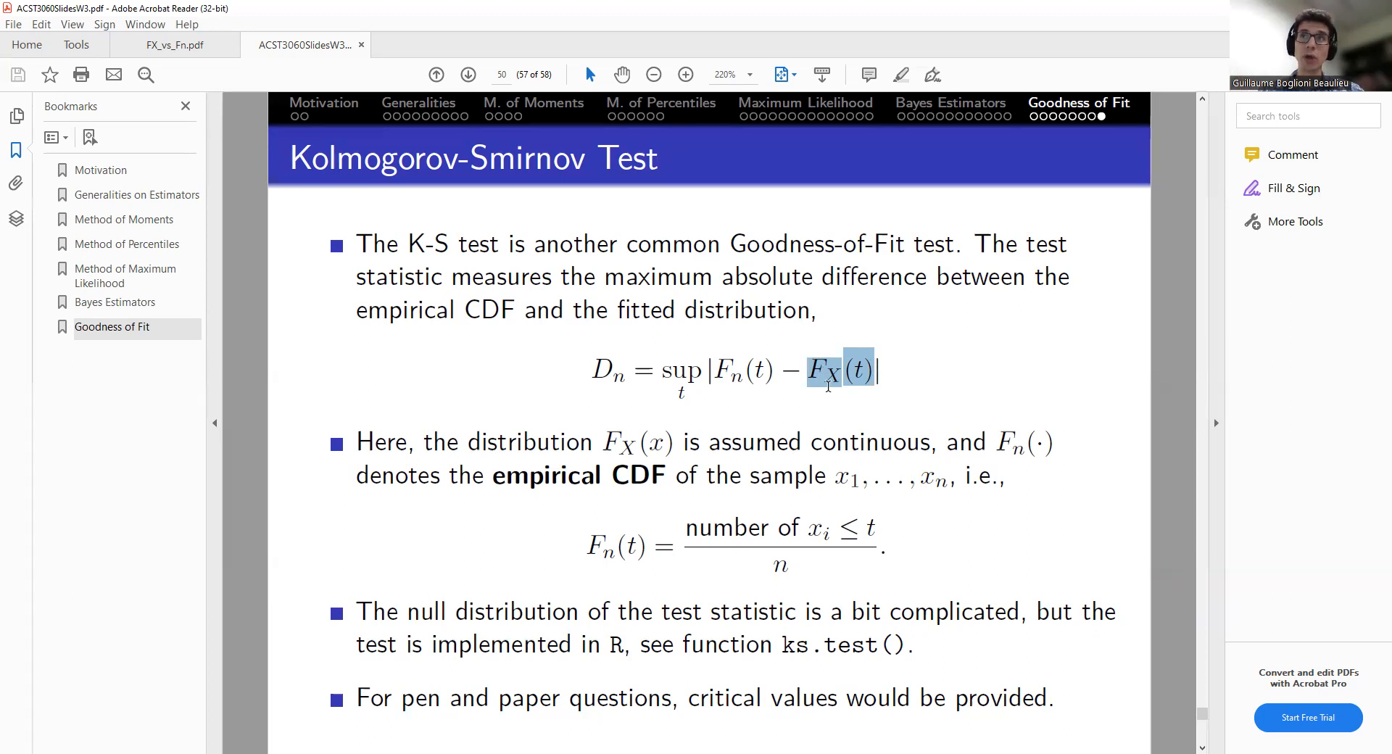
pyautogui.click(681, 371)
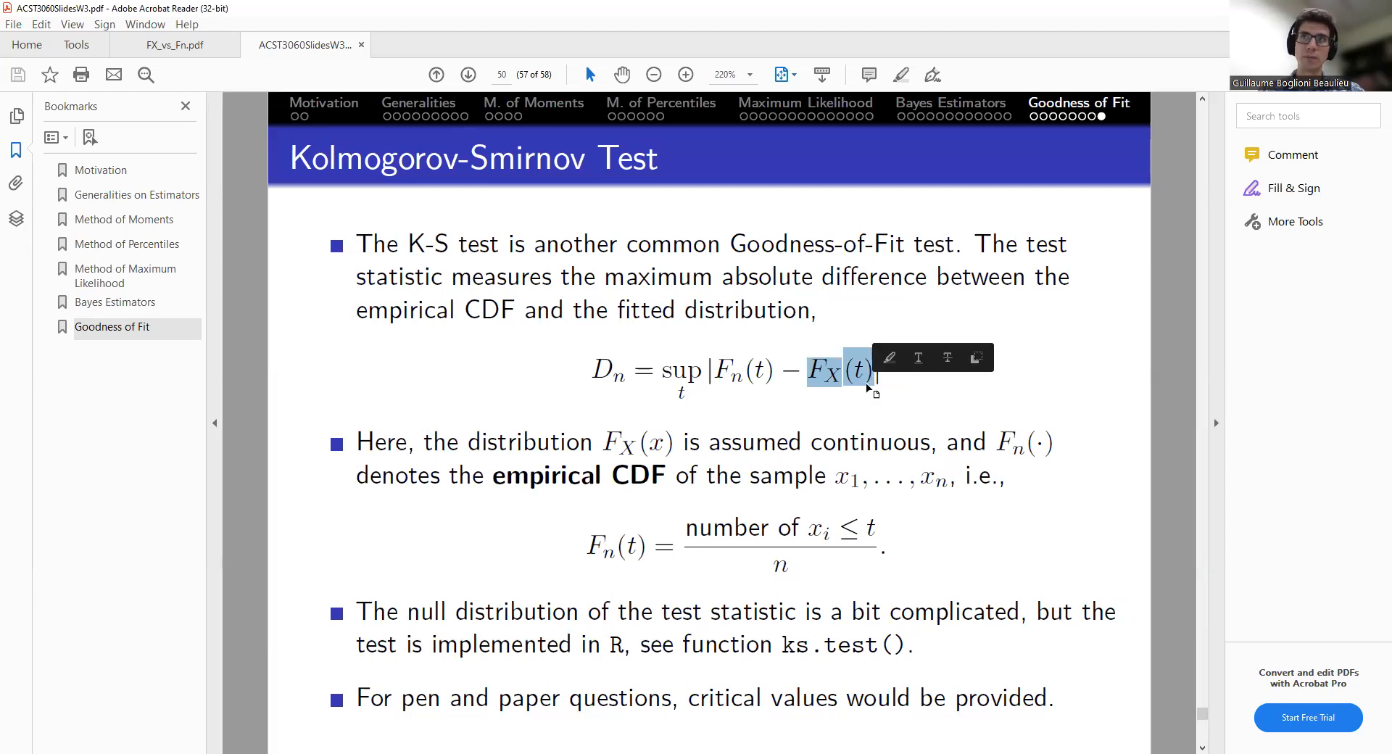
pyautogui.click(820, 410)
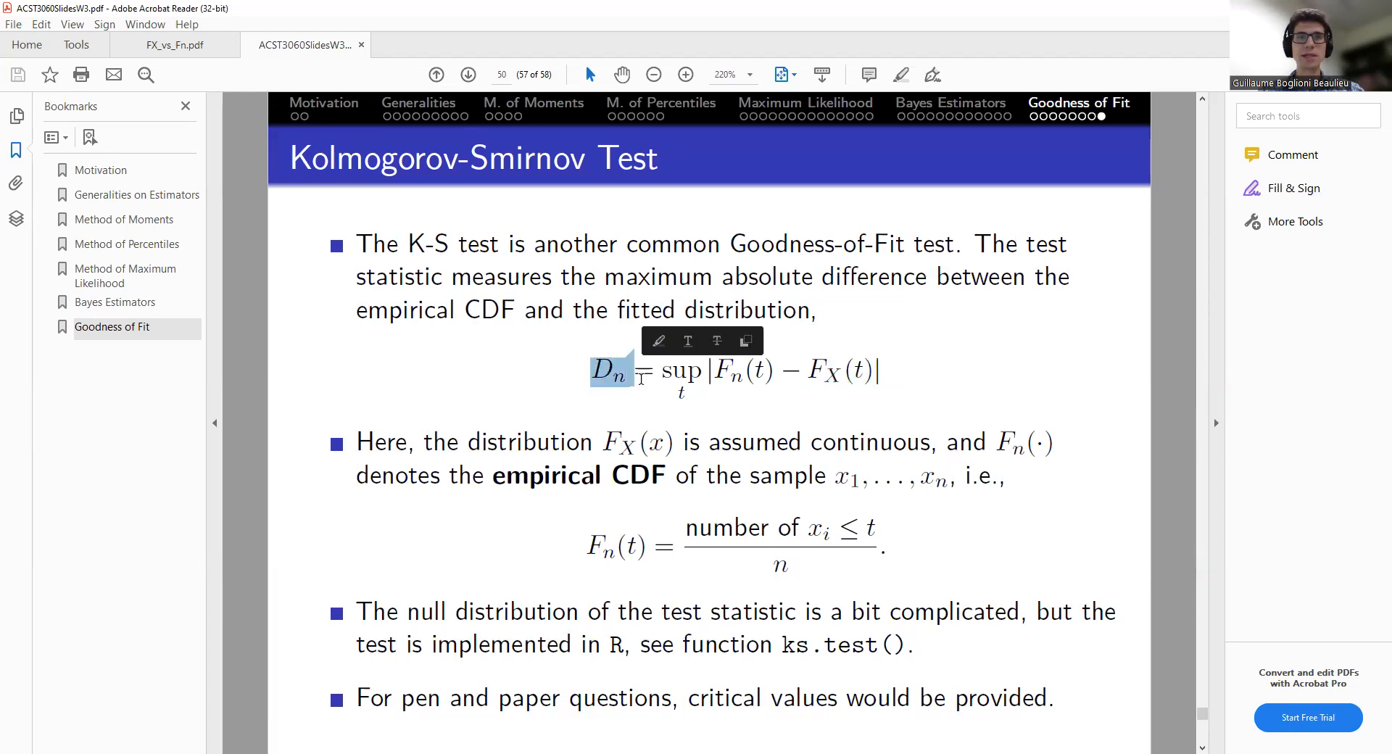
pyautogui.click(905, 374)
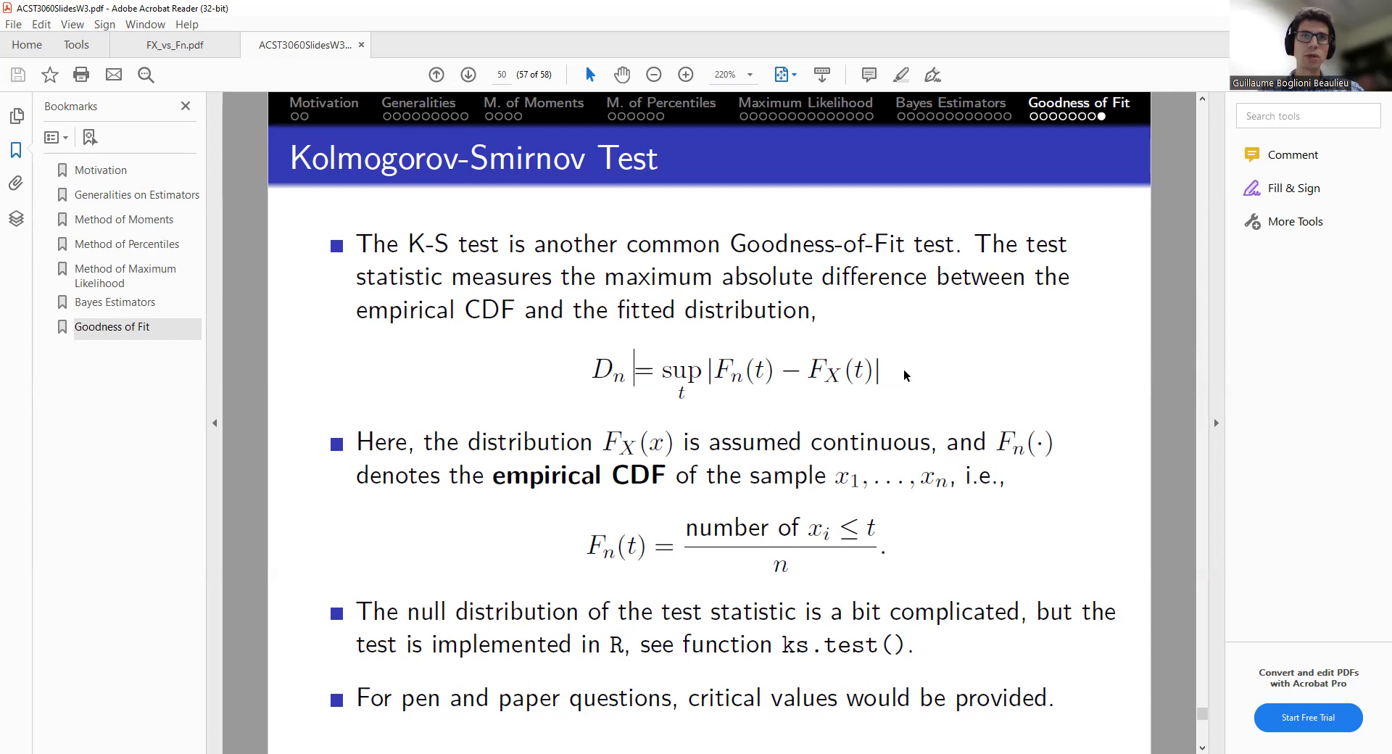
# Highlight the whole D_n formula before moving down into the W6-KS Test.R script
pyautogui.moveTo(632, 371); pyautogui.dragTo(883, 371)
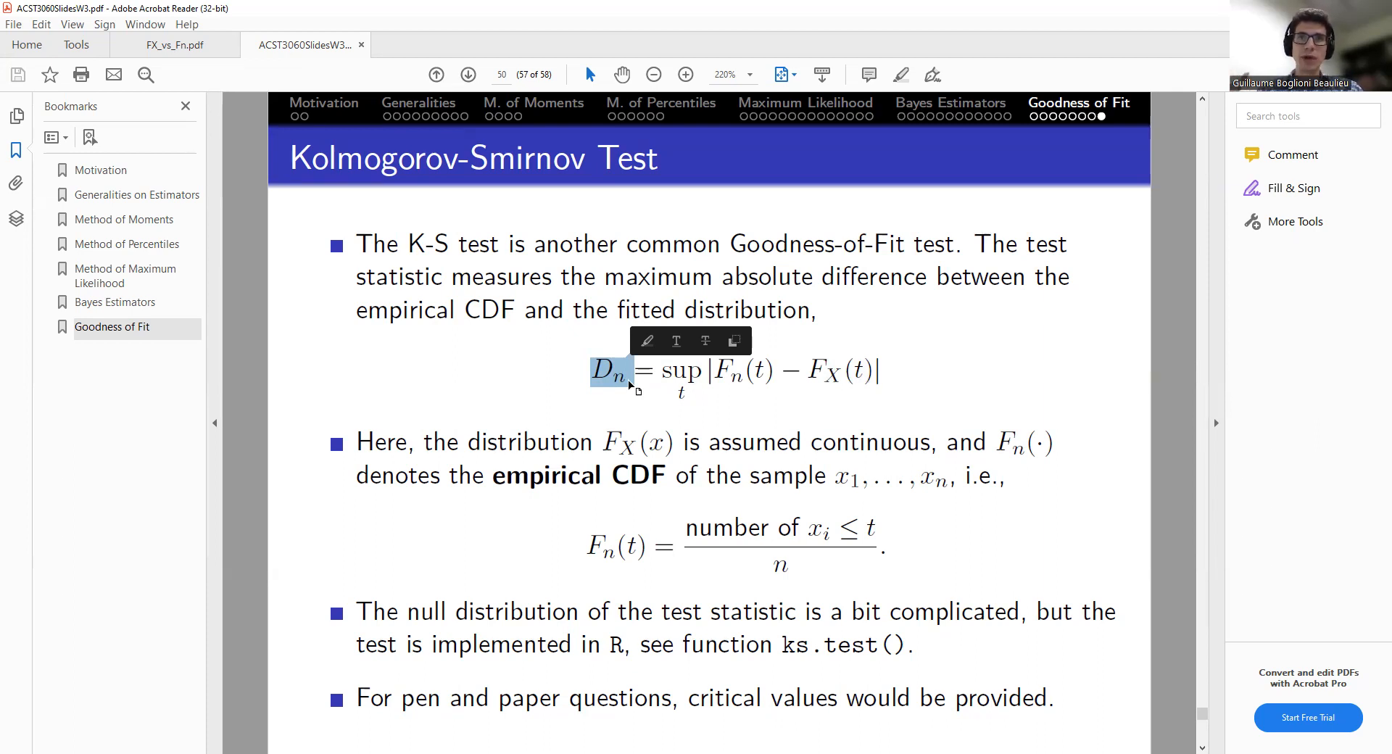
pyautogui.click(633, 382)
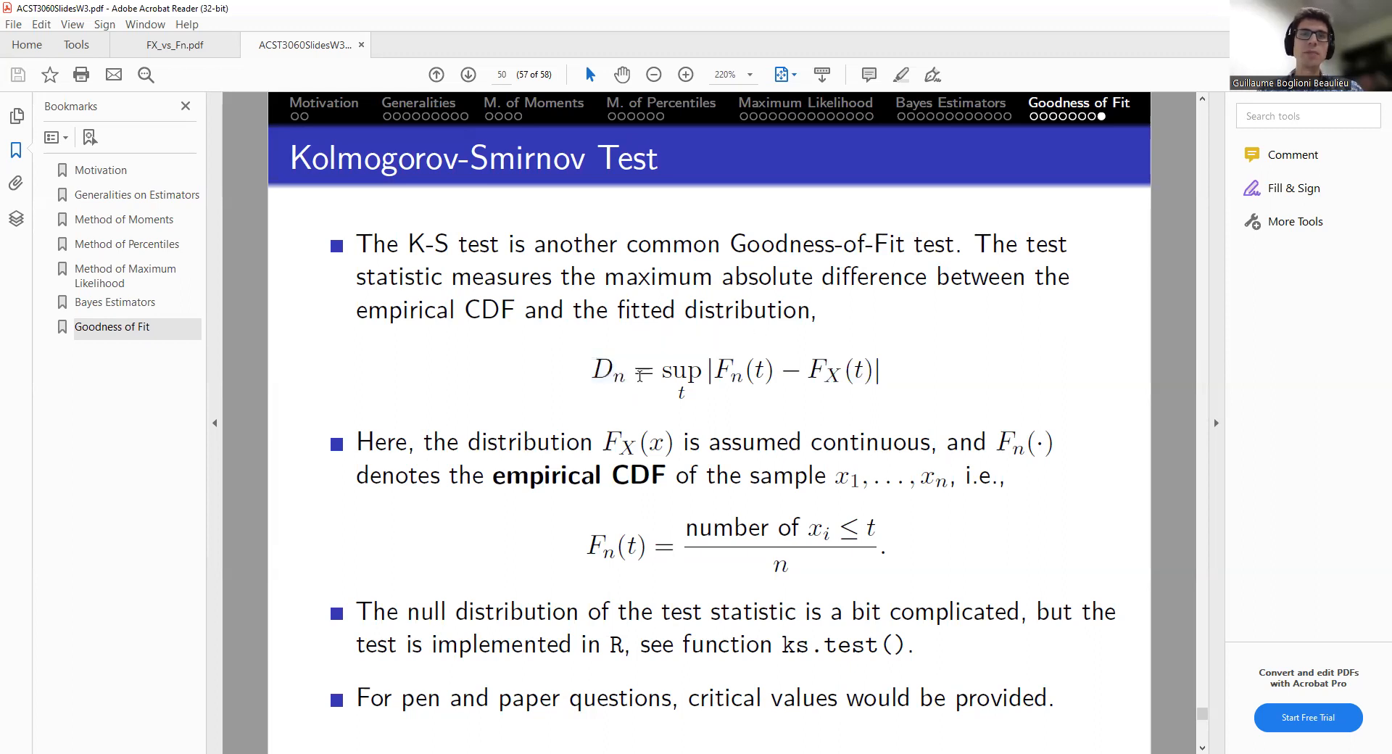
pyautogui.moveTo(593, 369); pyautogui.dragTo(878, 370)
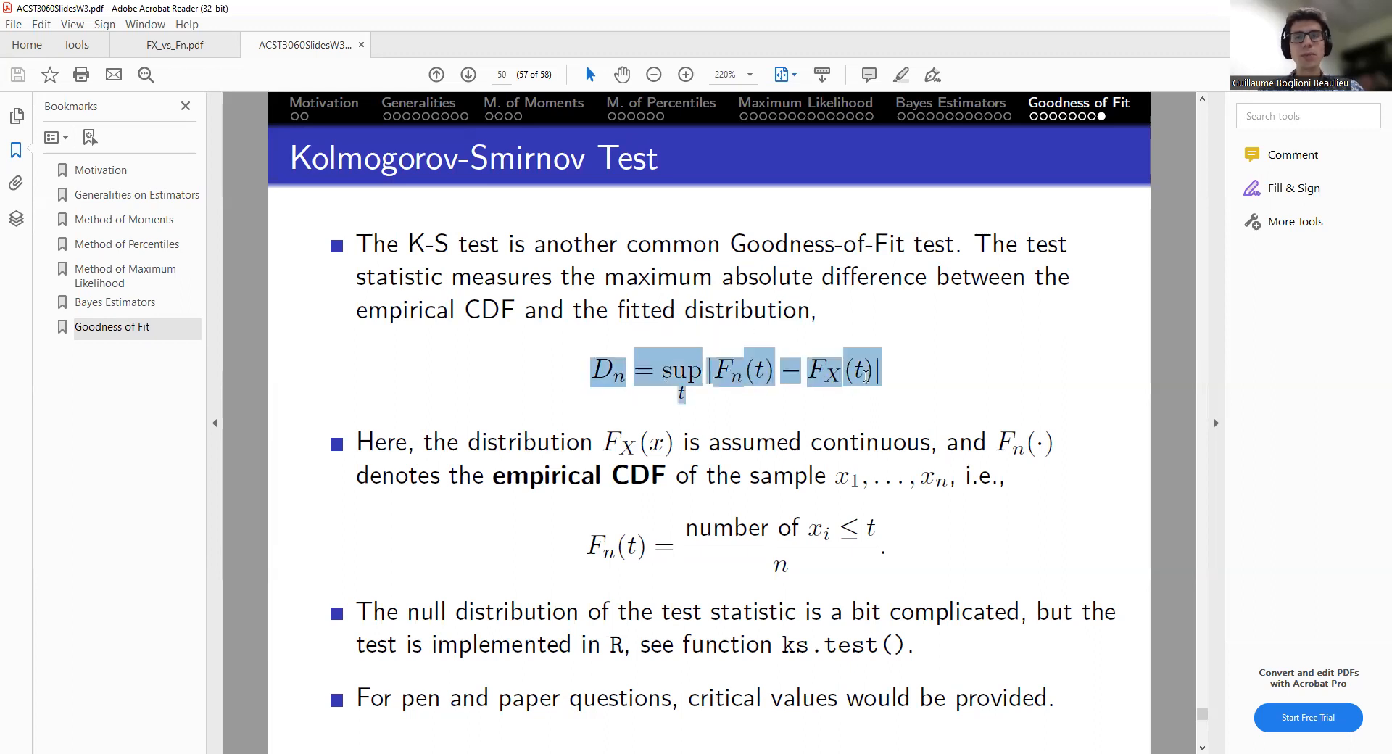
pyautogui.click(877, 370)
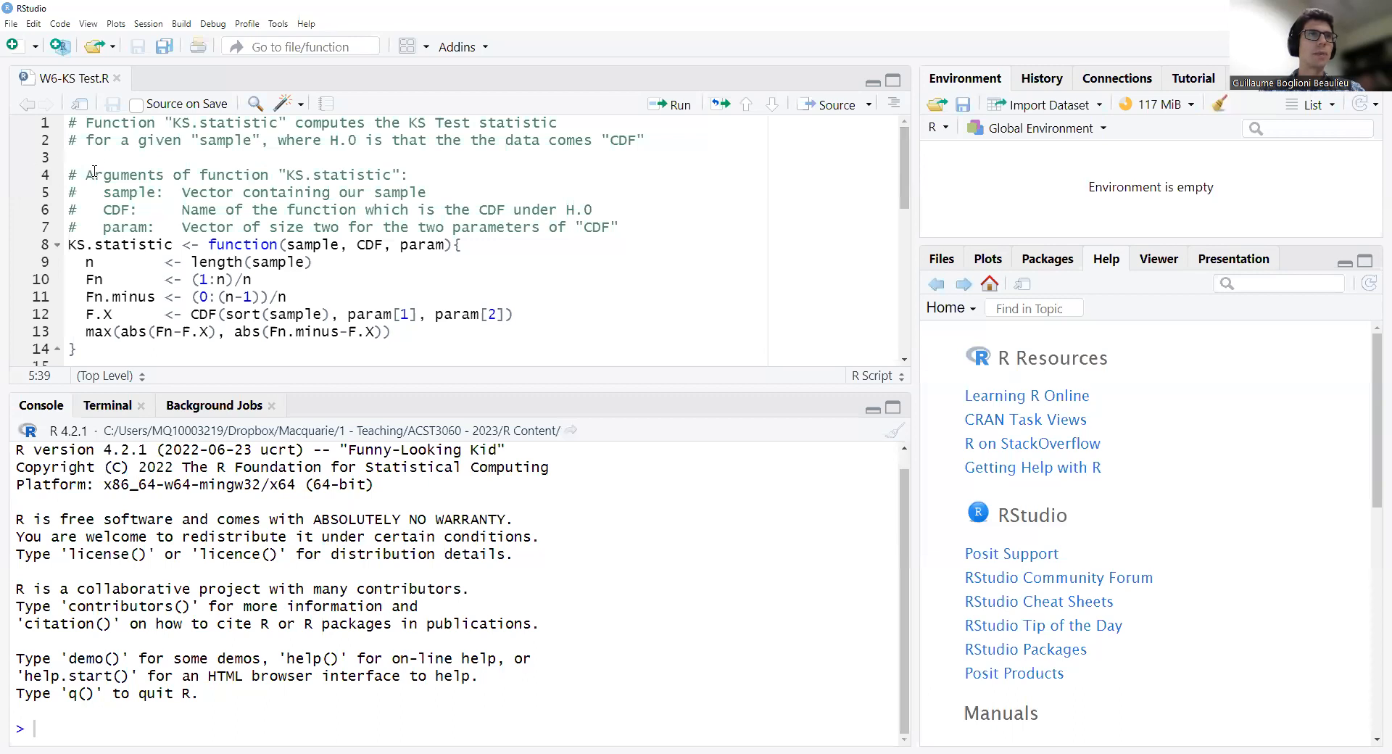
pyautogui.click(287, 176)
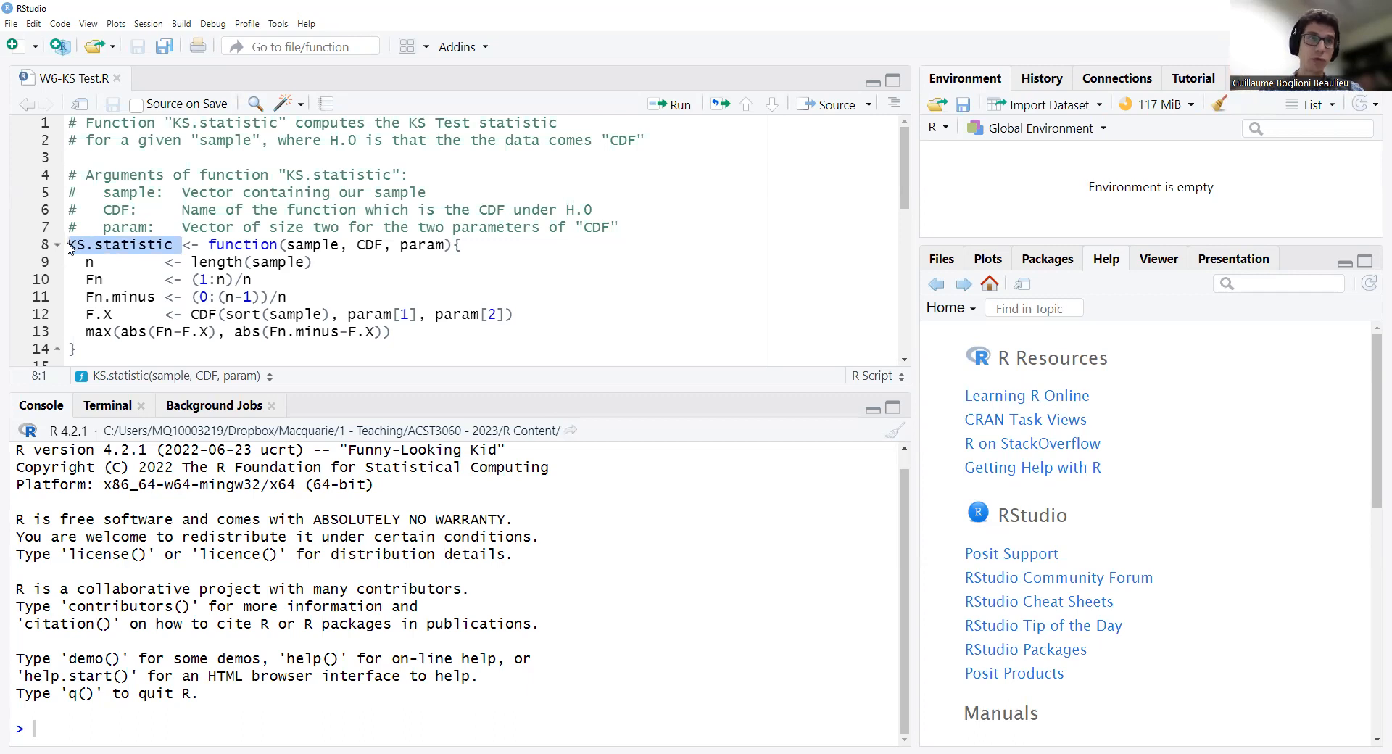
pyautogui.scroll(-3)
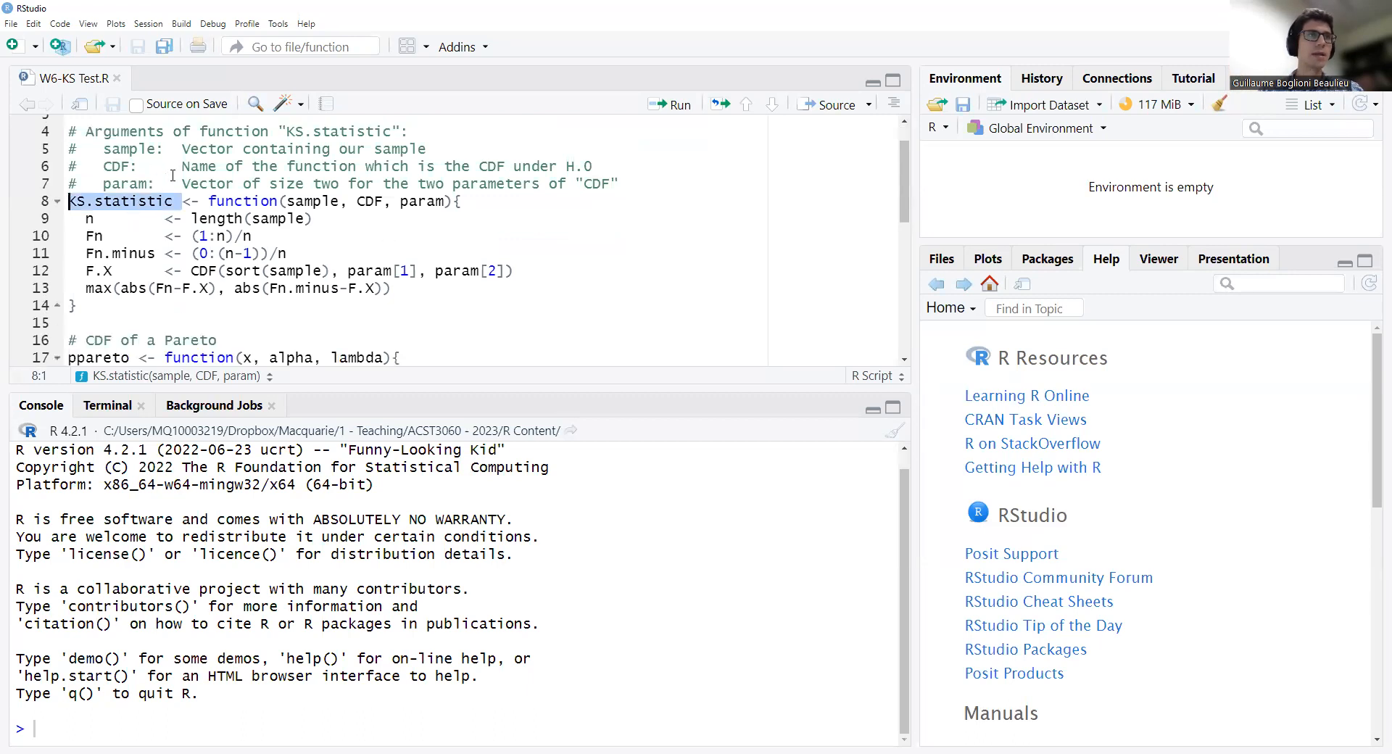
# Point out the sample Vector description and the CDF and param arguments of KS.statistic
pyautogui.doubleClick(123, 150)
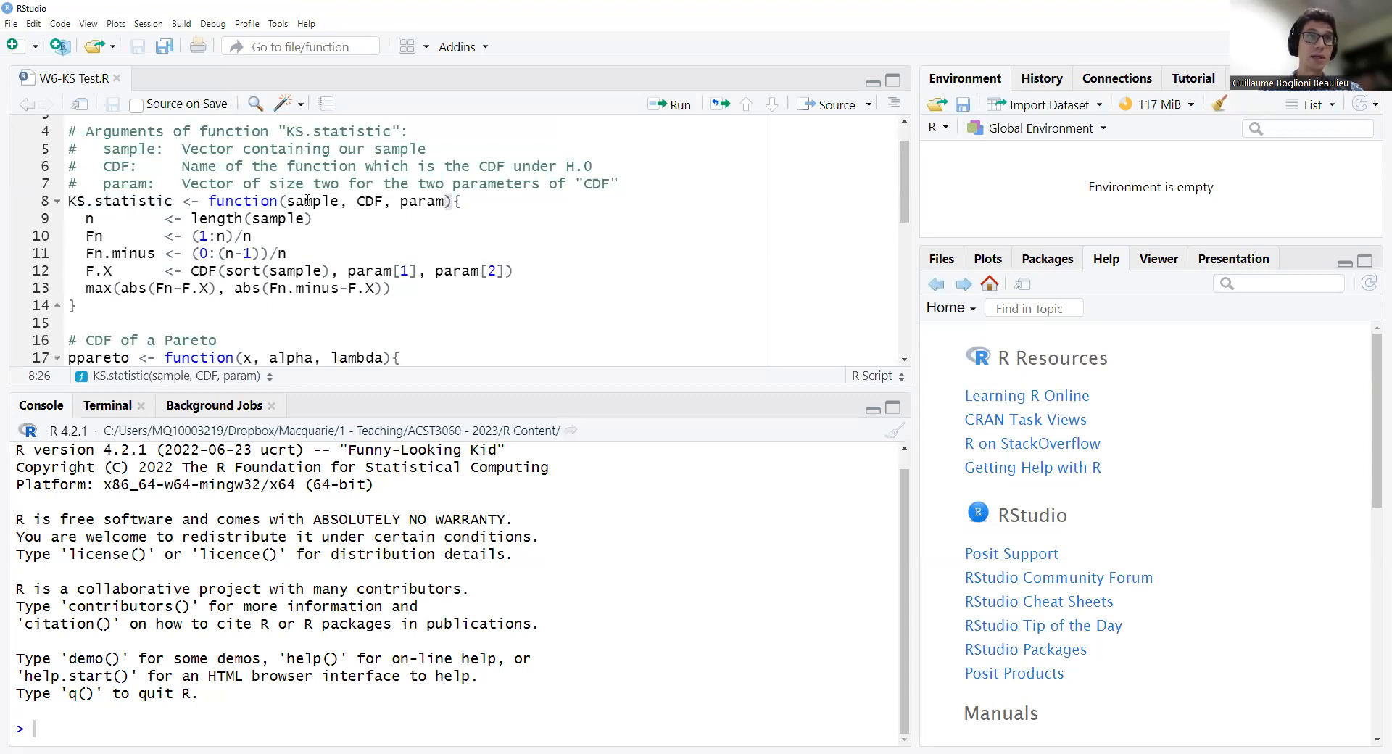
pyautogui.doubleClick(205, 149)
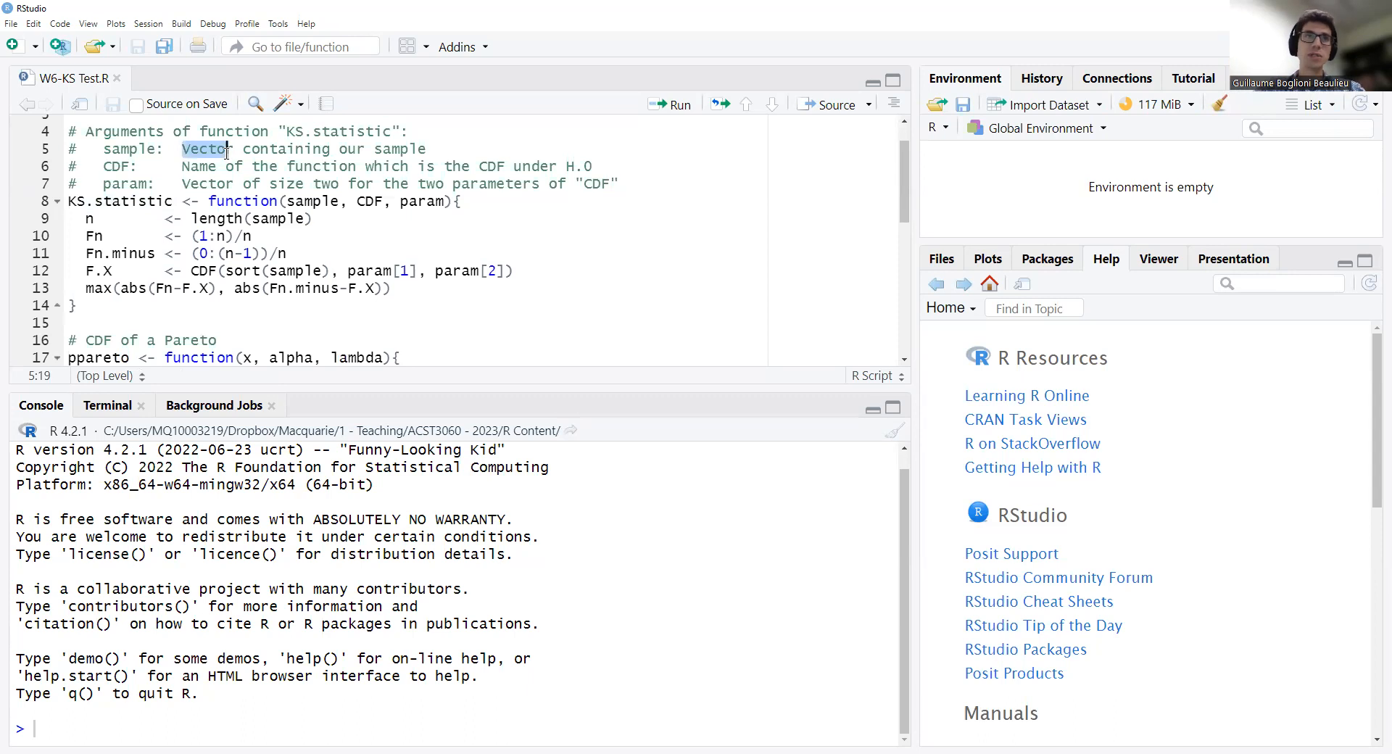
pyautogui.doubleClick(99, 167)
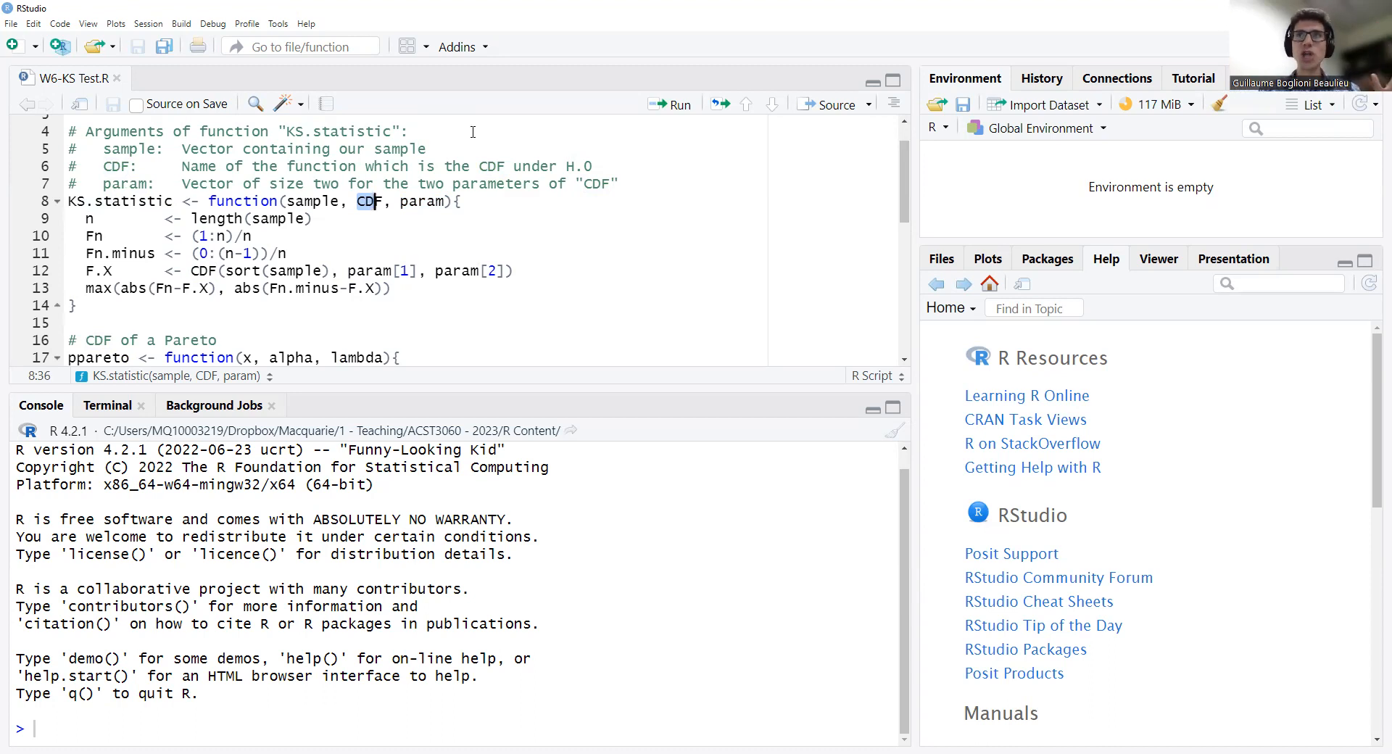
pyautogui.click(434, 202)
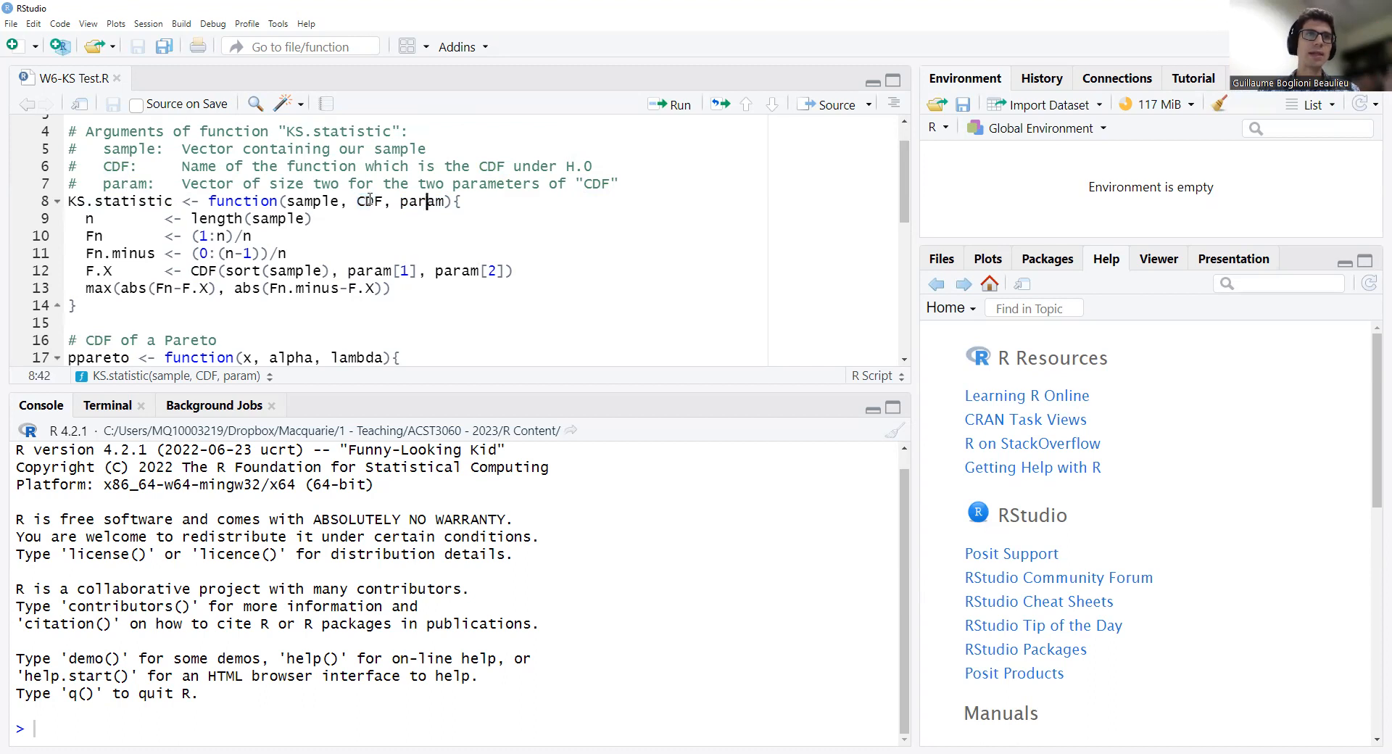
pyautogui.doubleClick(423, 202)
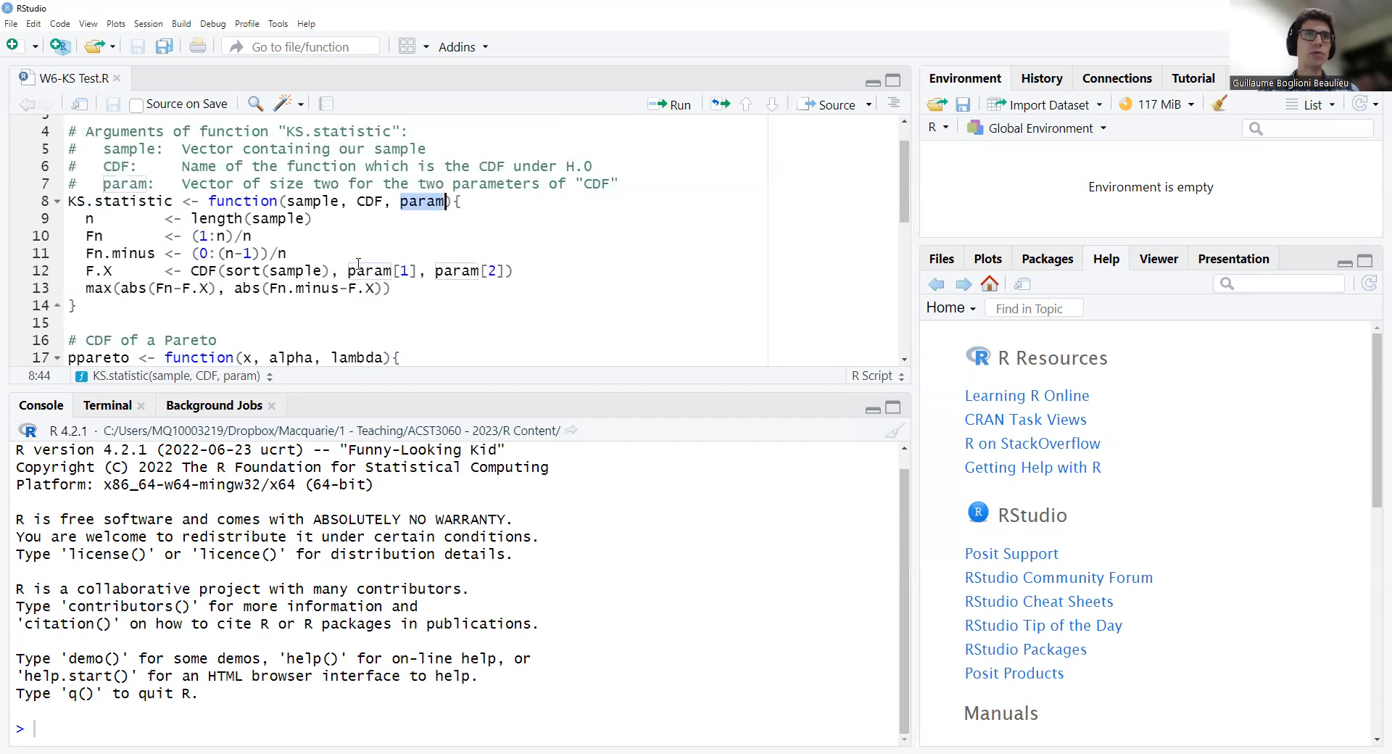
pyautogui.doubleClick(380, 271)
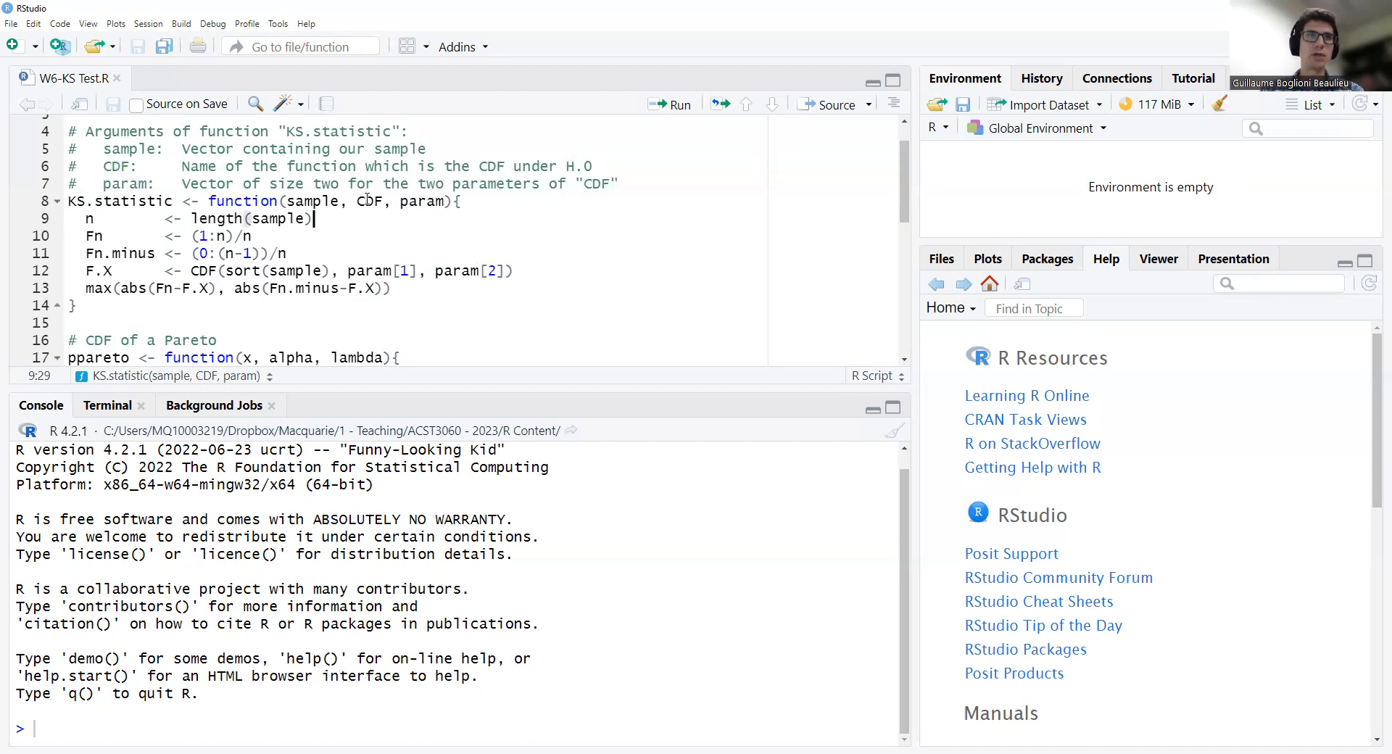
pyautogui.doubleClick(370, 202)
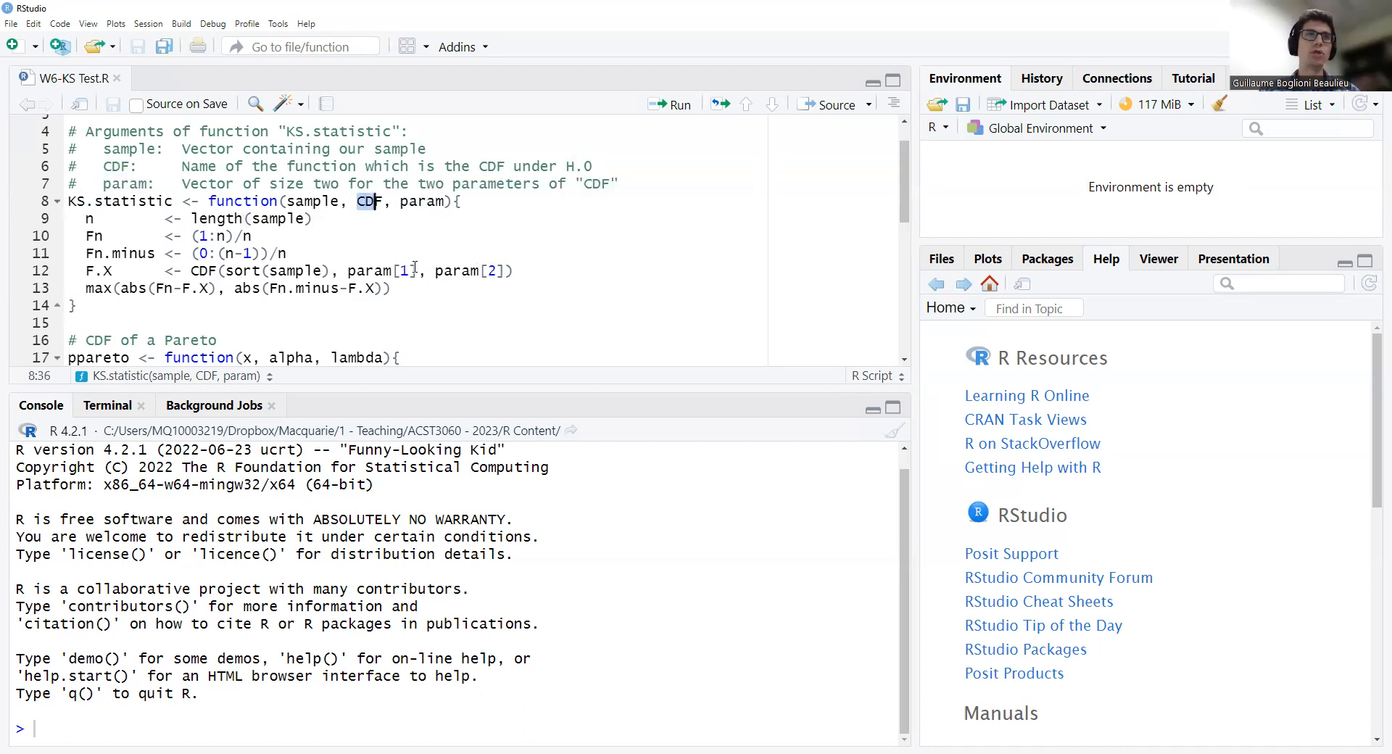
pyautogui.doubleClick(381, 271)
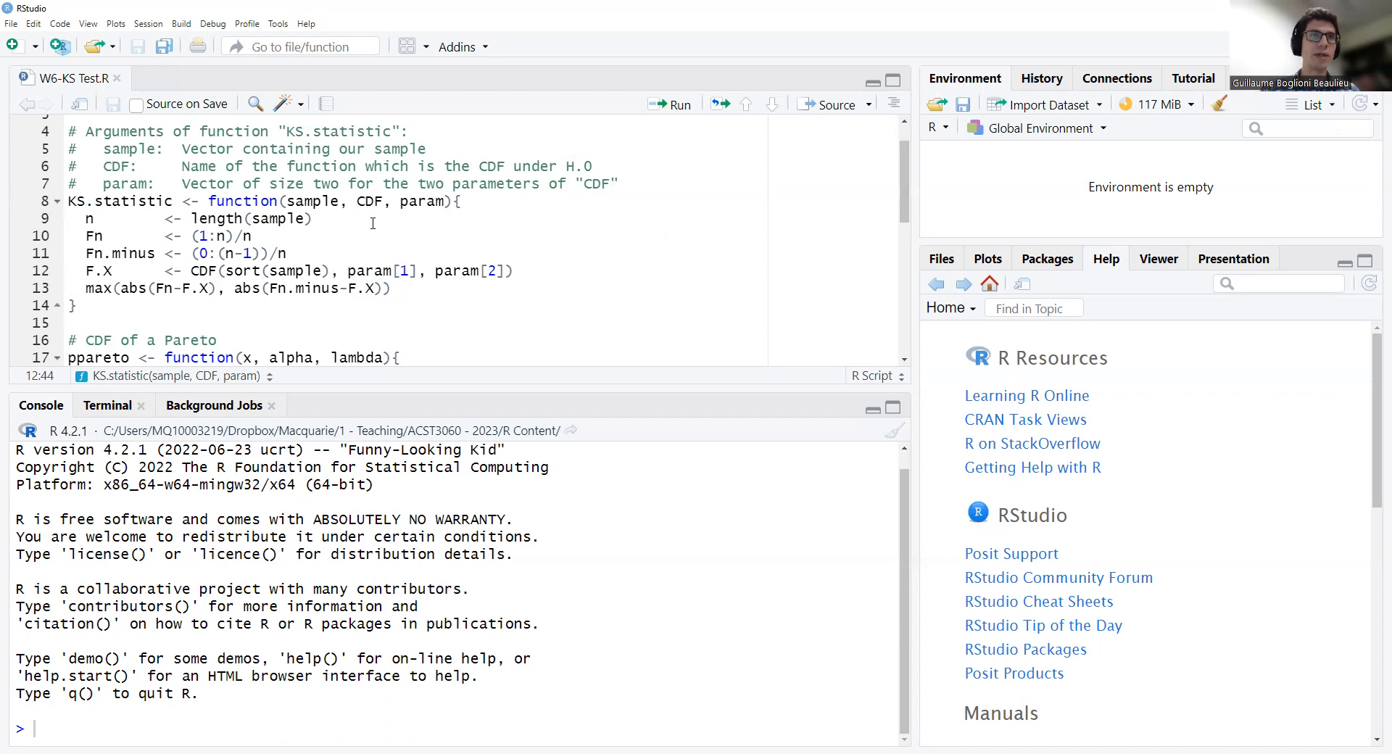
pyautogui.doubleClick(370, 202)
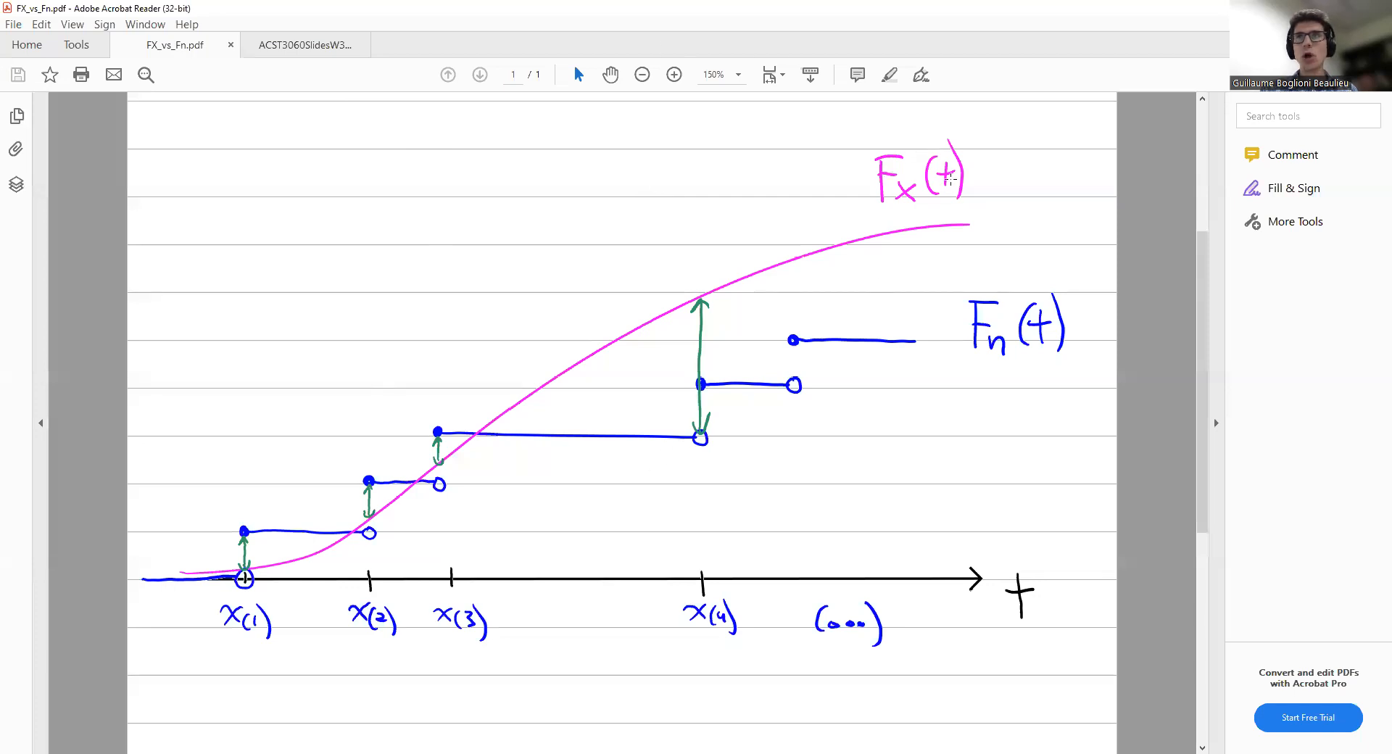
pyautogui.moveTo(925, 136)
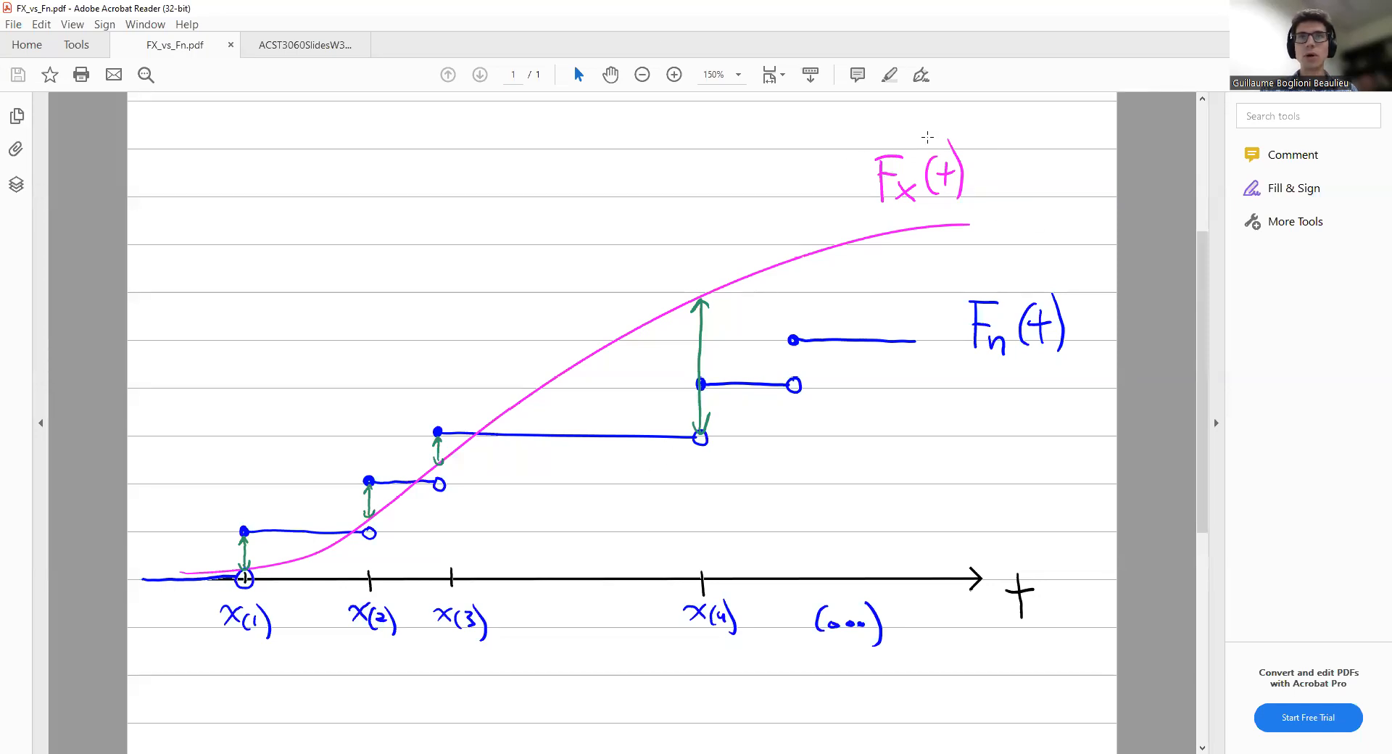
pyautogui.moveTo(222, 561)
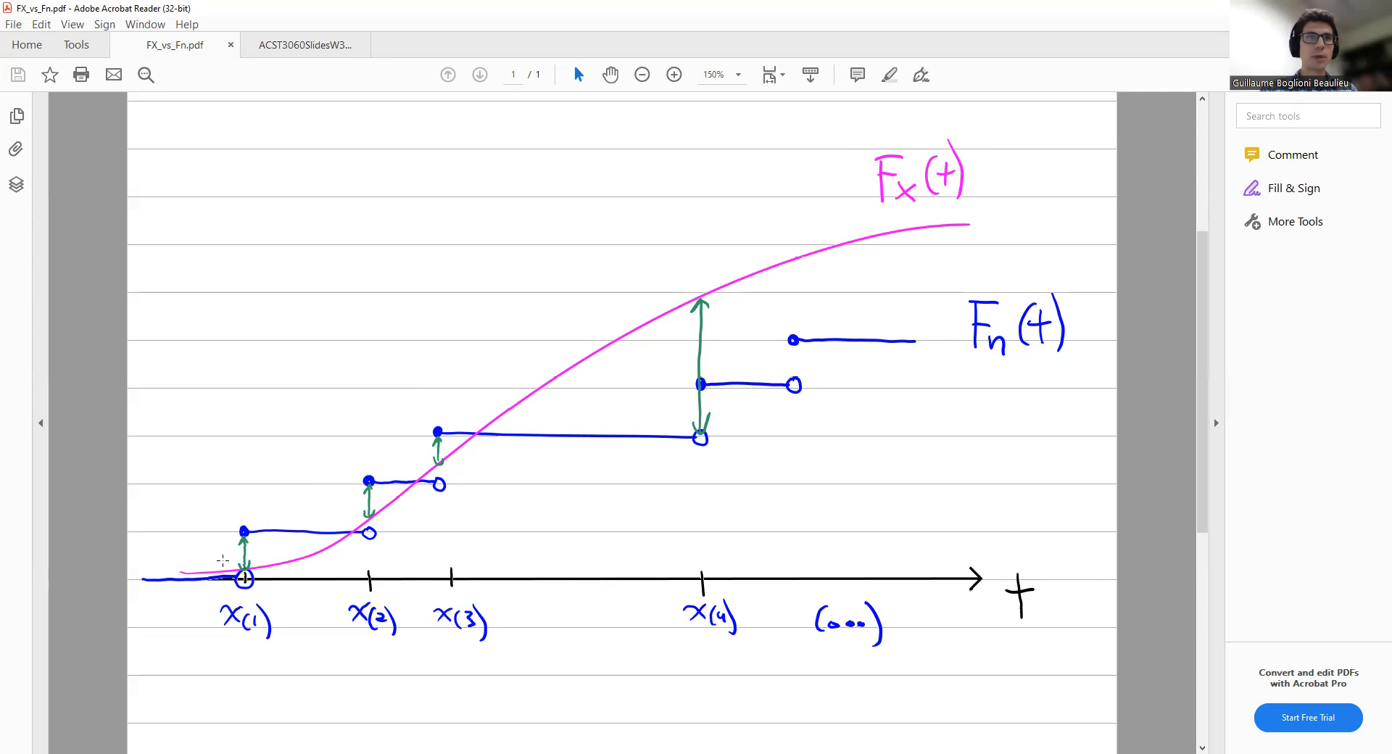
pyautogui.moveTo(357, 469)
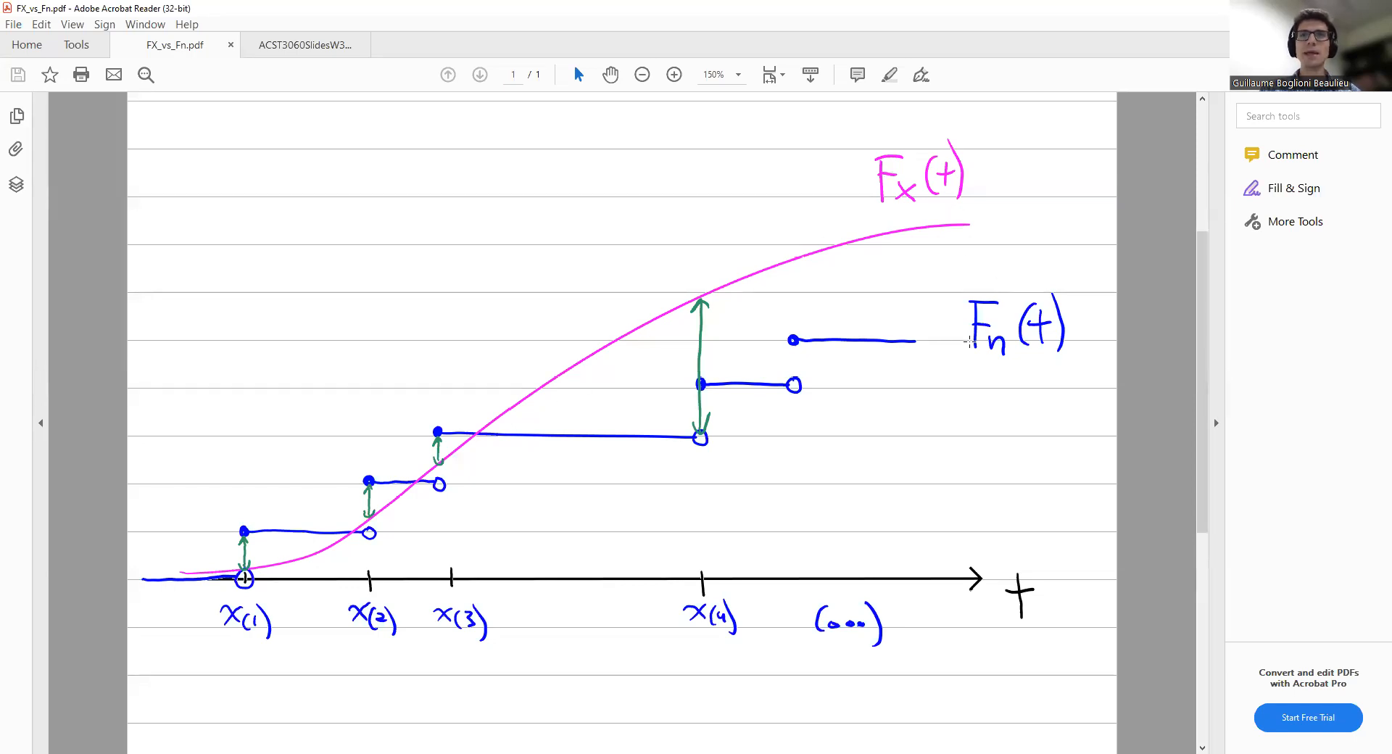
pyautogui.moveTo(990, 397)
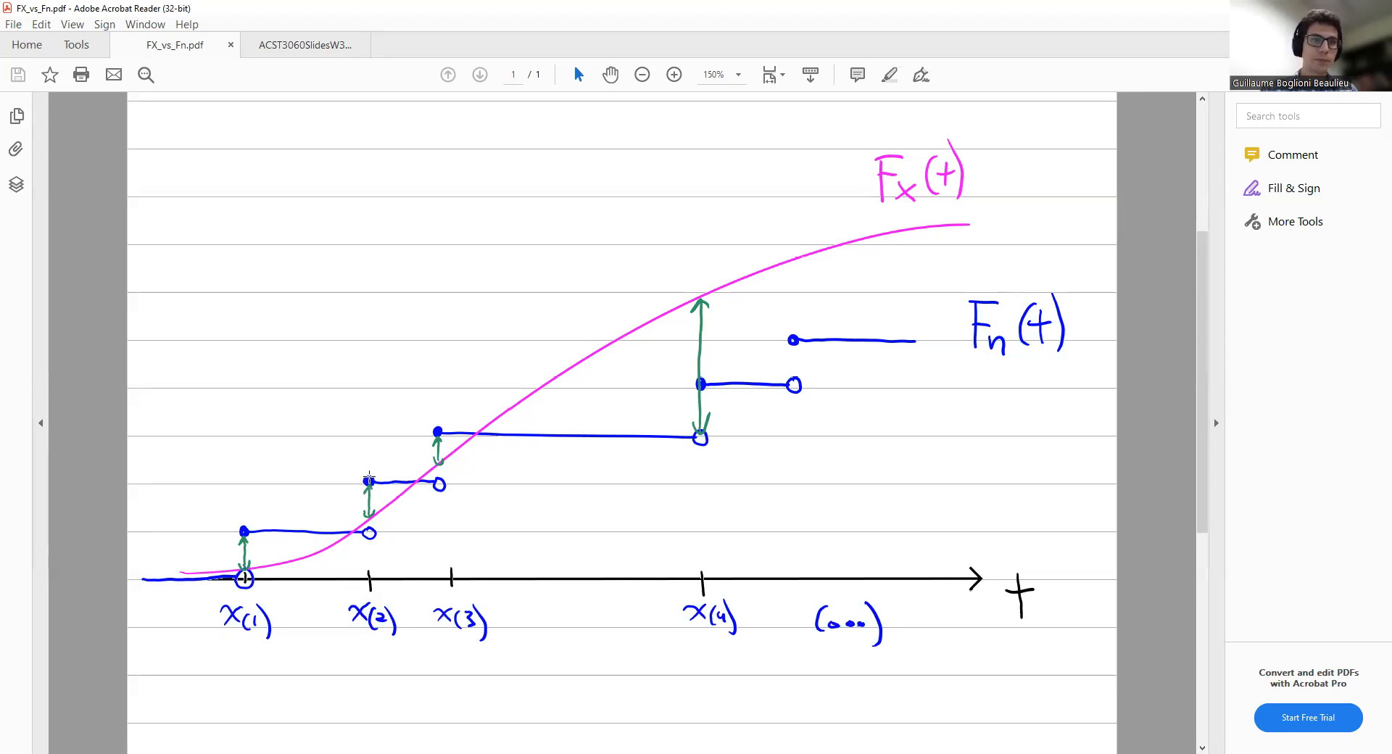
pyautogui.moveTo(318, 503)
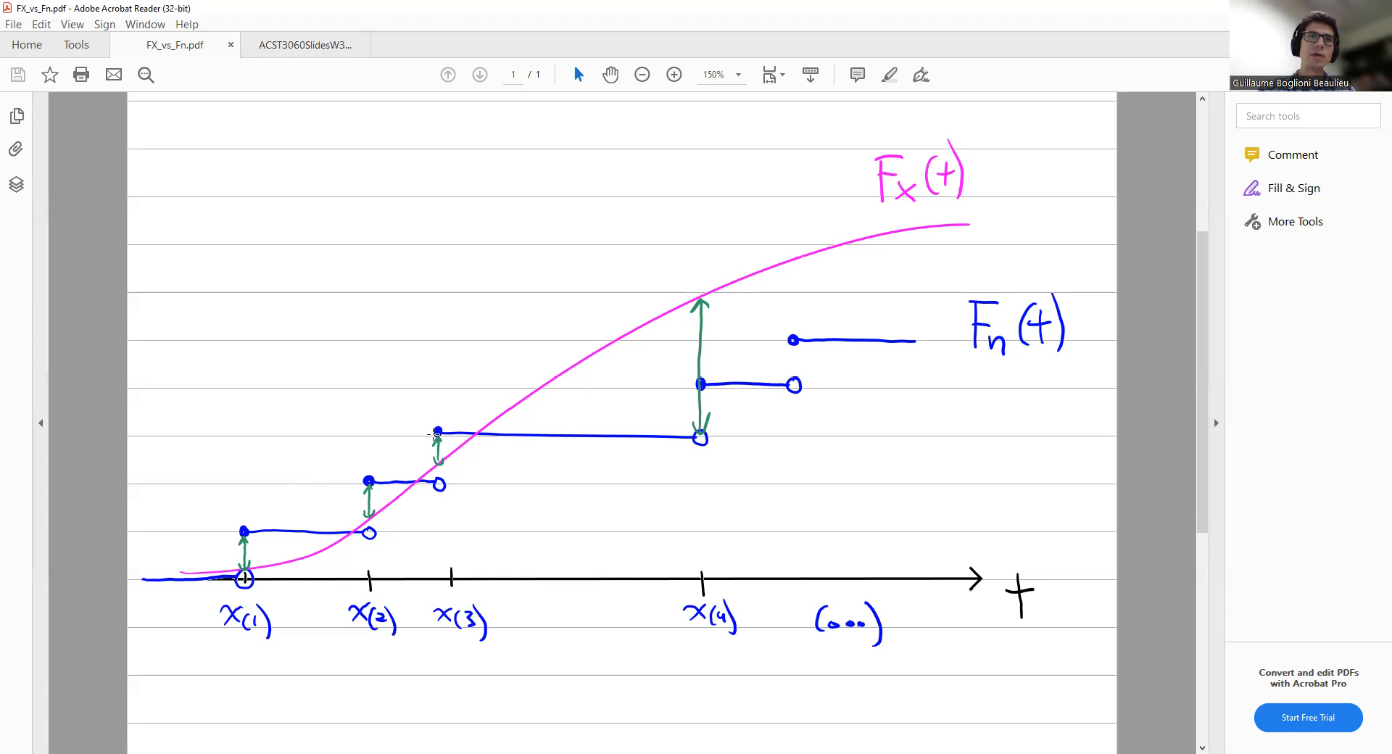
pyautogui.moveTo(720, 314)
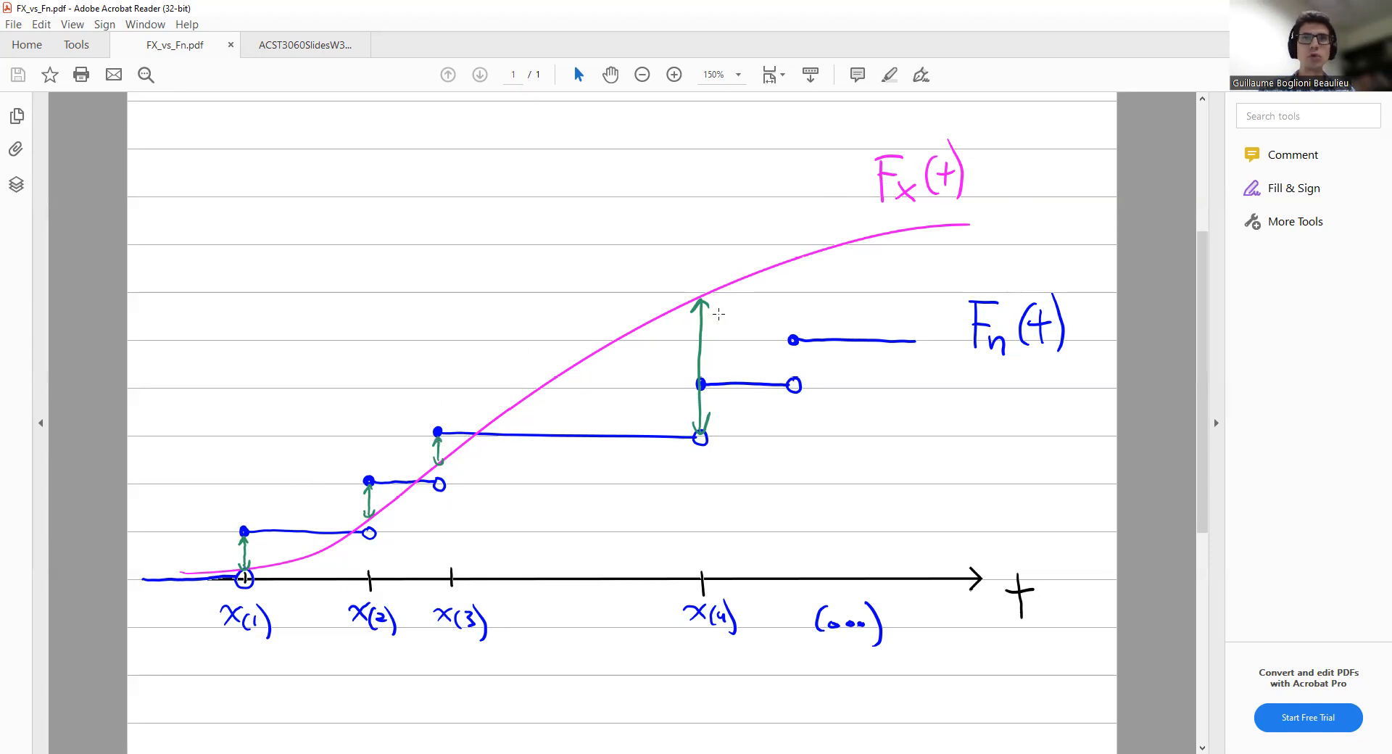
pyautogui.moveTo(877, 240)
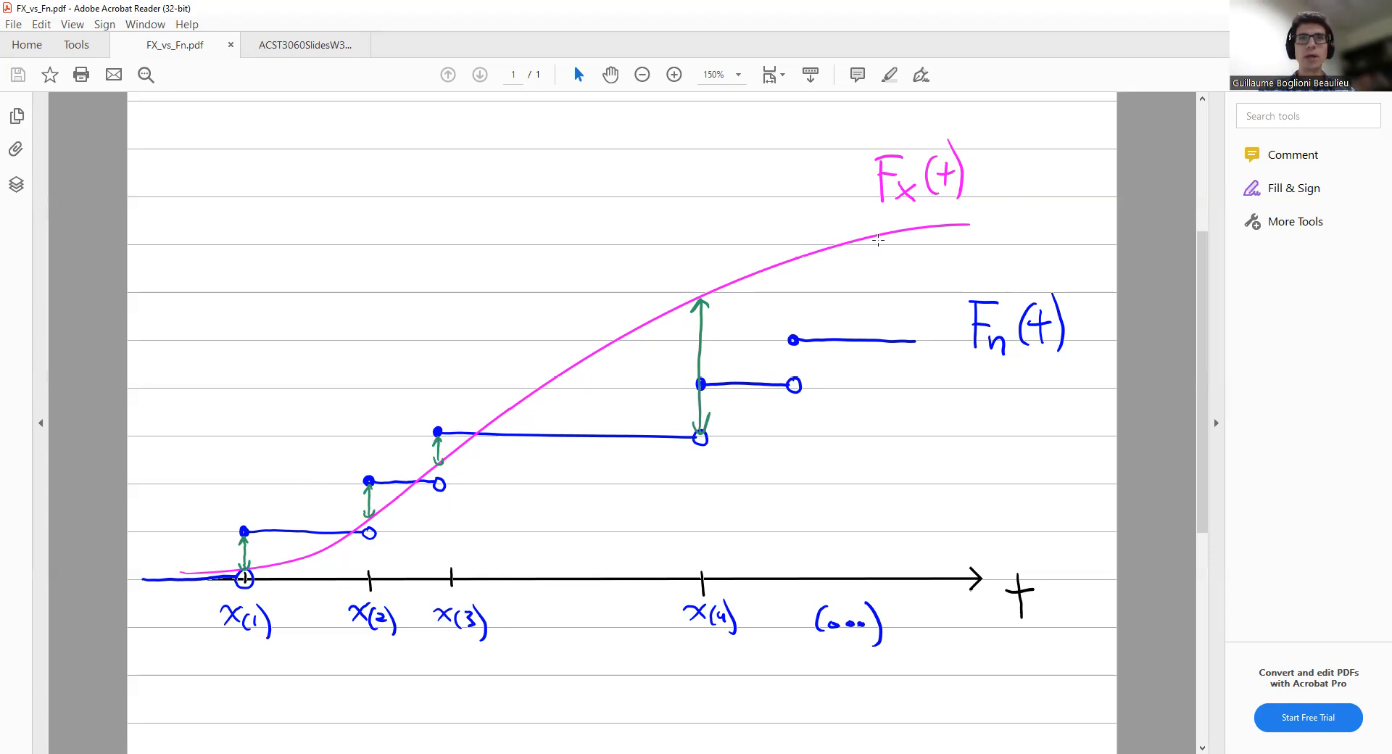
pyautogui.moveTo(245, 567)
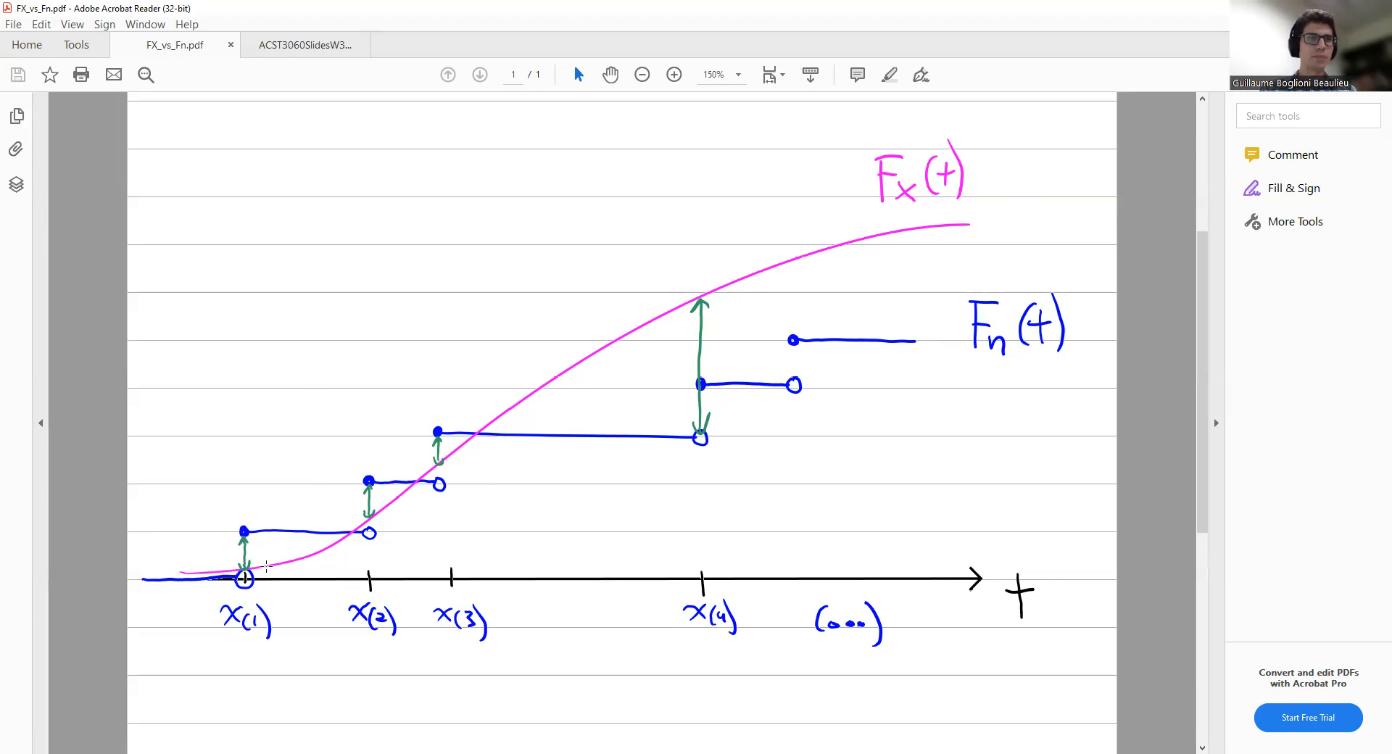
pyautogui.moveTo(241, 531)
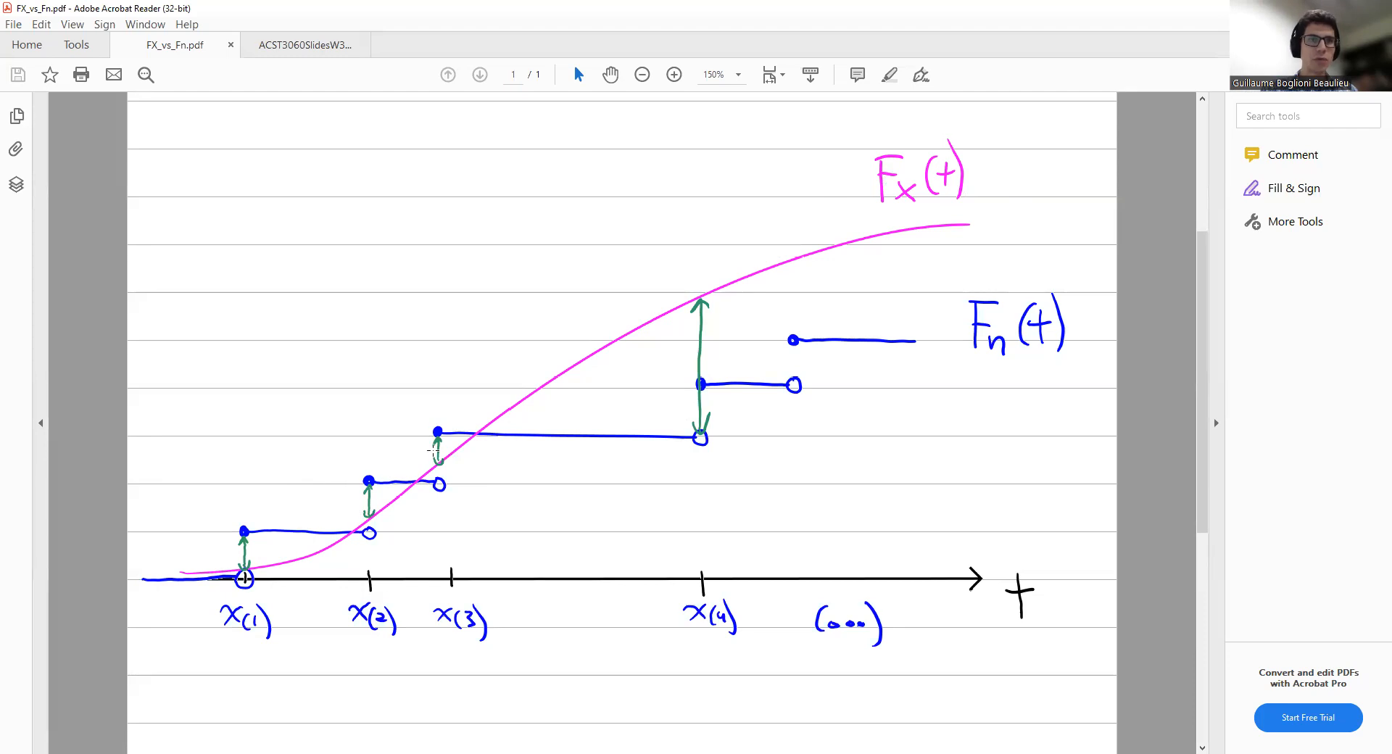
pyautogui.moveTo(690, 713)
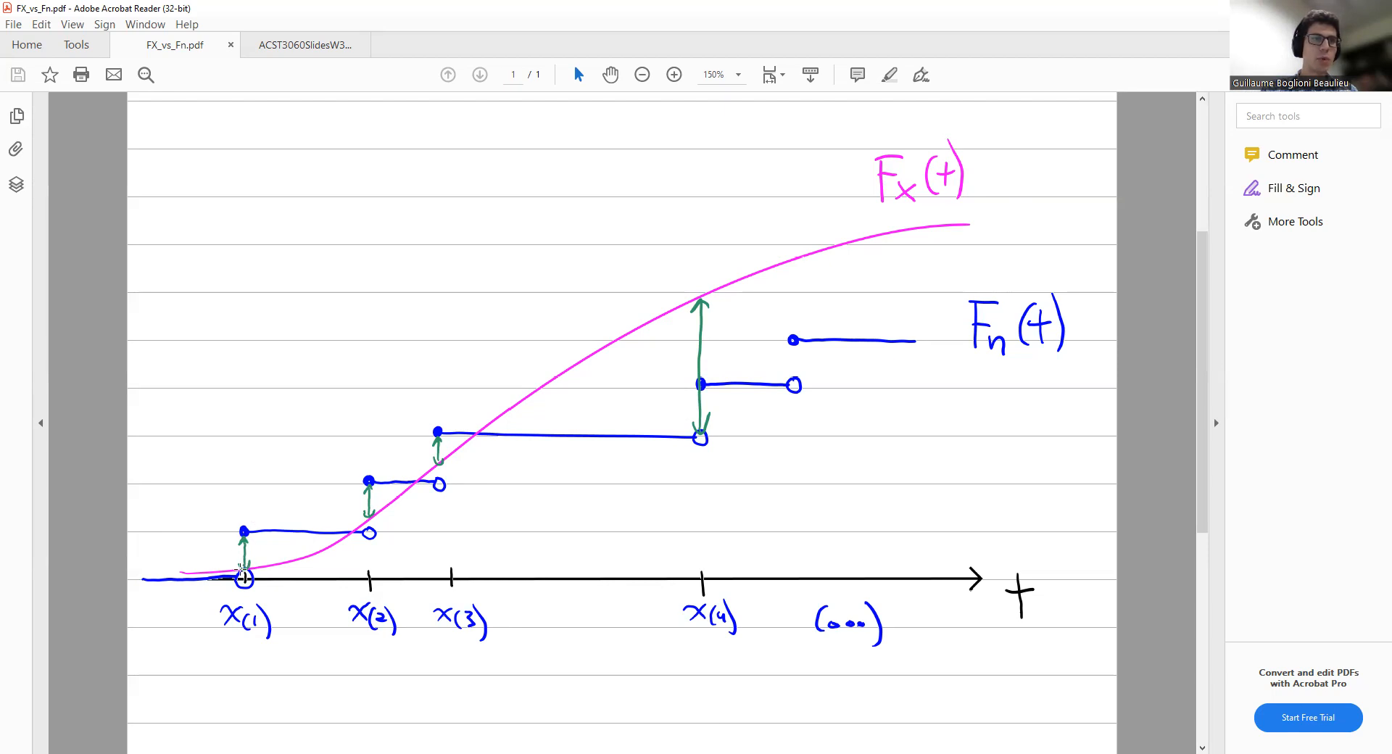
pyautogui.moveTo(246, 580)
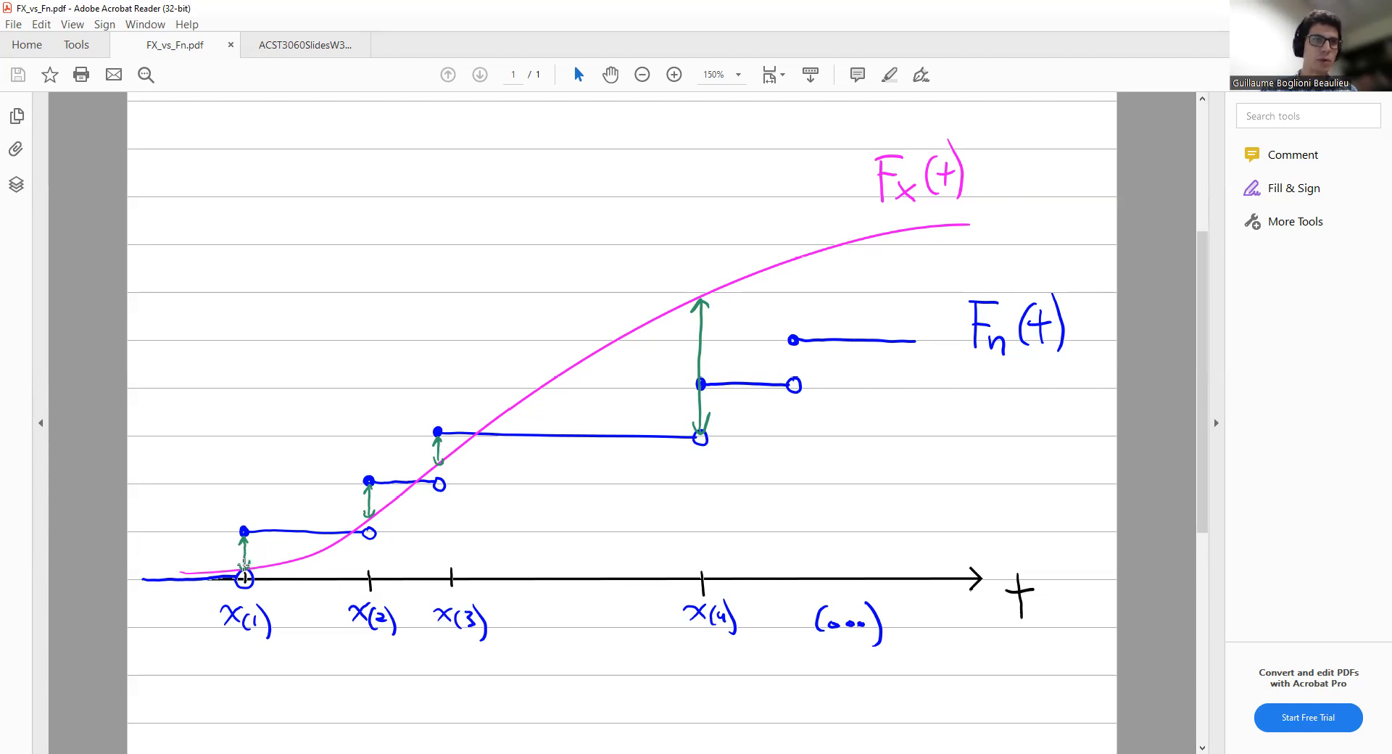
pyautogui.moveTo(250, 548)
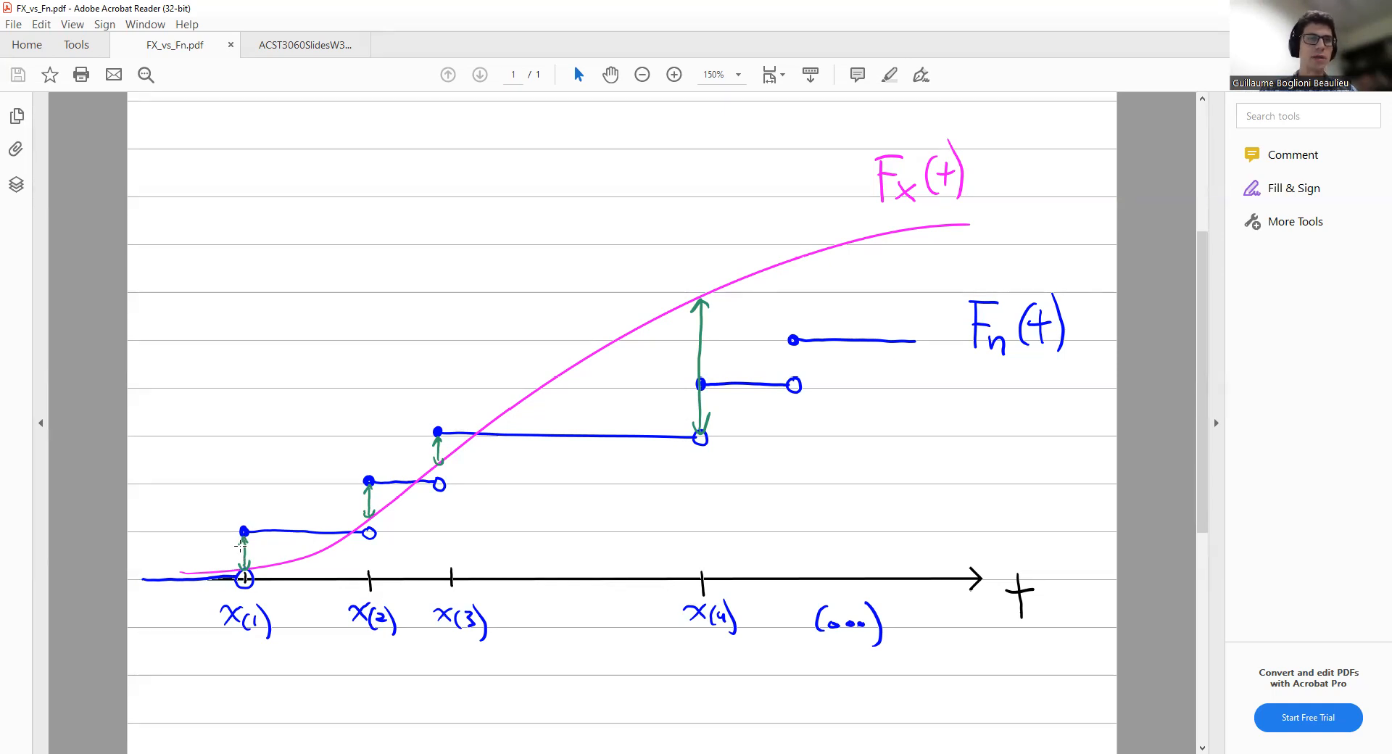
pyautogui.moveTo(368, 480)
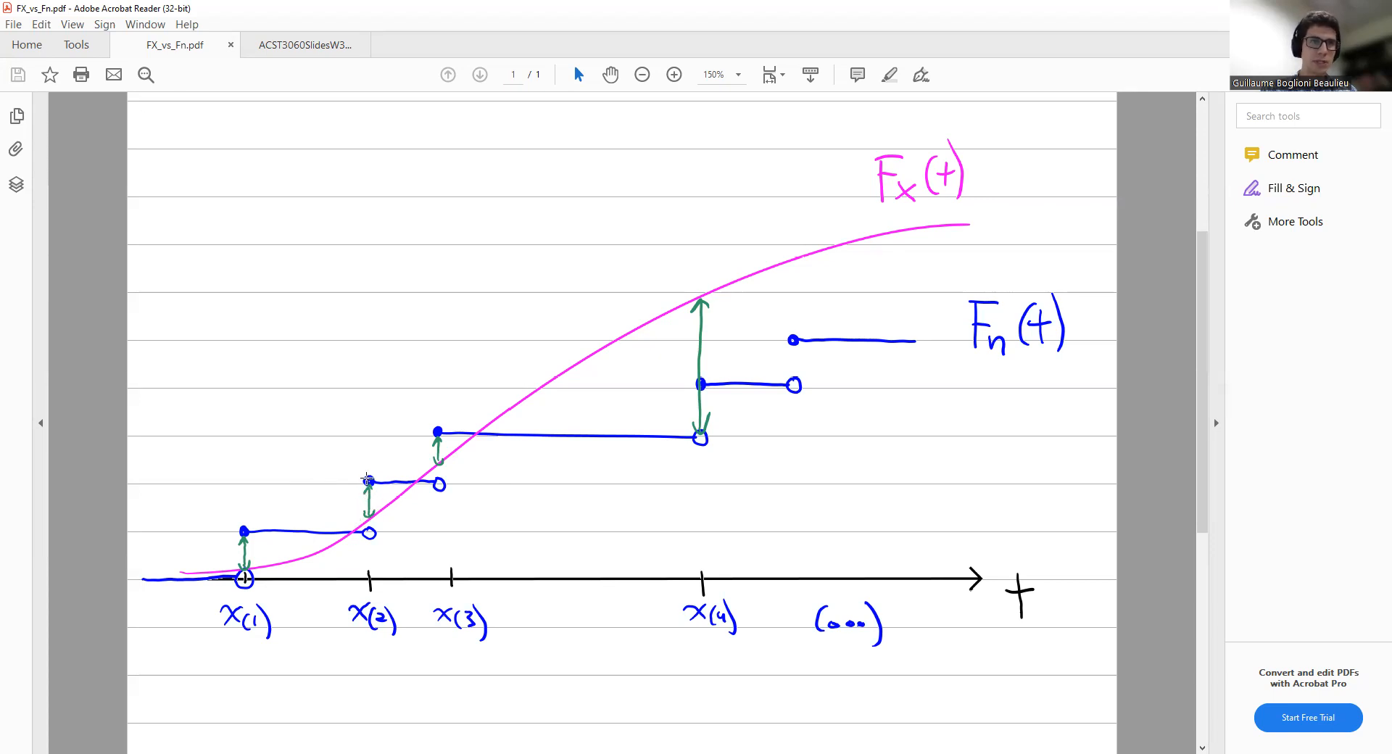
pyautogui.moveTo(367, 482)
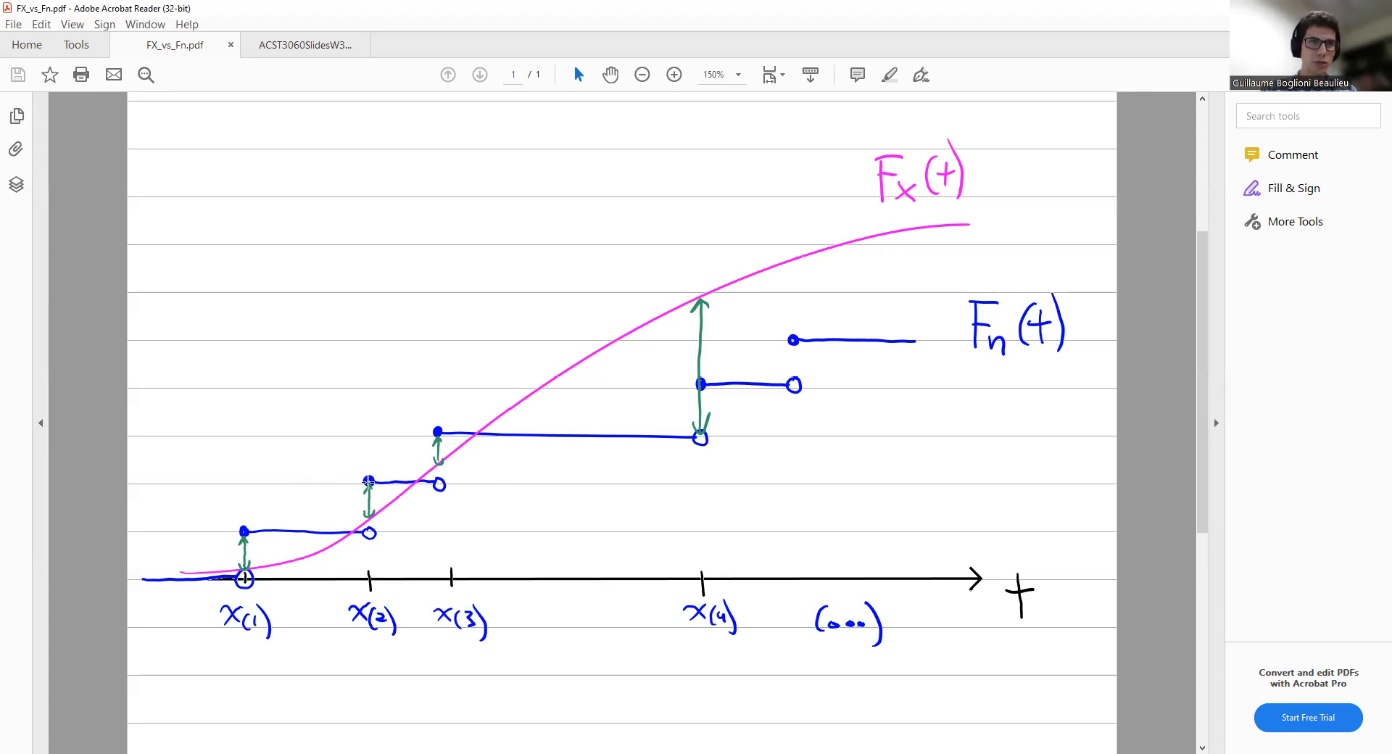
pyautogui.moveTo(369, 524)
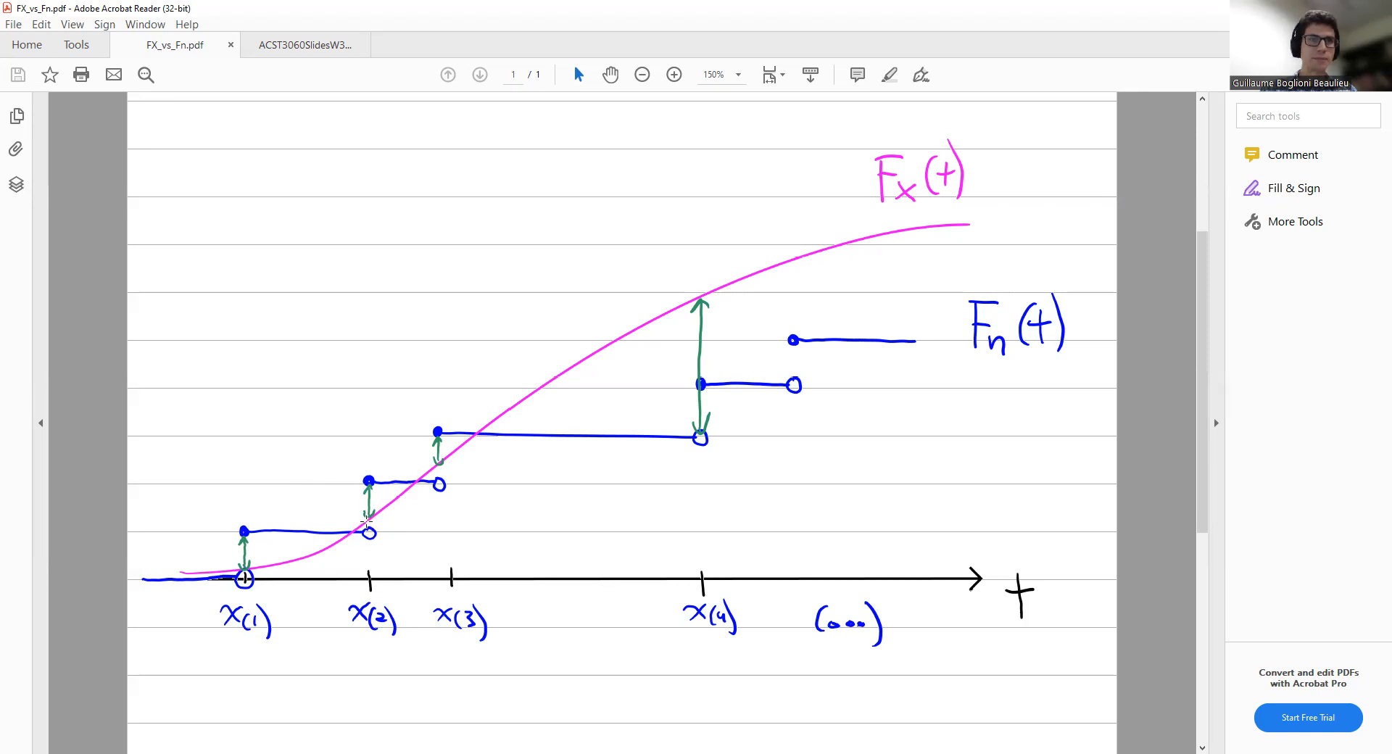
pyautogui.moveTo(635, 344)
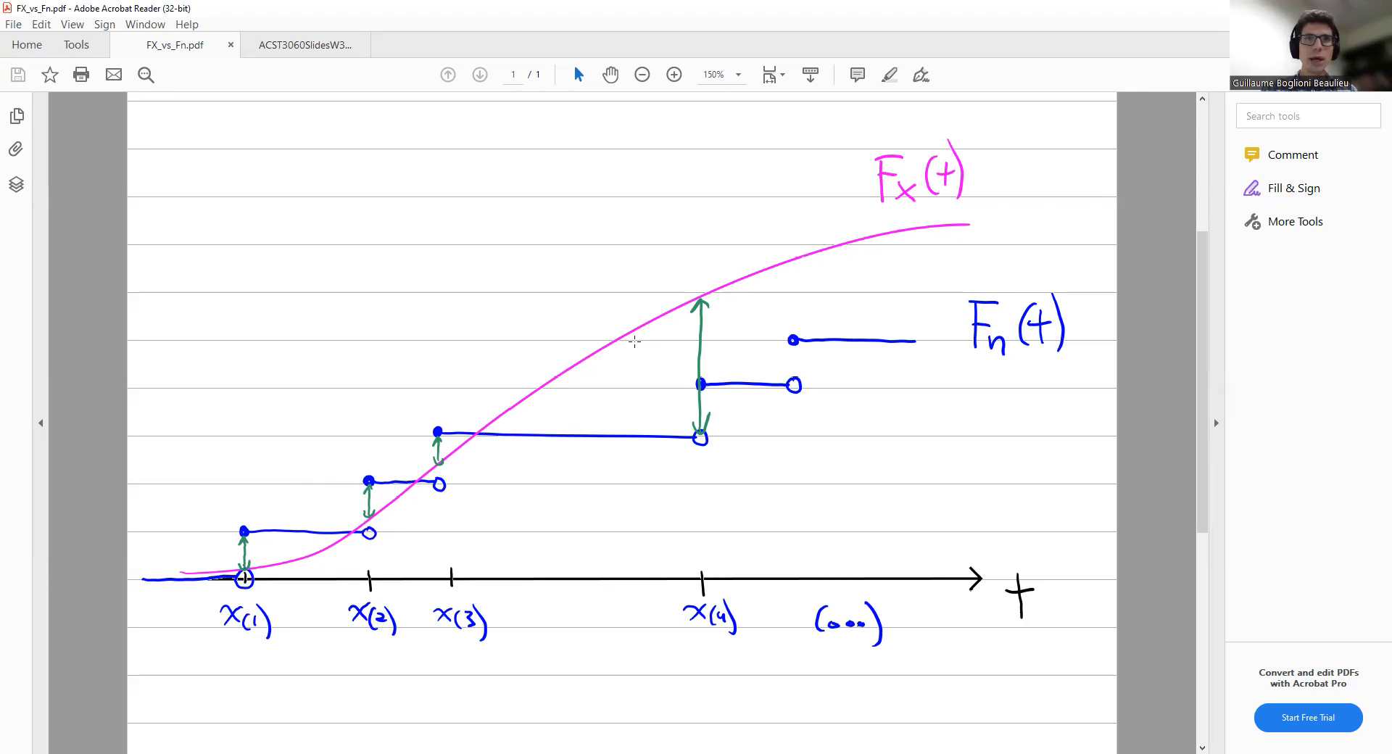
pyautogui.moveTo(719, 451)
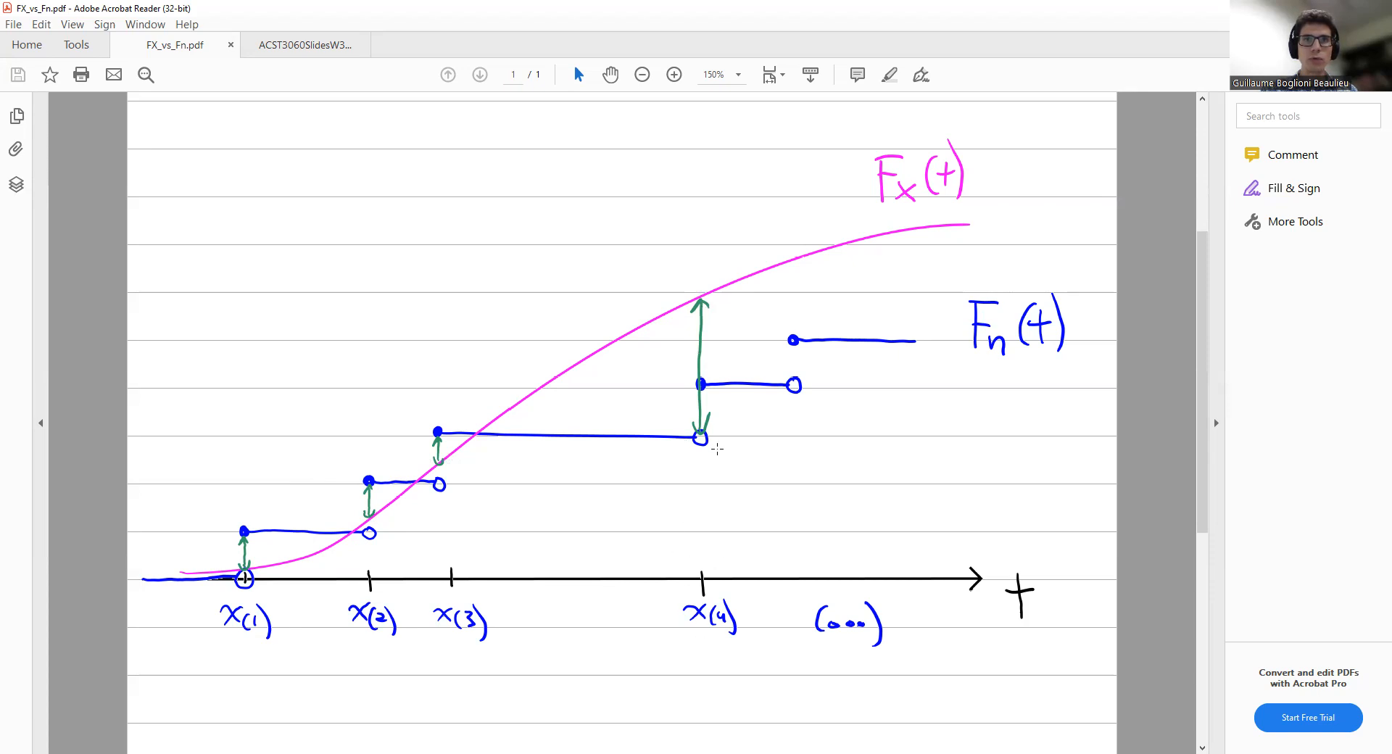
pyautogui.moveTo(711, 351)
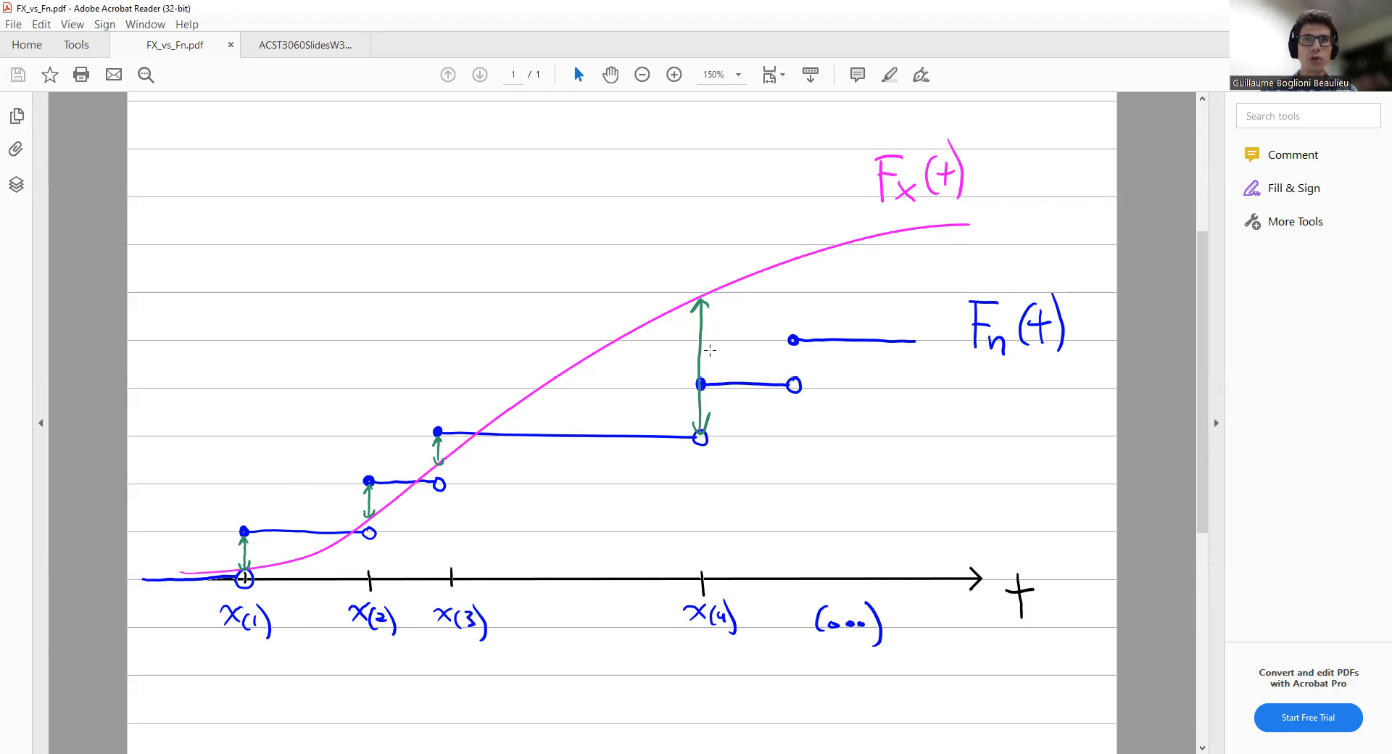
pyautogui.moveTo(704, 295)
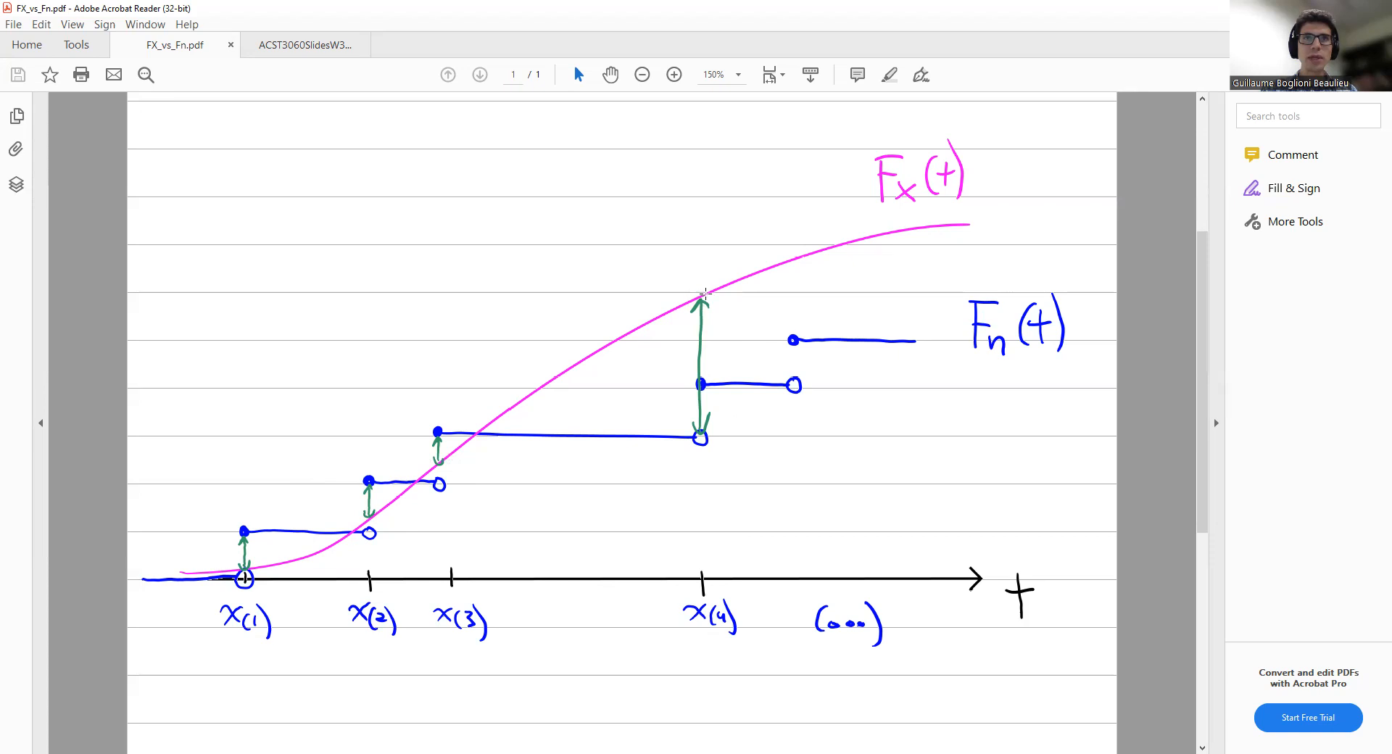
pyautogui.moveTo(702, 369)
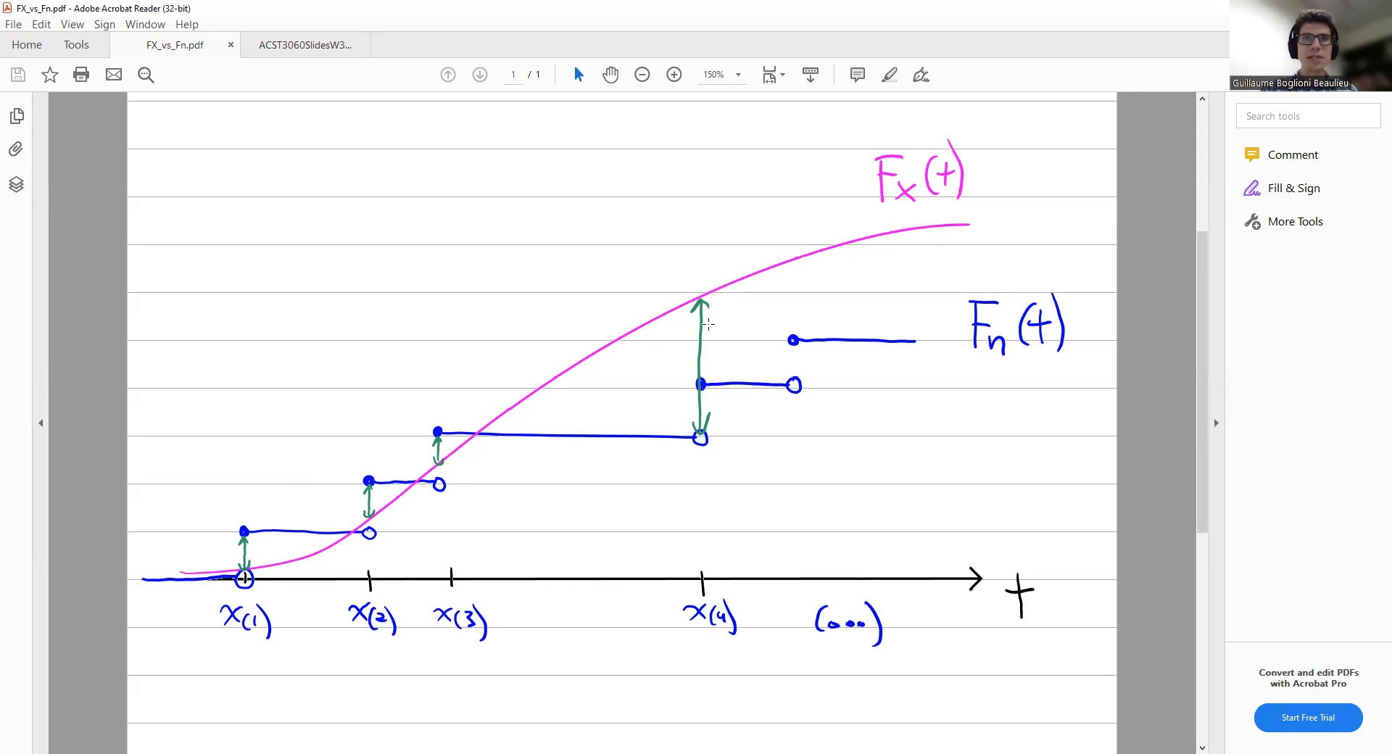
pyautogui.moveTo(695, 441)
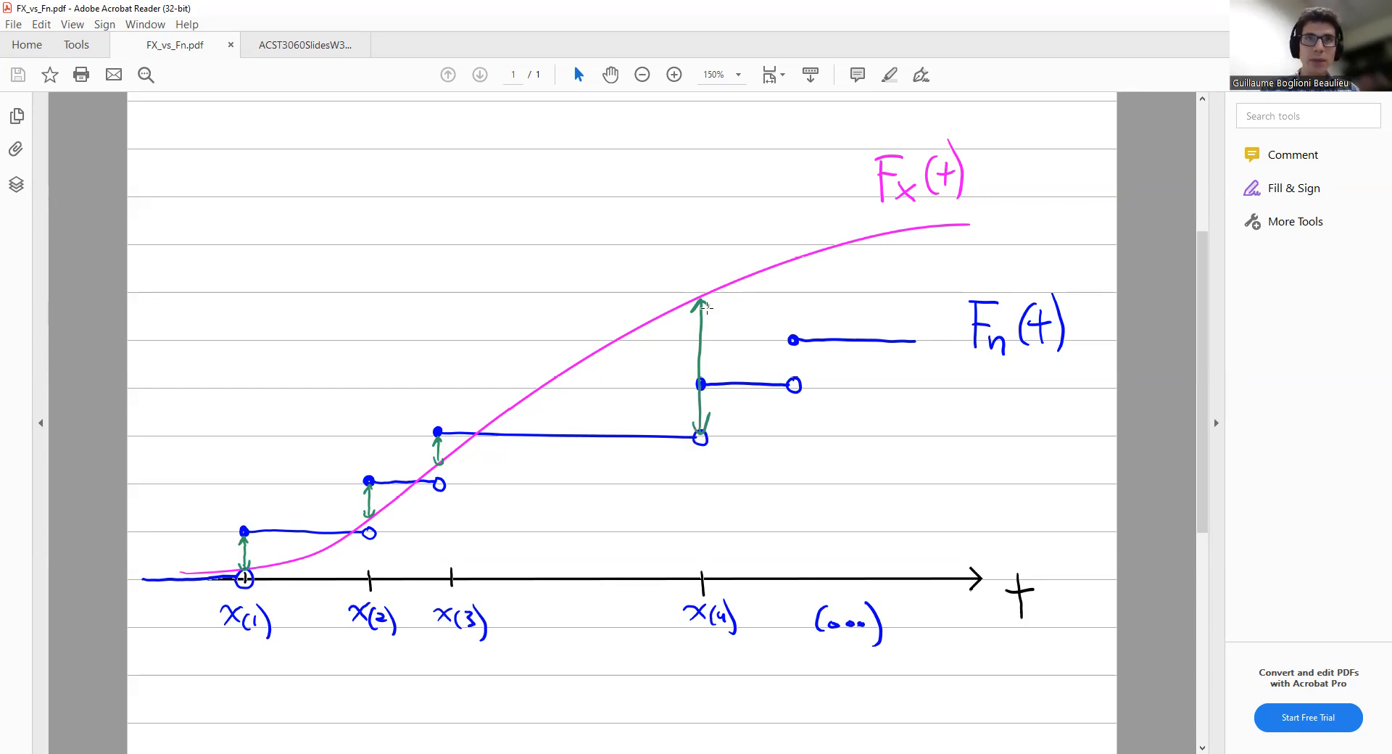
pyautogui.moveTo(701, 386)
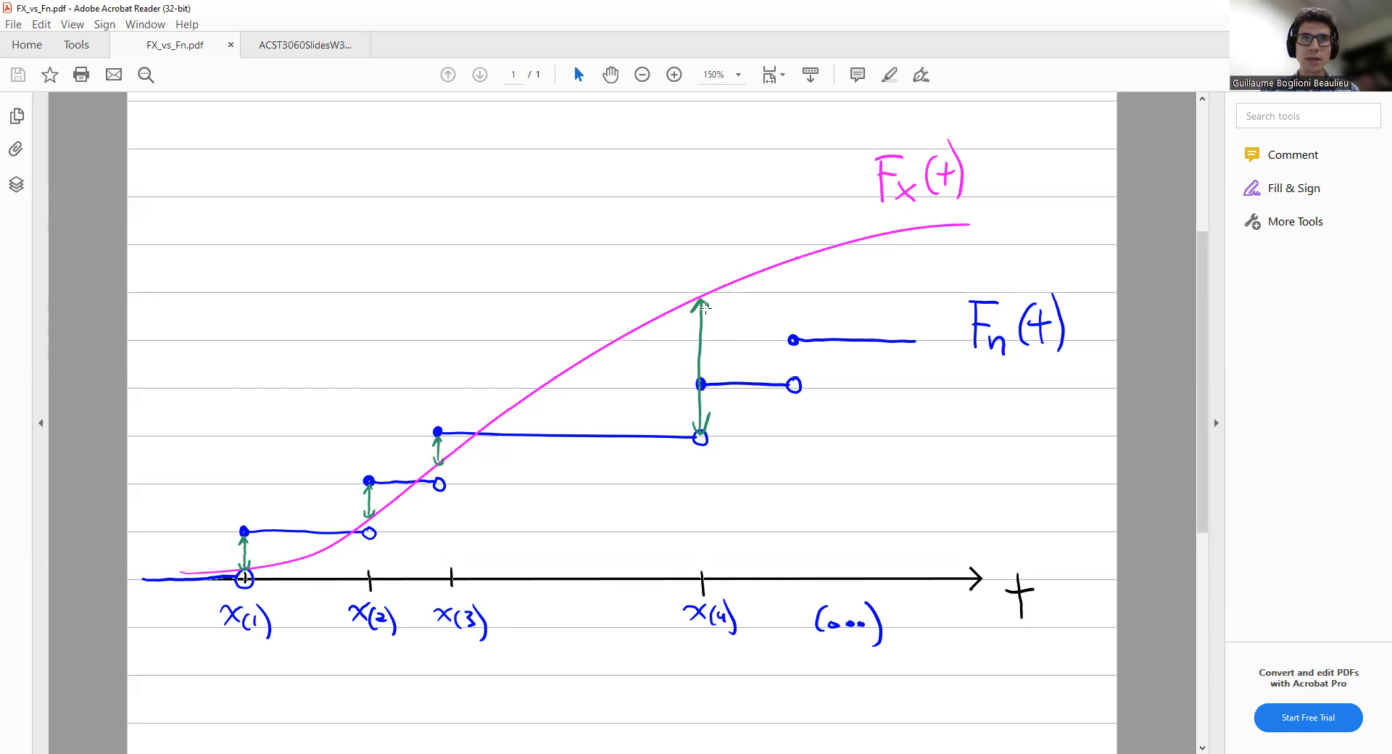
pyautogui.moveTo(703, 385)
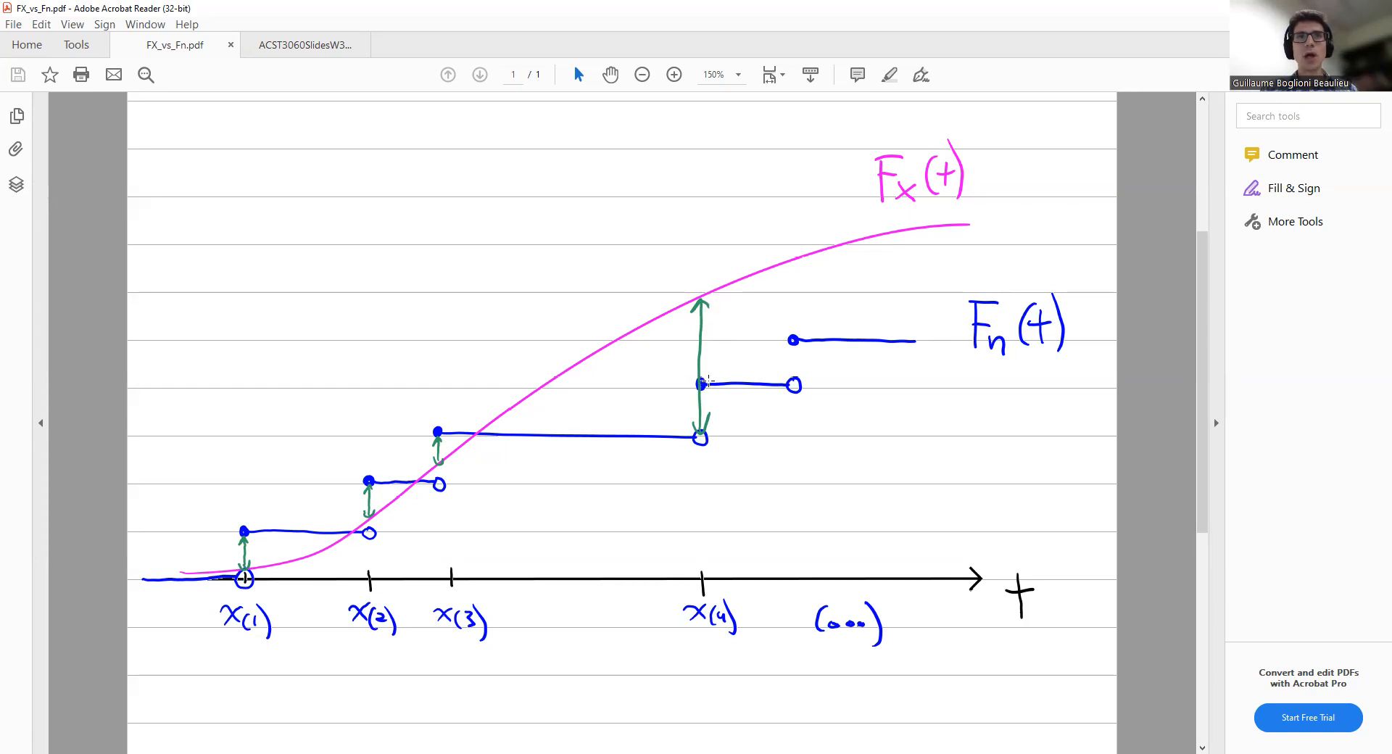
pyautogui.moveTo(888, 263)
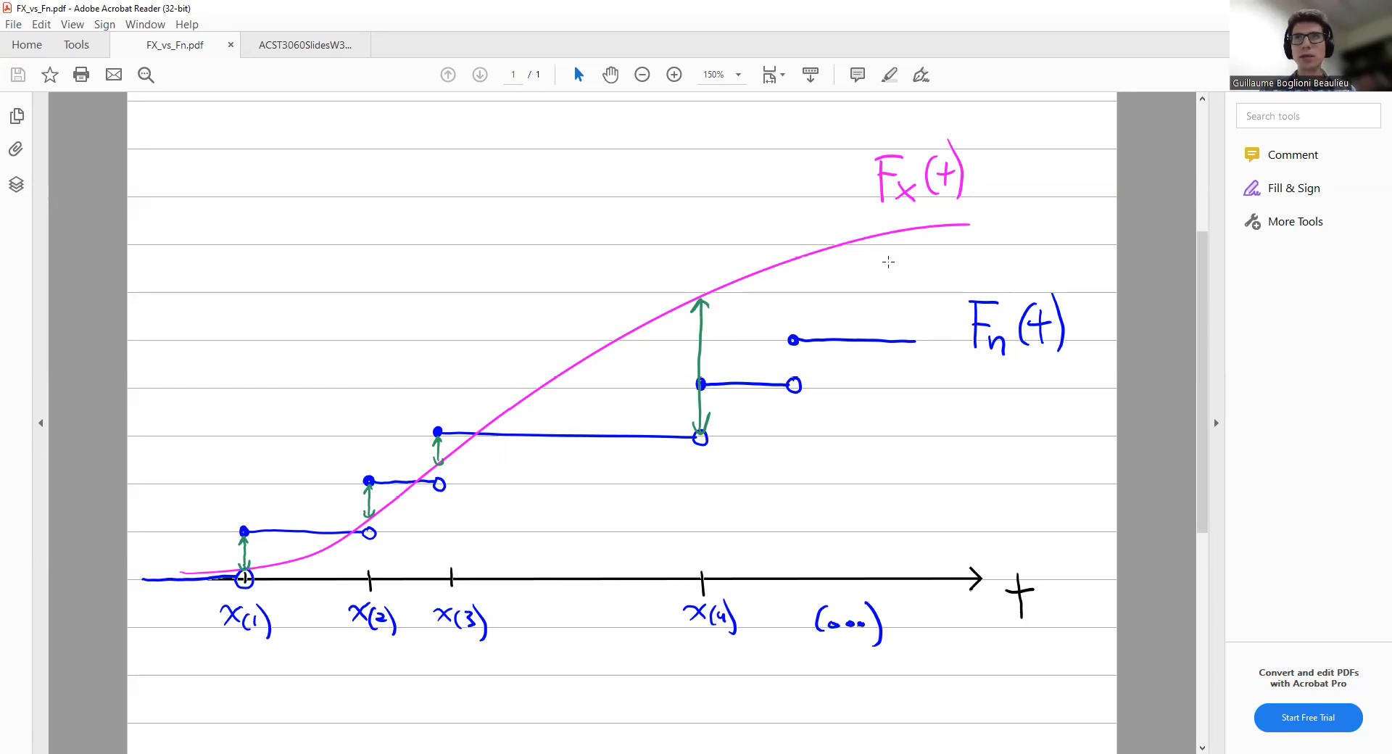
pyautogui.moveTo(732, 387)
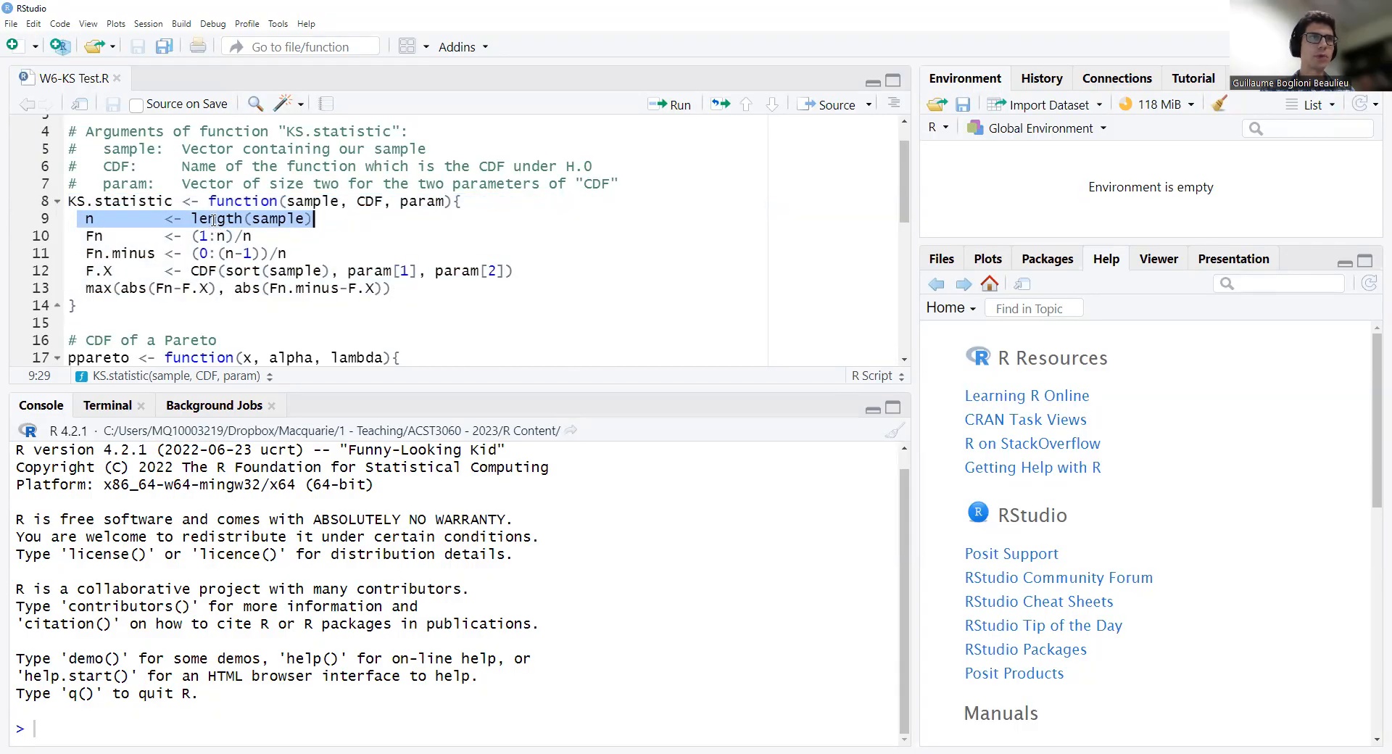
# Highlight length(sample) and the Fn.minus line in the function body
pyautogui.doubleClick(218, 219)
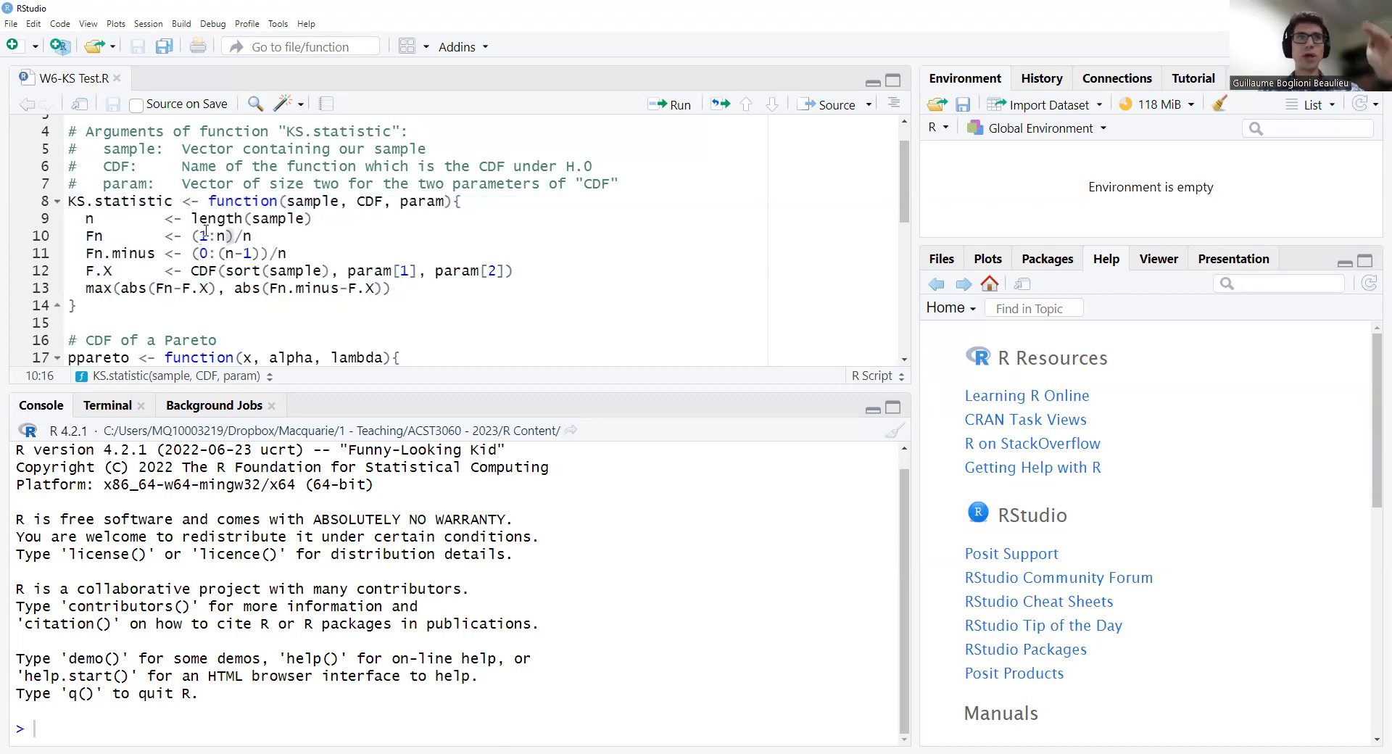
pyautogui.moveTo(189, 235); pyautogui.dragTo(259, 235)
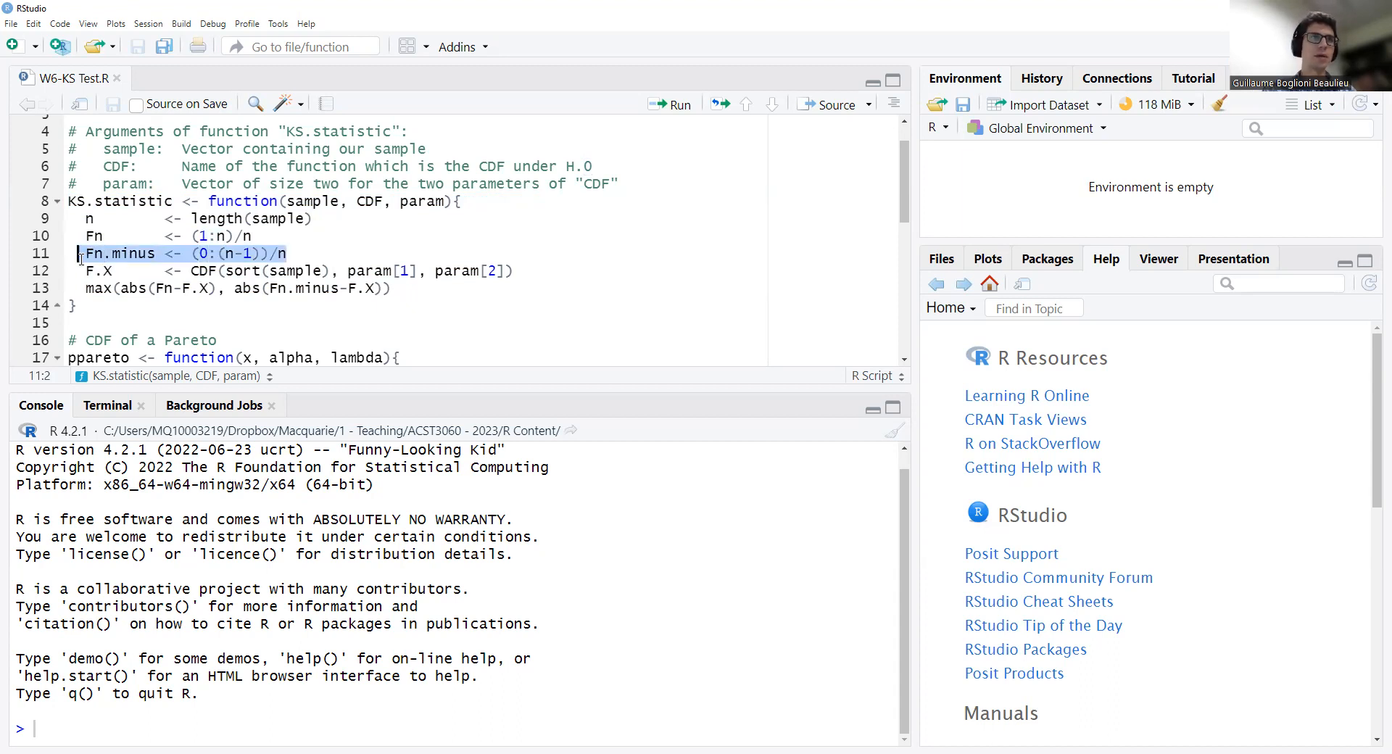
# Start entering n<-10 in the console to demonstrate the Fn vectors
pyautogui.click(109, 254)
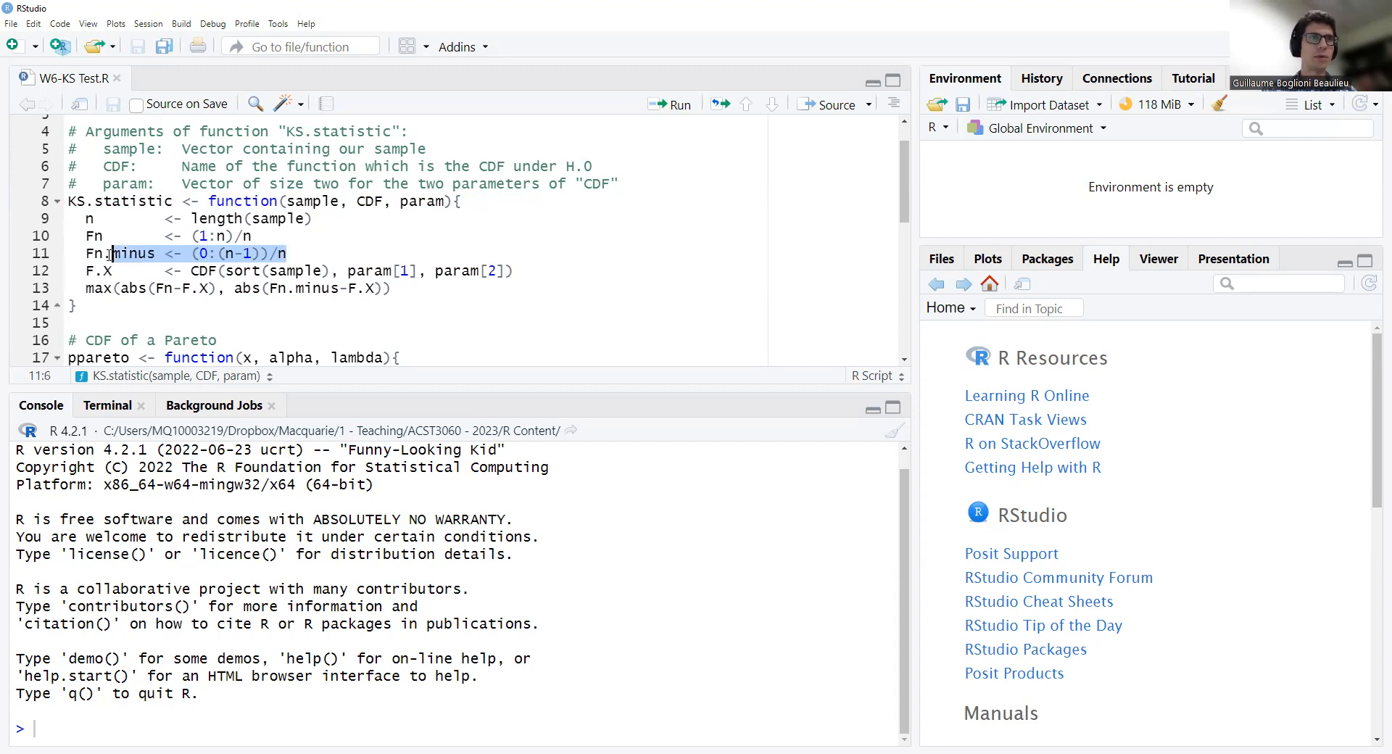
pyautogui.write('n<-10')
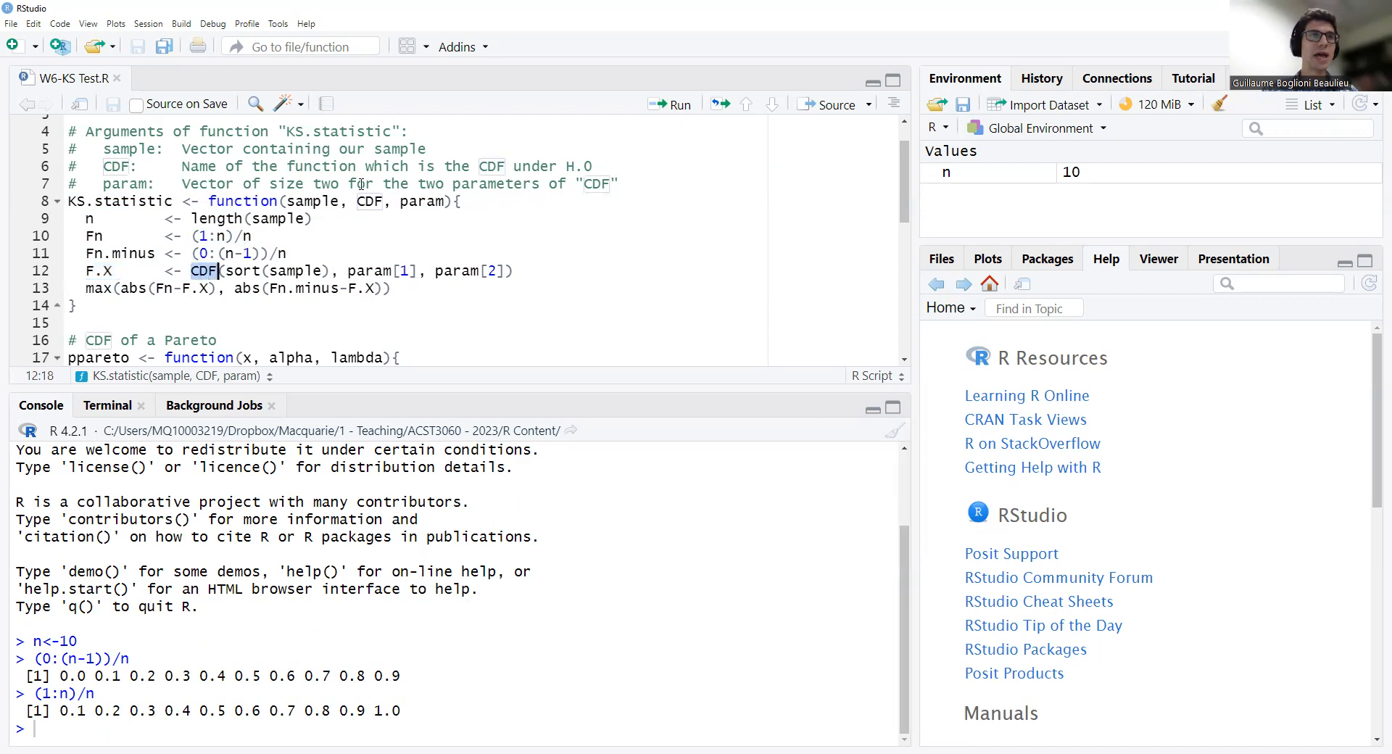
# Point out the CDF call, then select and run the KS.statistic definition
pyautogui.click(370, 201)
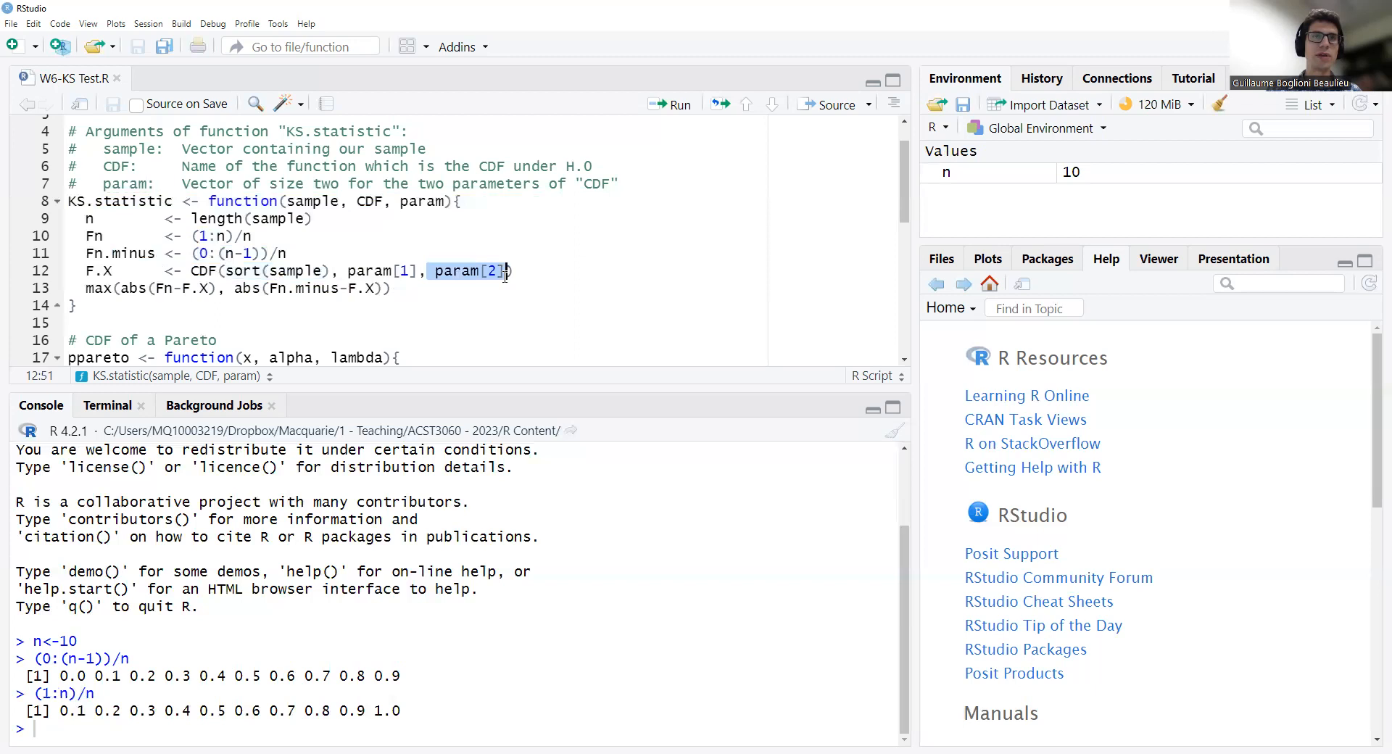
pyautogui.moveTo(450, 280)
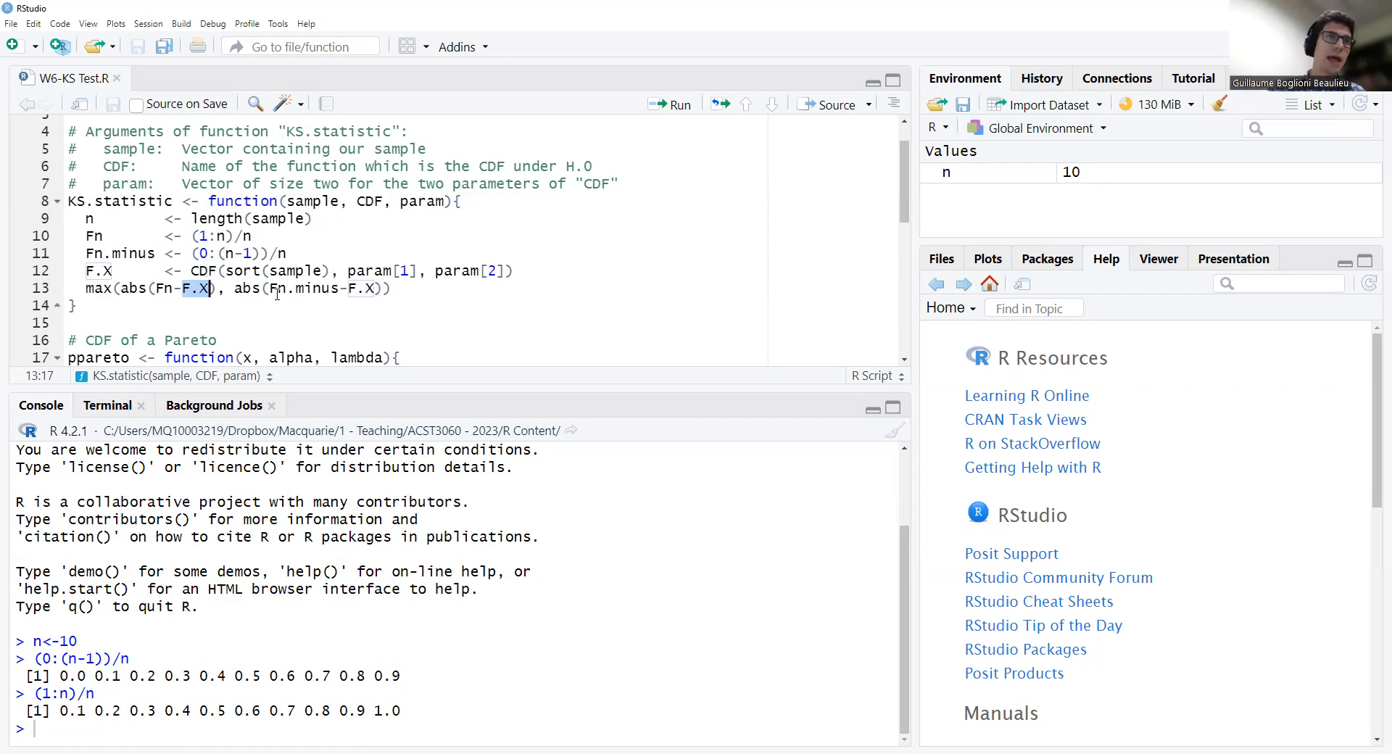
pyautogui.doubleClick(301, 289)
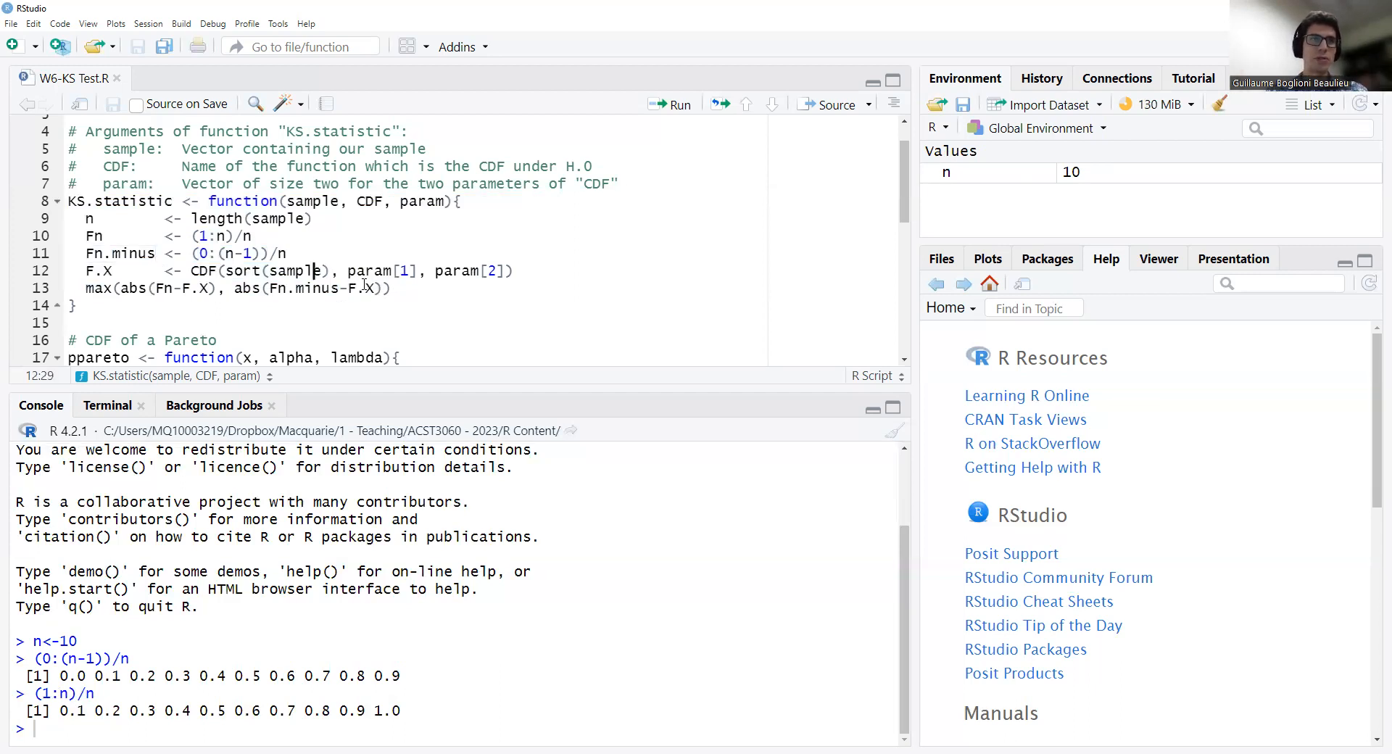
pyautogui.moveTo(268, 287); pyautogui.dragTo(380, 287)
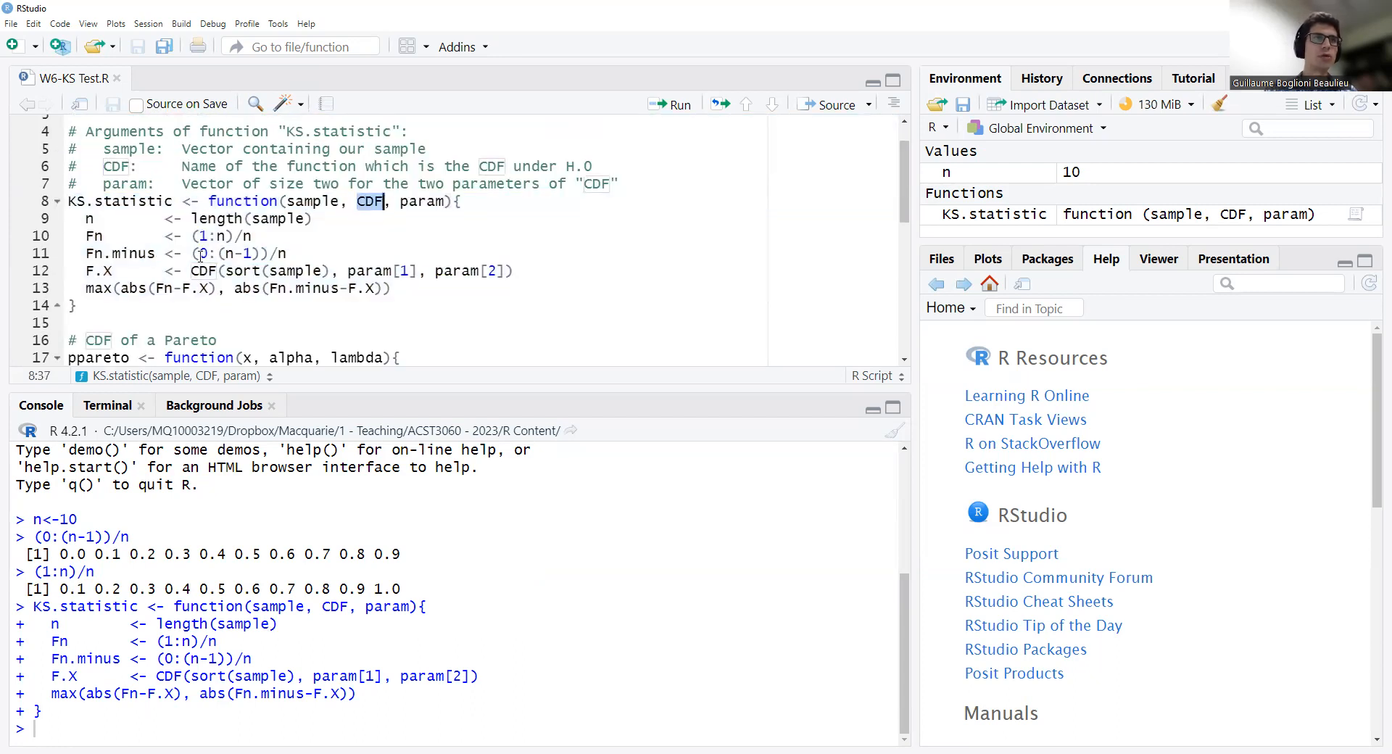
# Select and run the ppareto definition with its Vectorize line, then move down to line 28
pyautogui.scroll(-3)
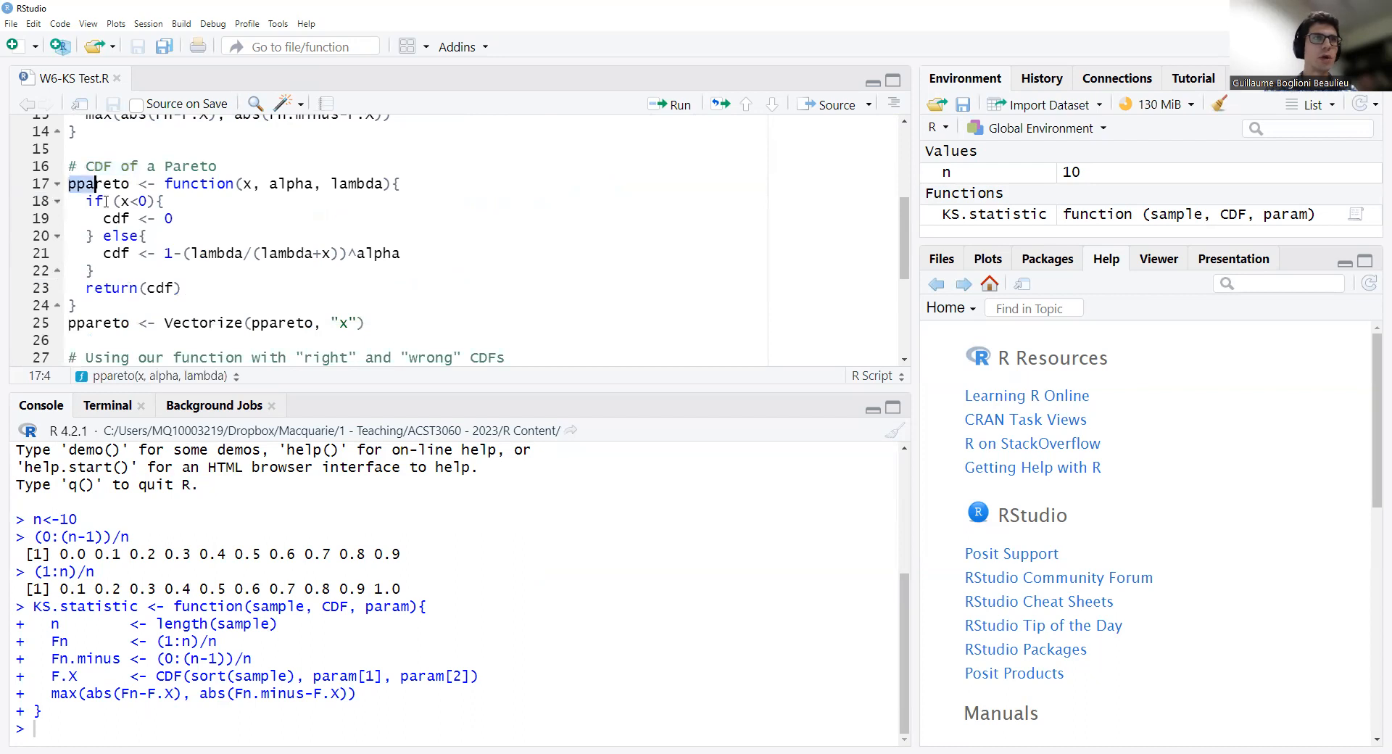
pyautogui.moveTo(68, 183); pyautogui.dragTo(75, 305)
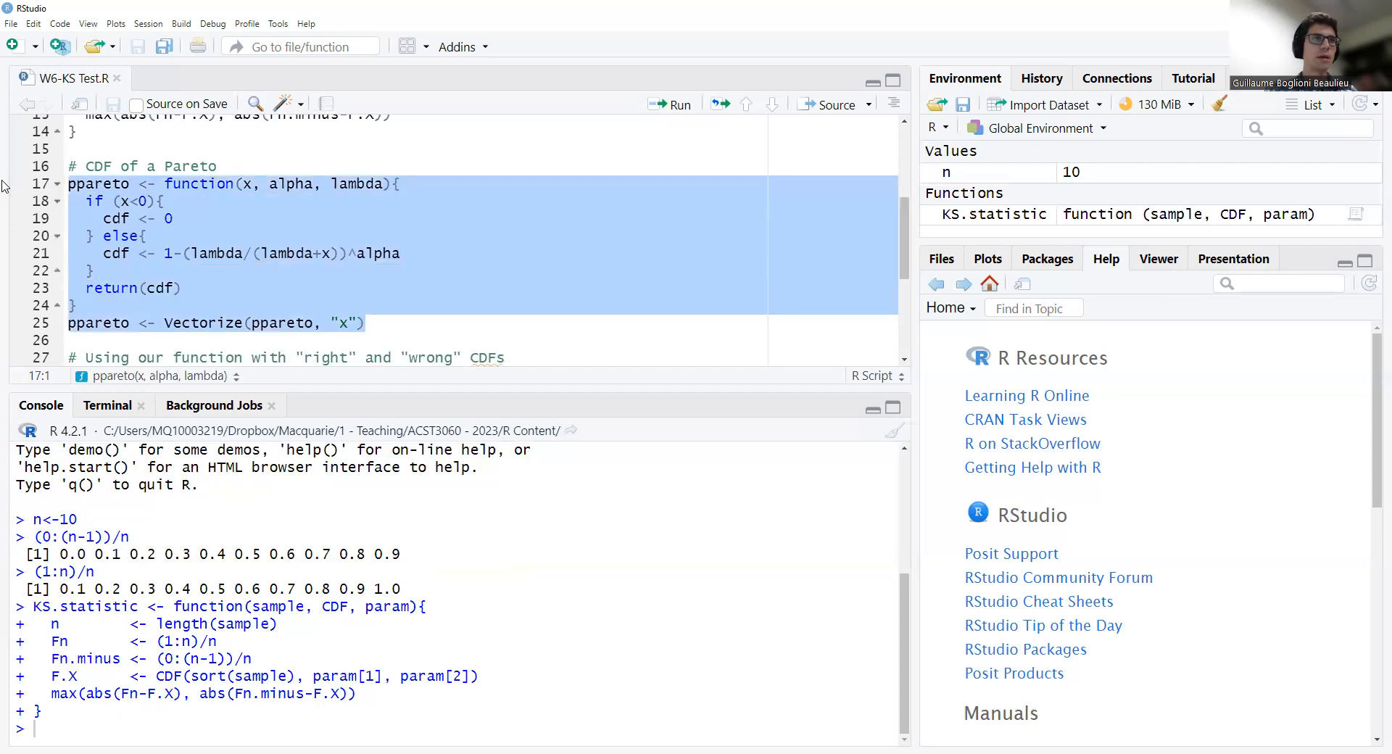
pyautogui.click(670, 104)
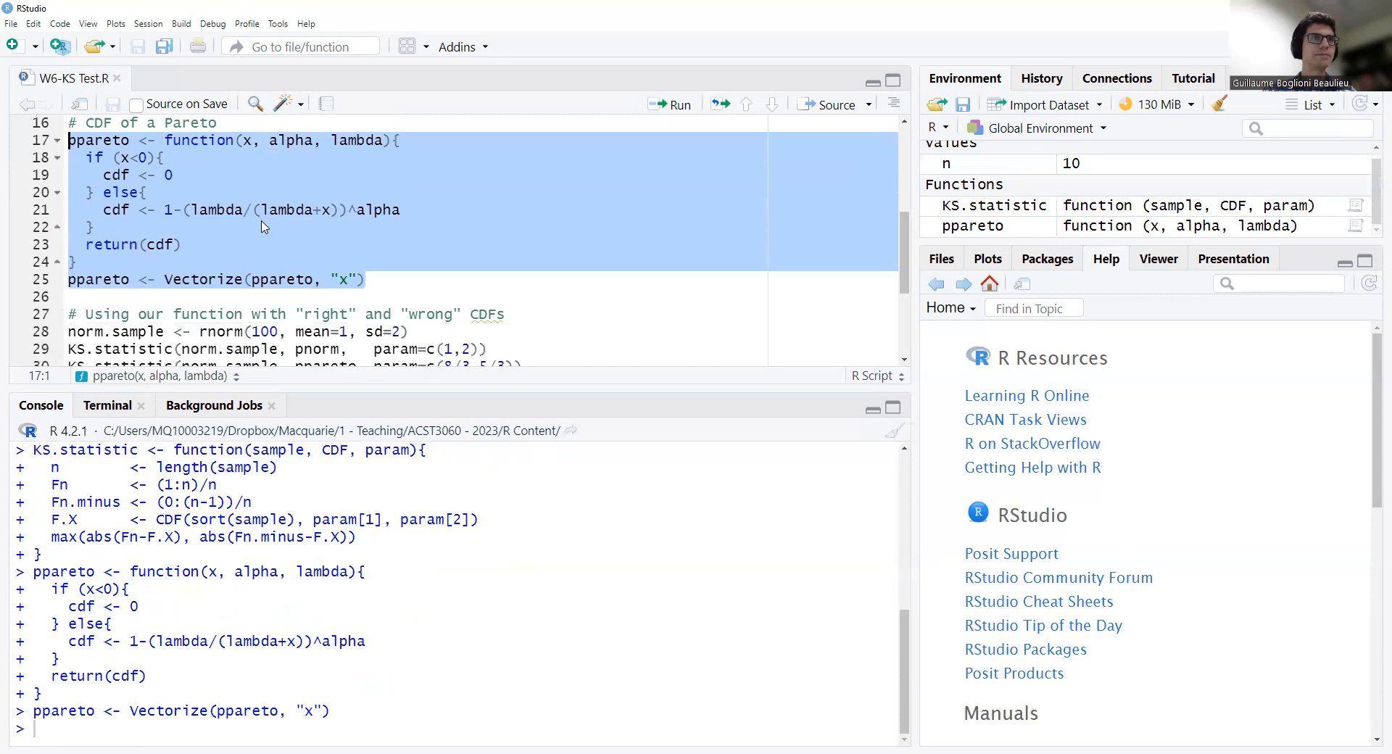
pyautogui.scroll(-3)
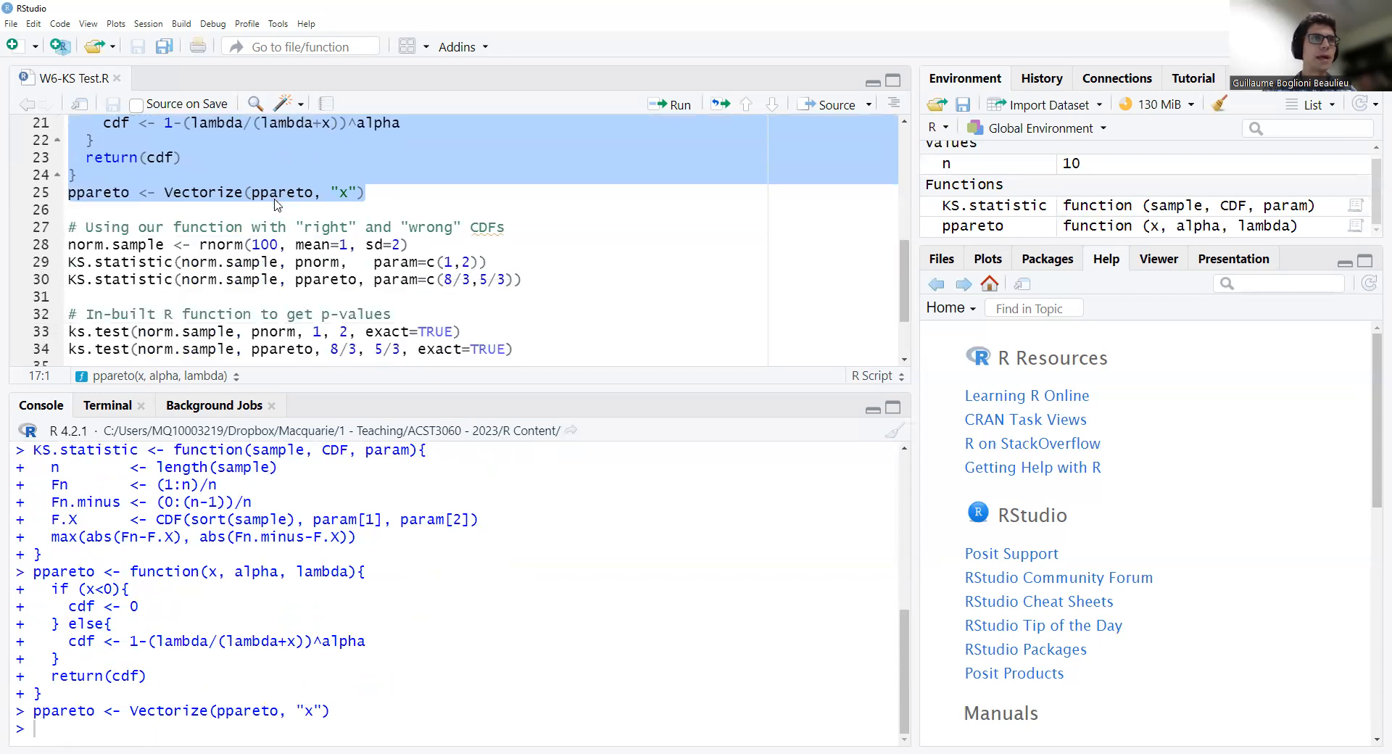
pyautogui.click(67, 245)
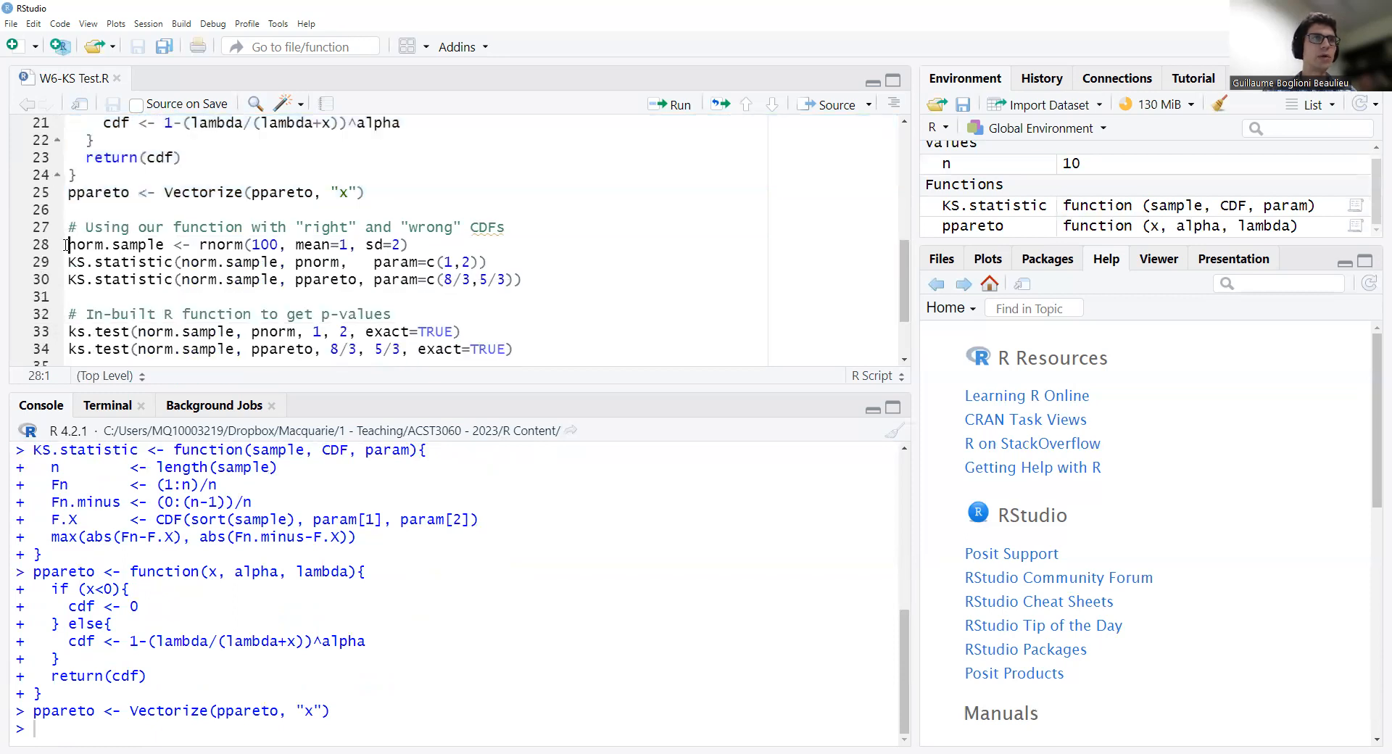
# Run the rnorm(100) sample line and point out the sample passed to KS.statistic
pyautogui.moveTo(70, 244); pyautogui.dragTo(406, 244)
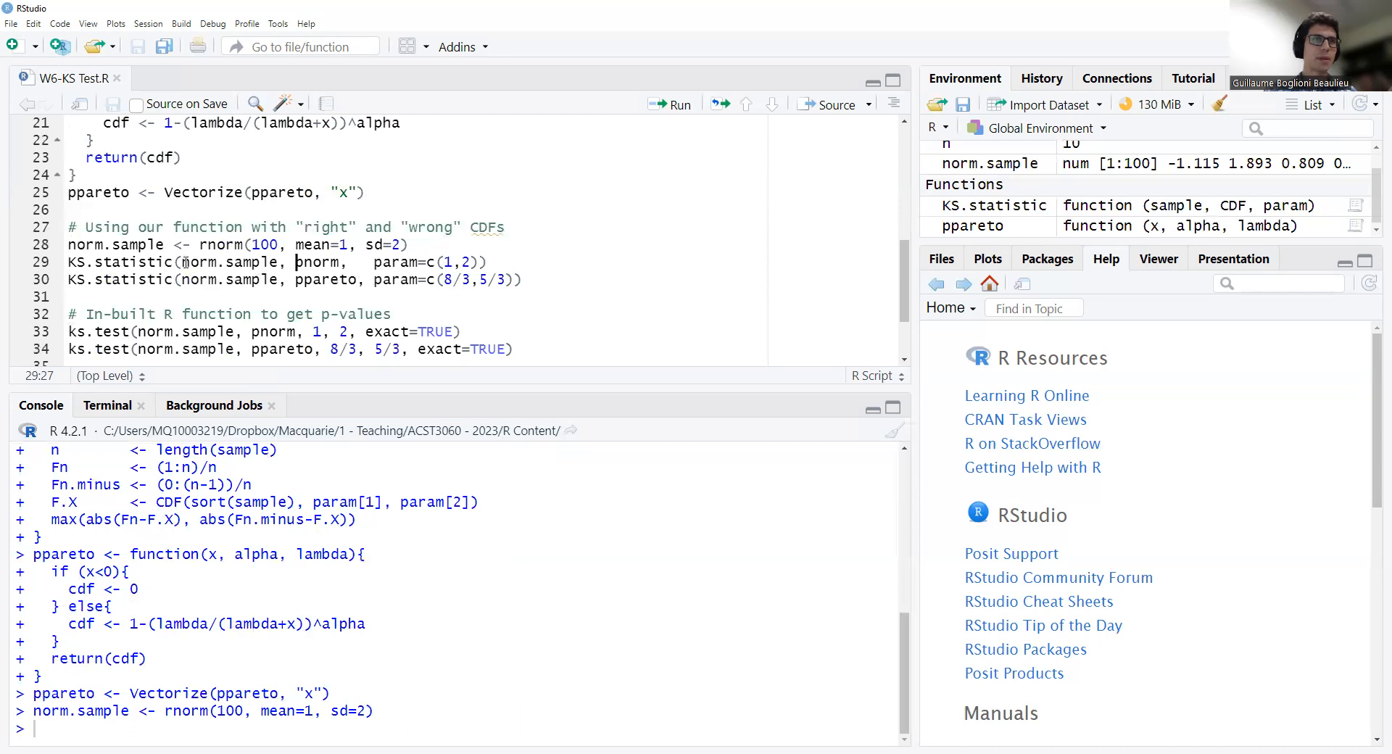
pyautogui.doubleClick(223, 263)
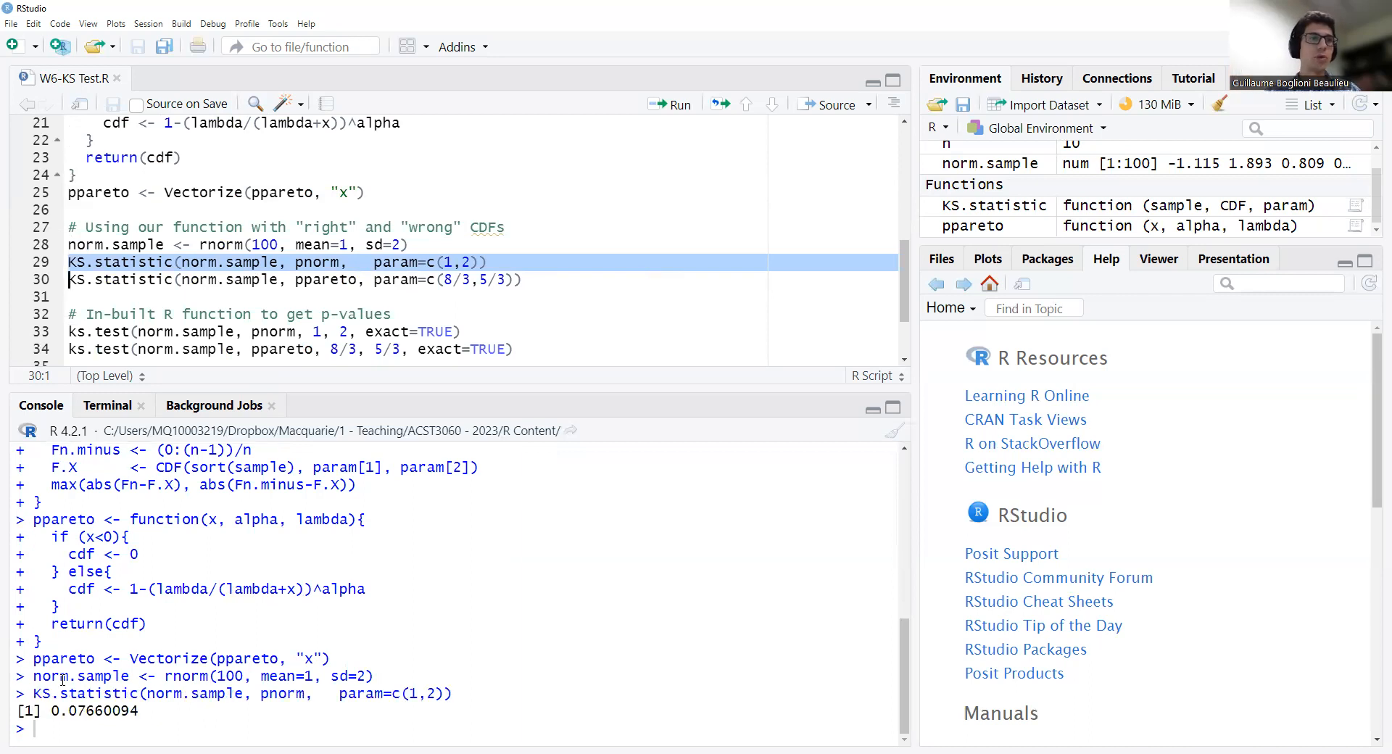
pyautogui.doubleClick(90, 710)
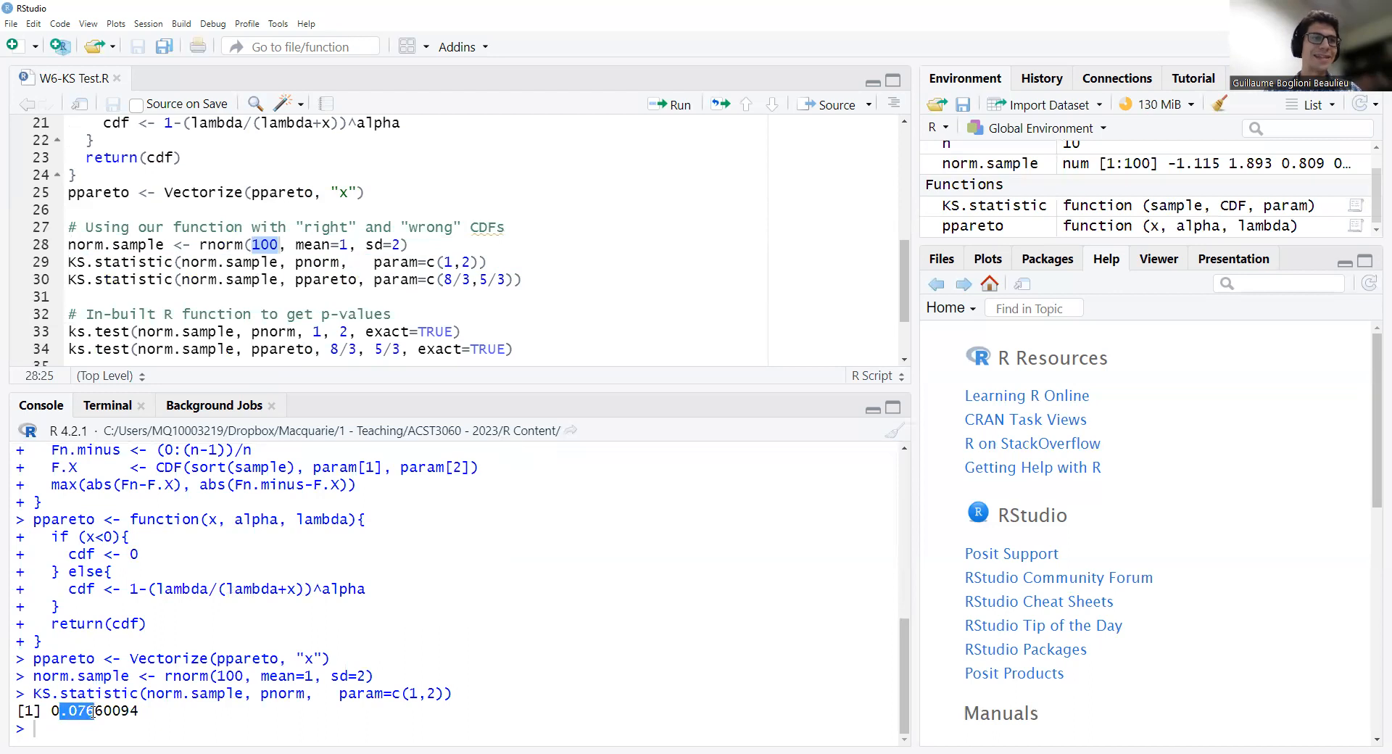
pyautogui.moveTo(264, 245)
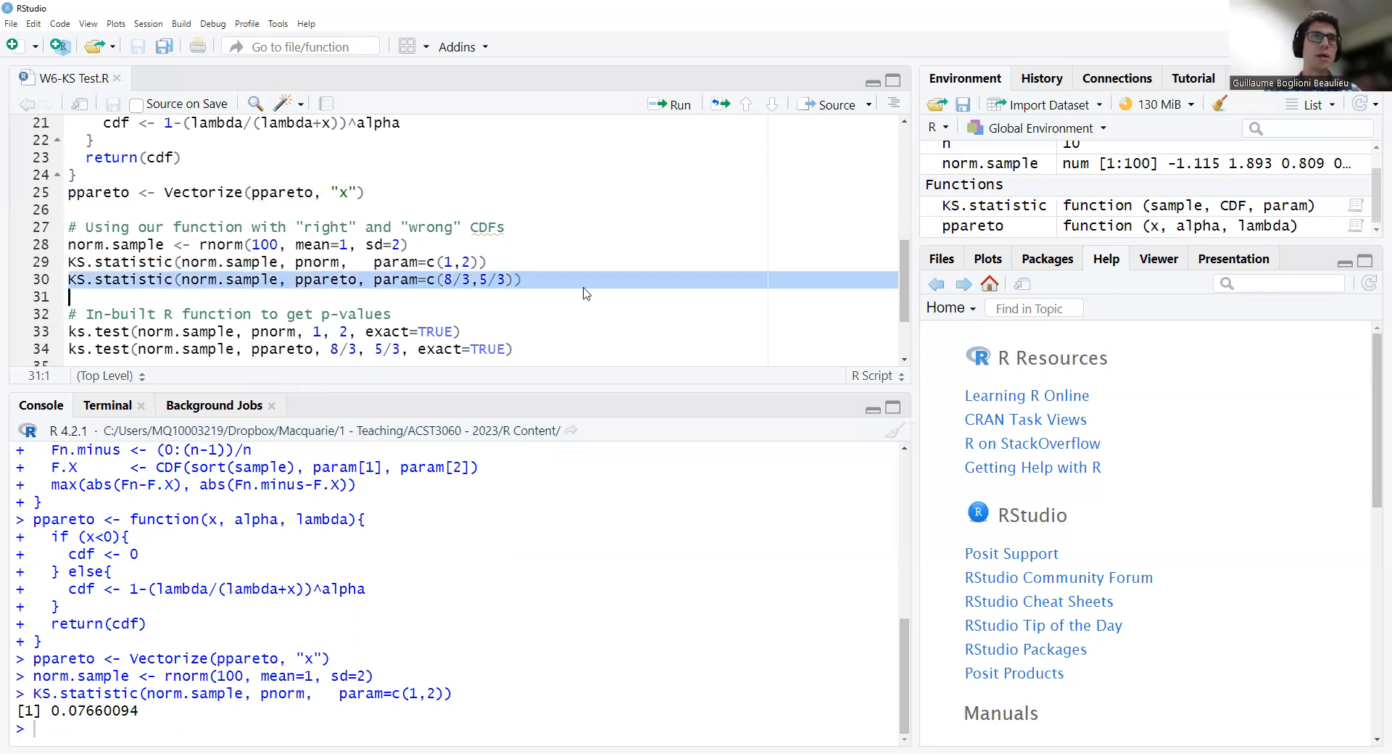
# Run KS.statistic(norm.sample, ppareto, param=c(8/3,5/3)) and highlight the 0.27 result
pyautogui.click(443, 280)
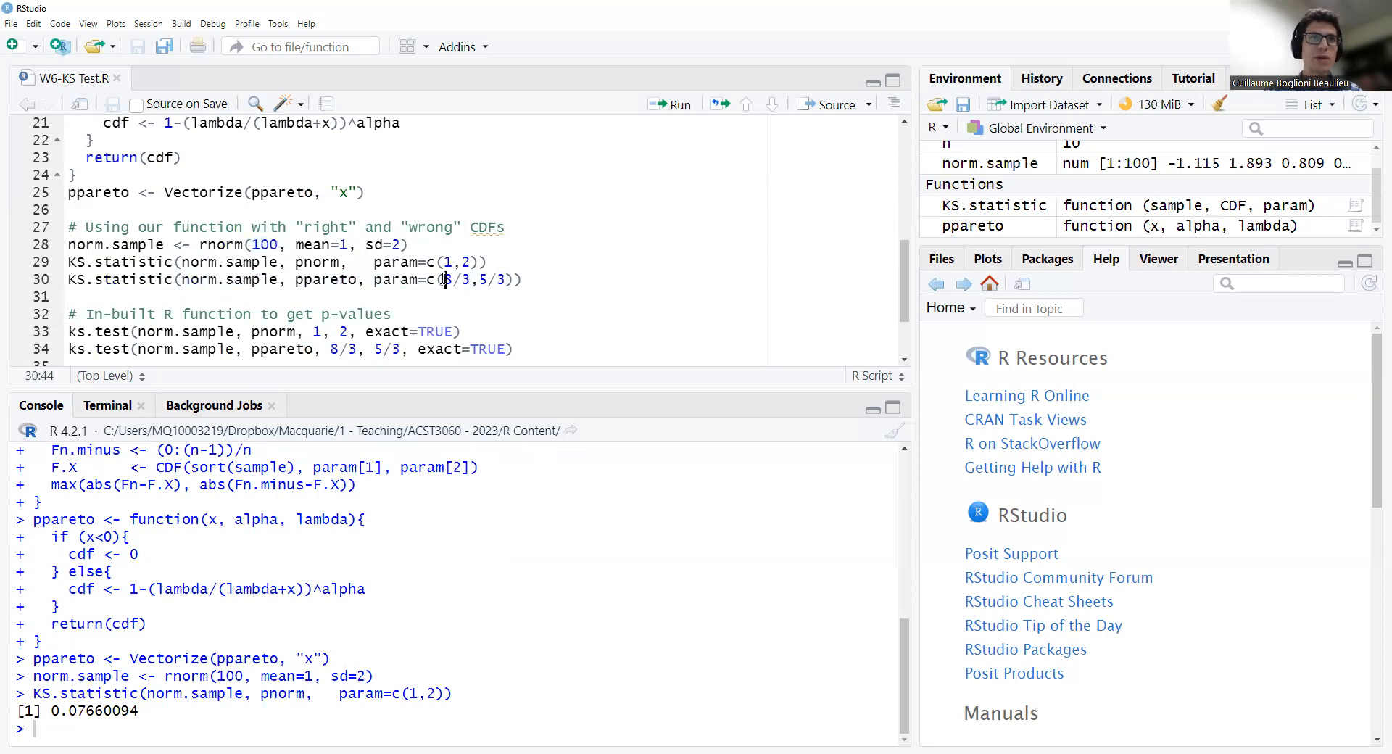
pyautogui.moveTo(444, 280); pyautogui.dragTo(501, 280)
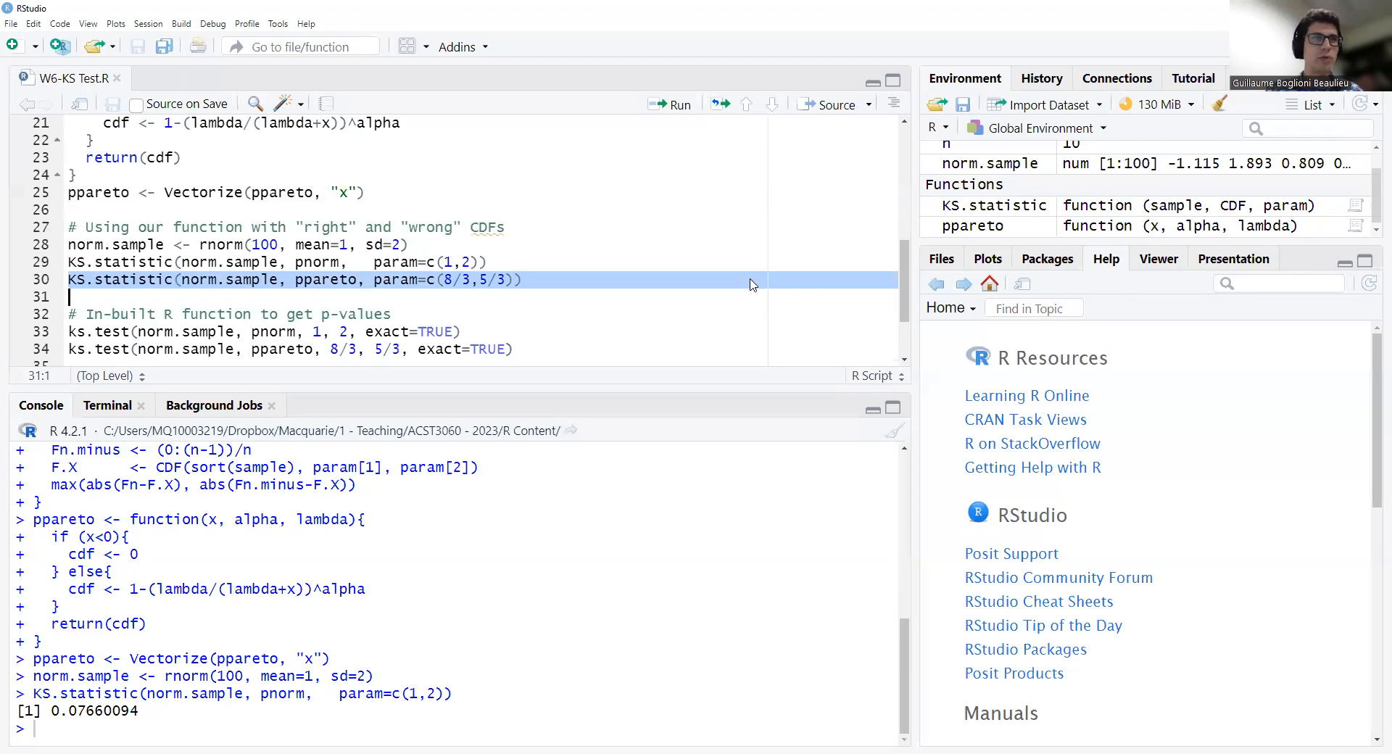
pyautogui.click(670, 104)
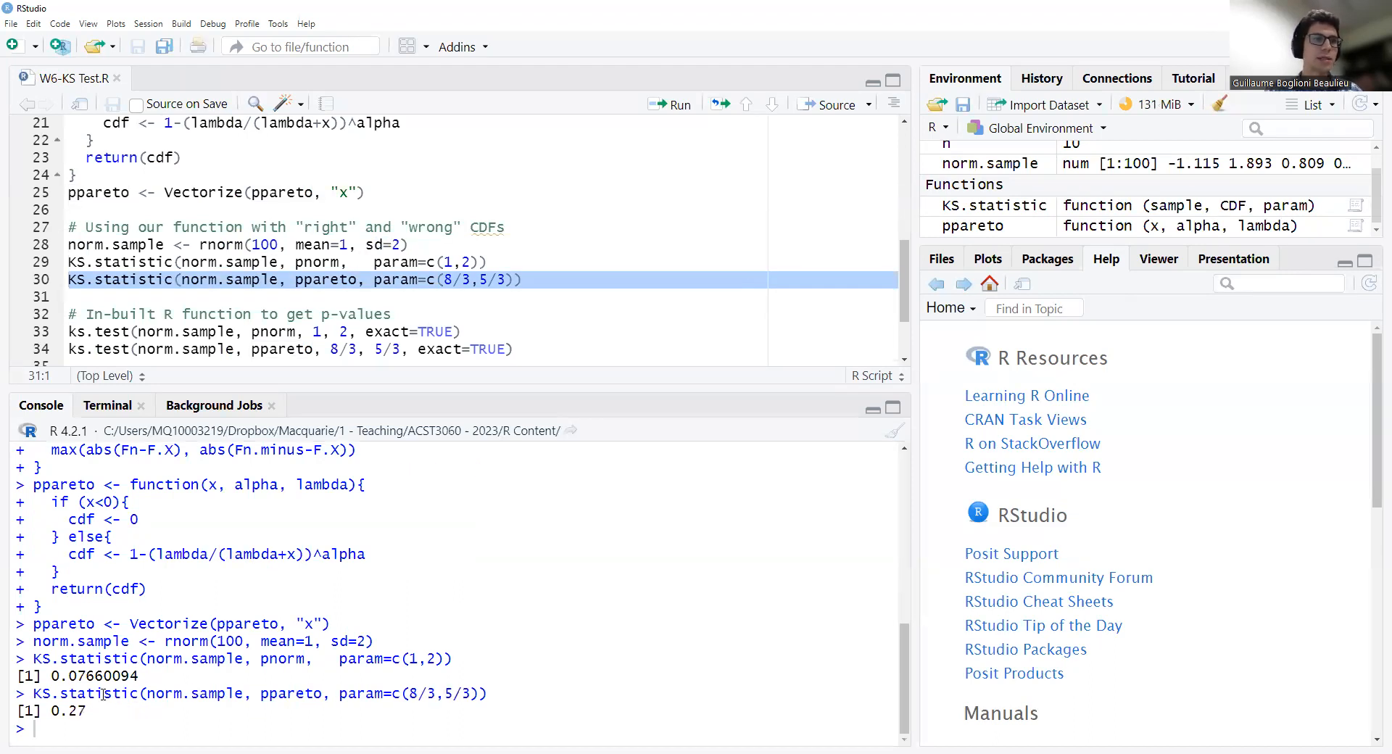
pyautogui.doubleClick(75, 711)
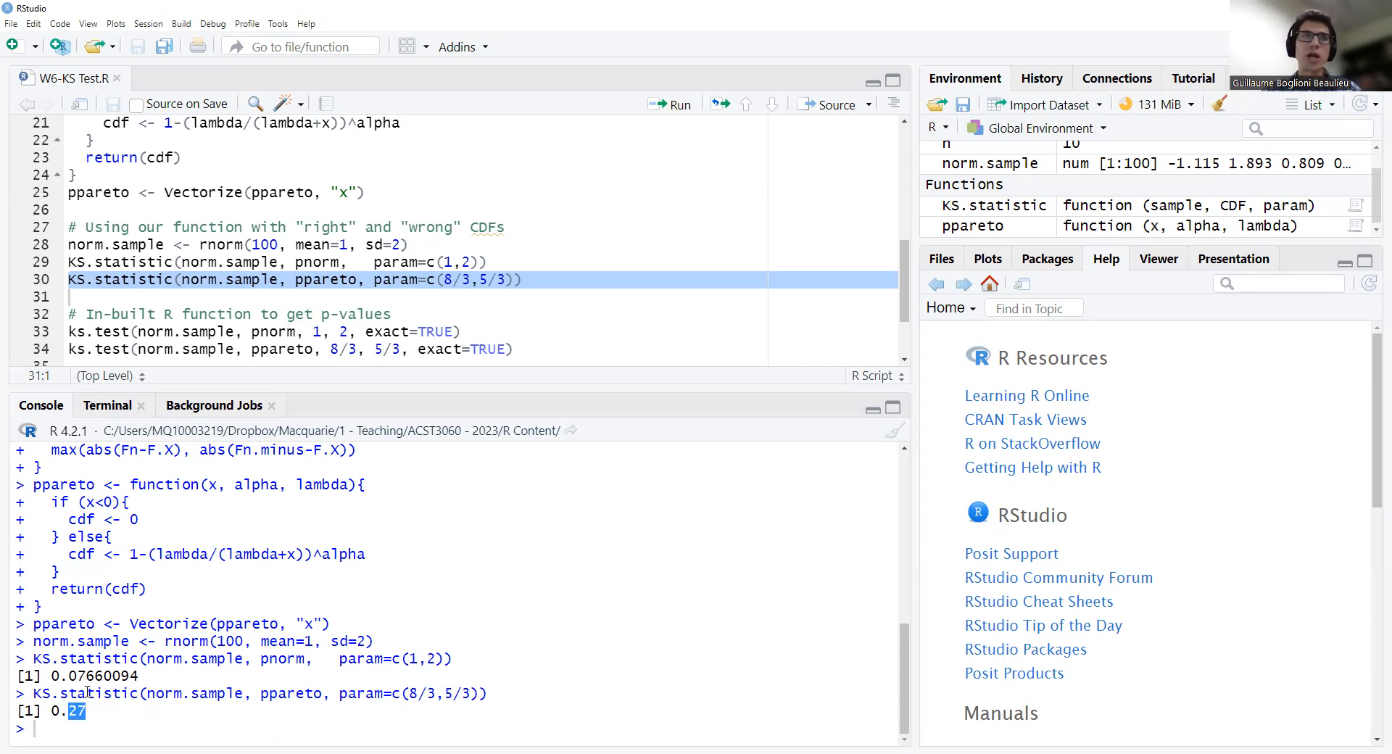
pyautogui.moveTo(634, 199)
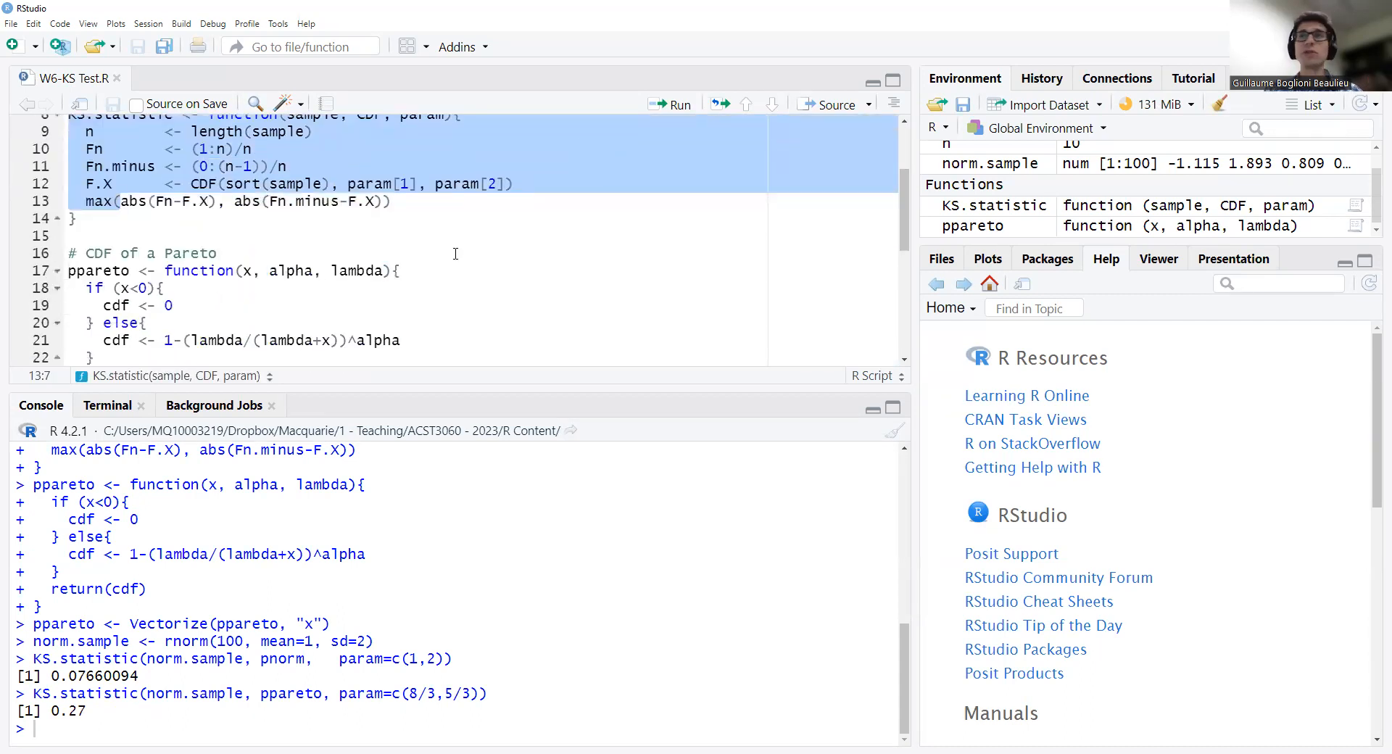
# Go to ks.test(norm.sample, pnorm, 1, 2, exact=TRUE) and point out its data and parameter arguments
pyautogui.scroll(-3)
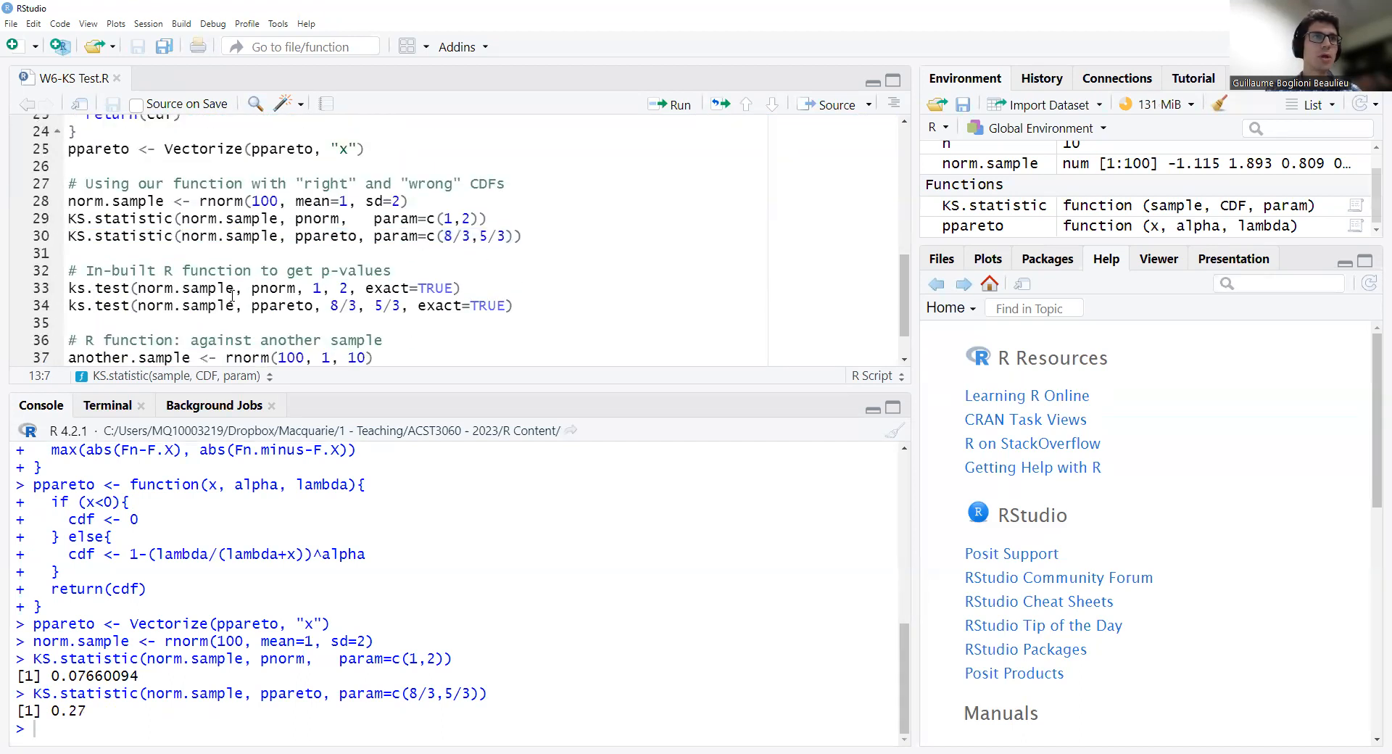
pyautogui.click(124, 289)
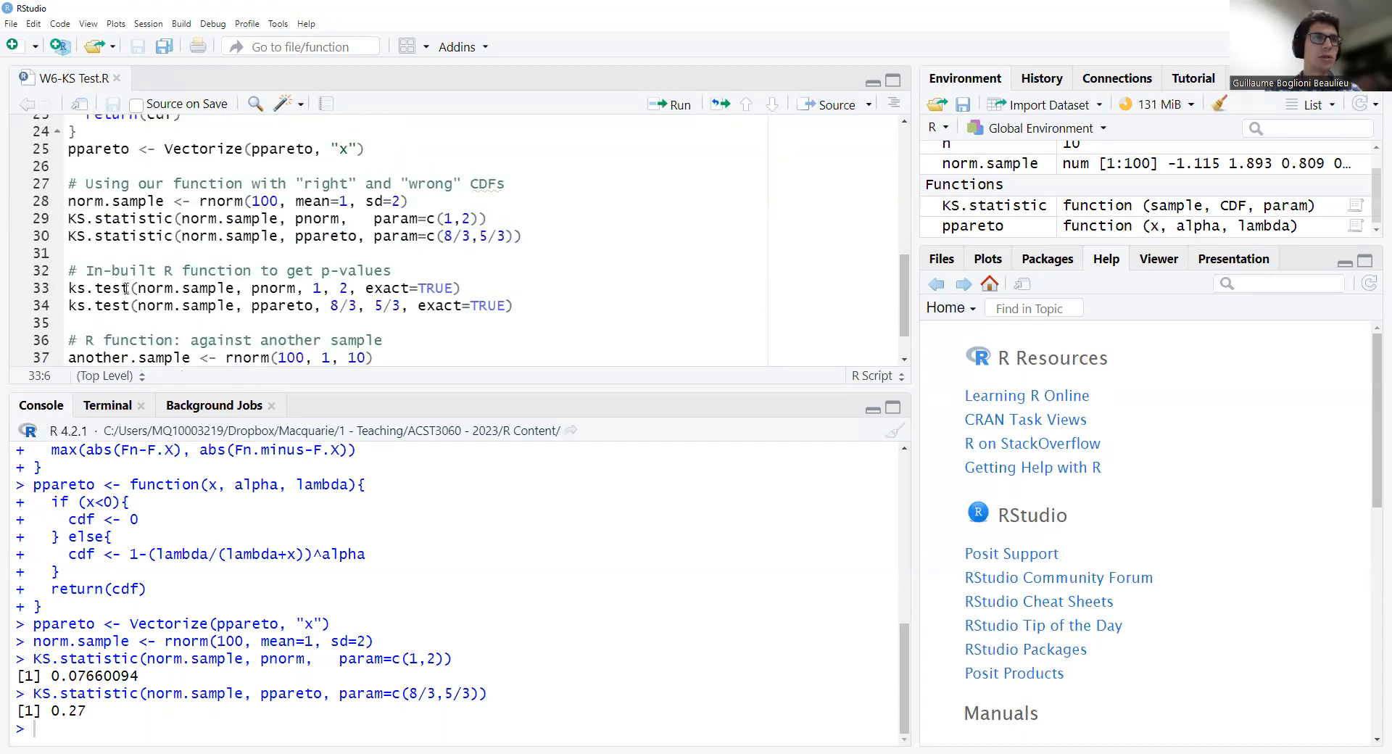
pyautogui.doubleClick(188, 289)
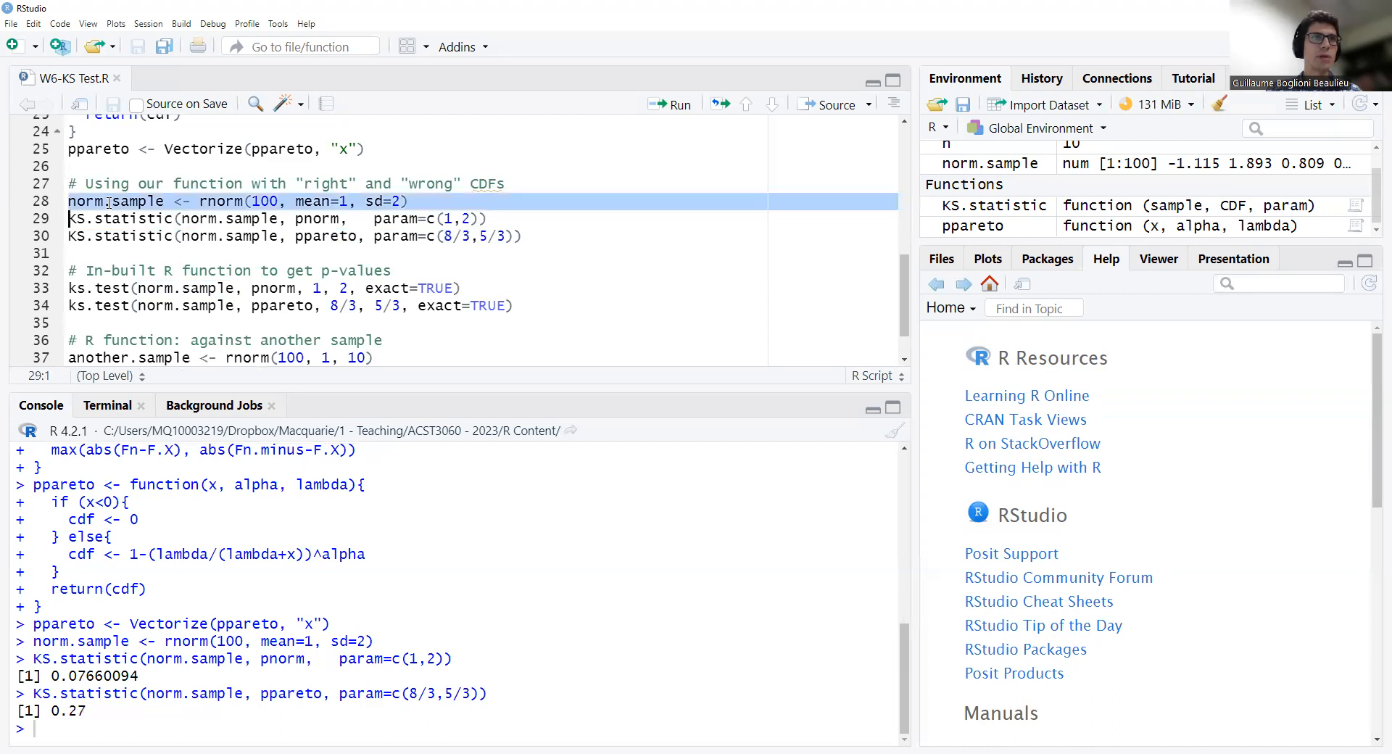
pyautogui.doubleClick(274, 289)
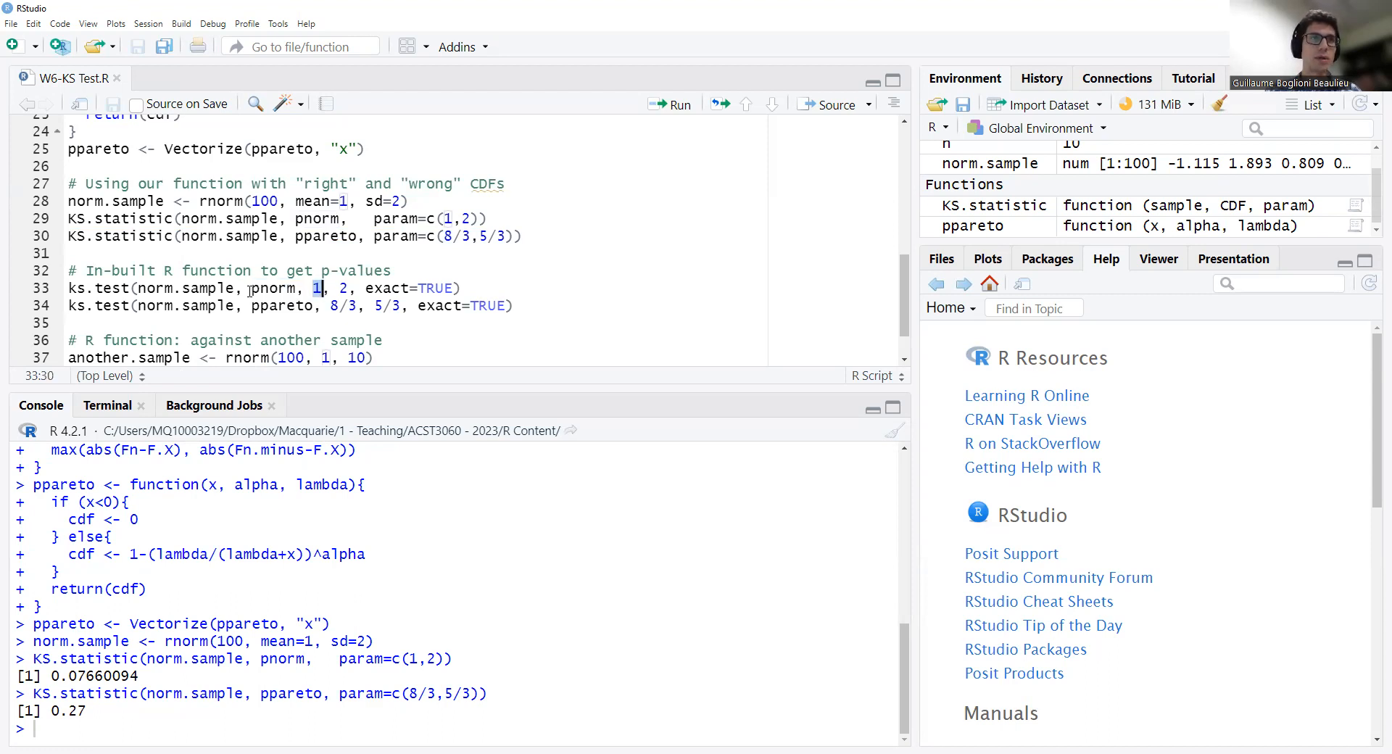
pyautogui.doubleClick(273, 289)
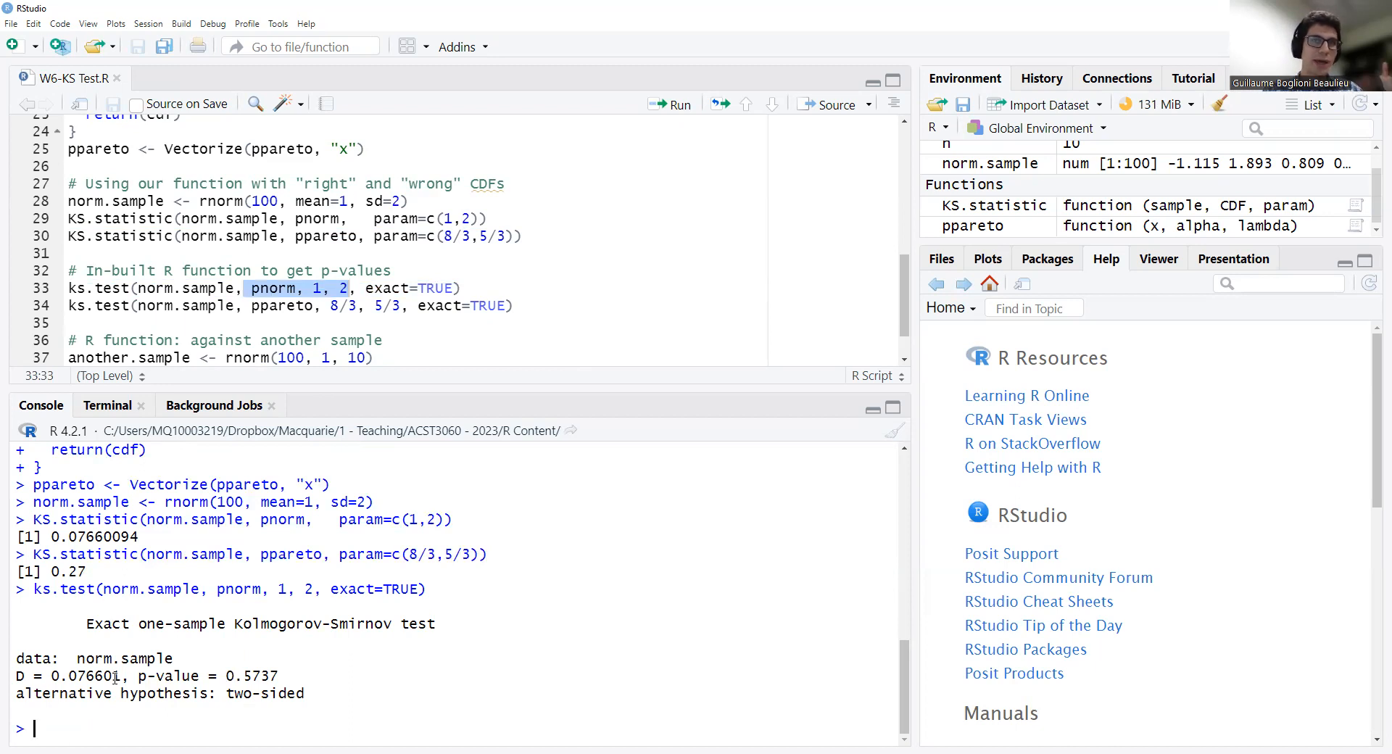
# Compare the 0.07660094 statistic with the test's D value and point out the ppareto arguments
pyautogui.doubleClick(80, 676)
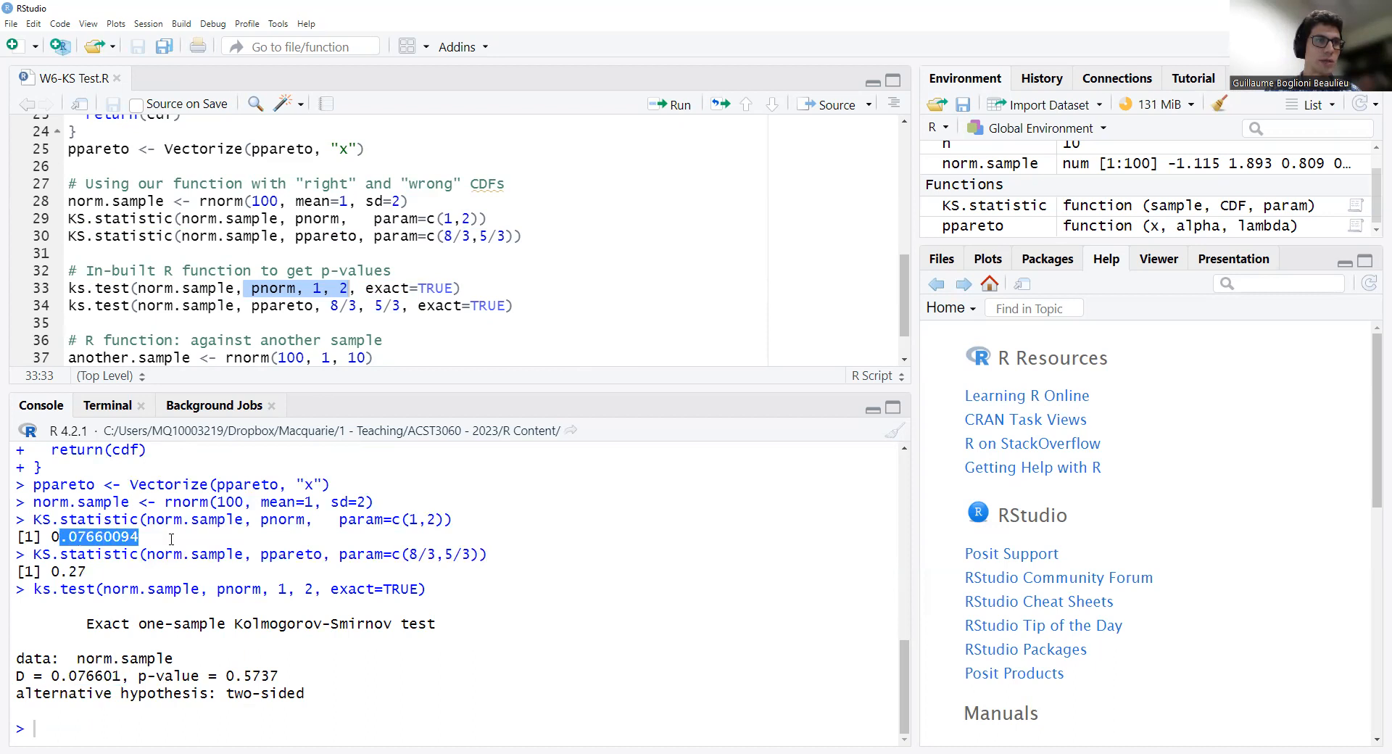
pyautogui.moveTo(116, 675)
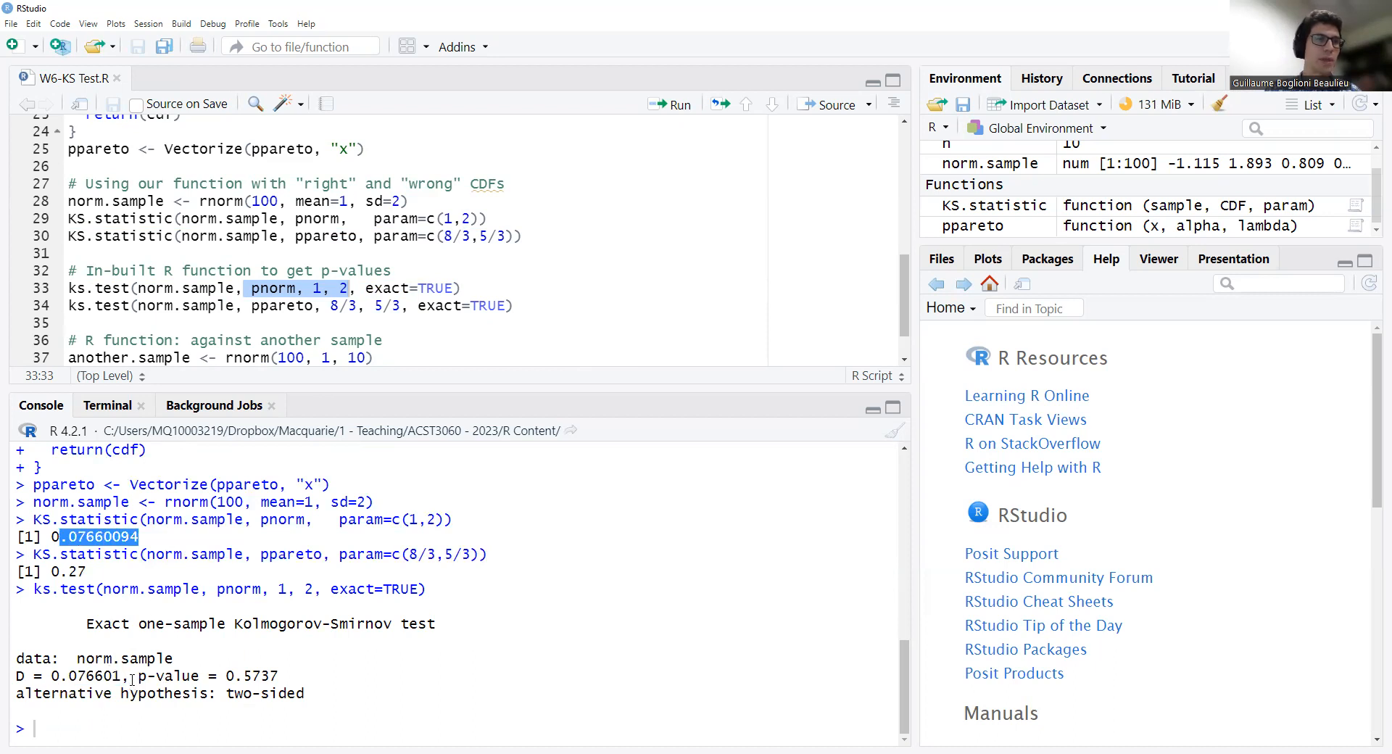
pyautogui.moveTo(138, 676); pyautogui.dragTo(276, 676)
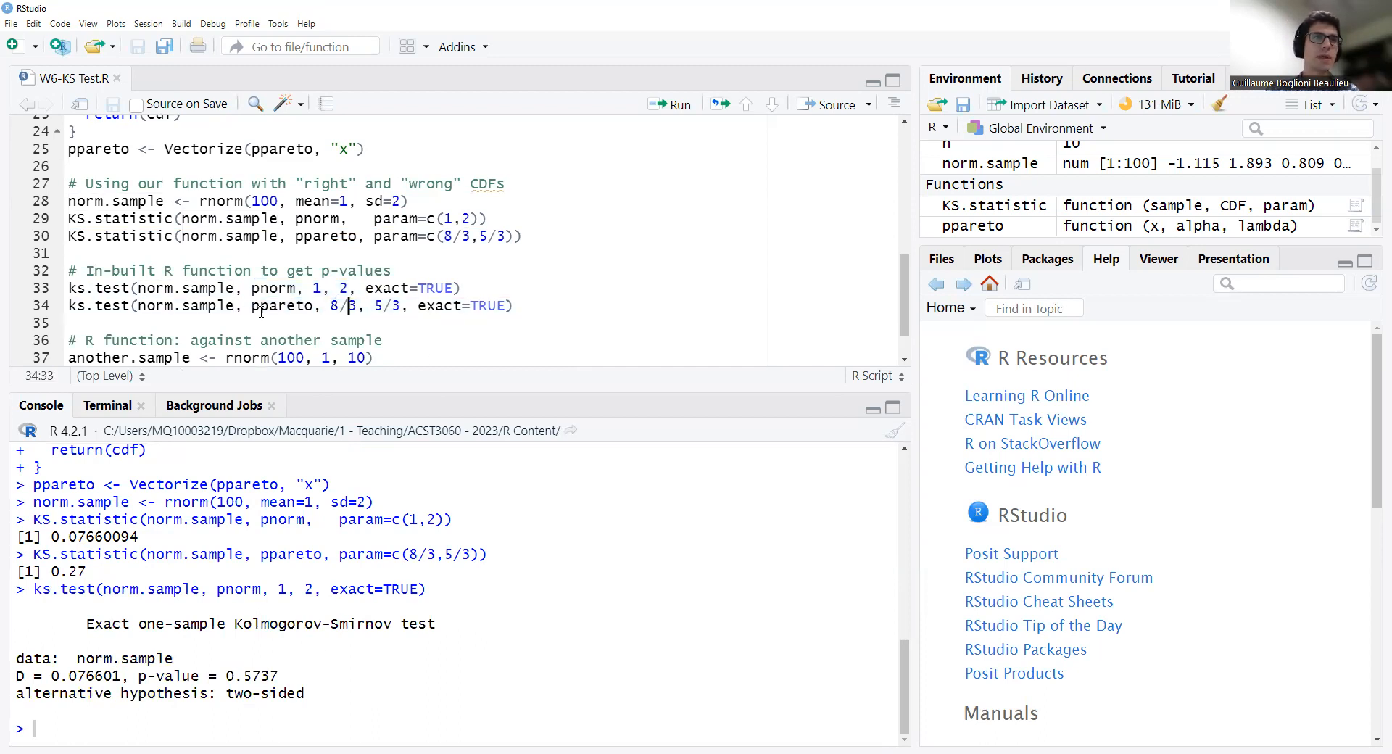
pyautogui.doubleClick(279, 305)
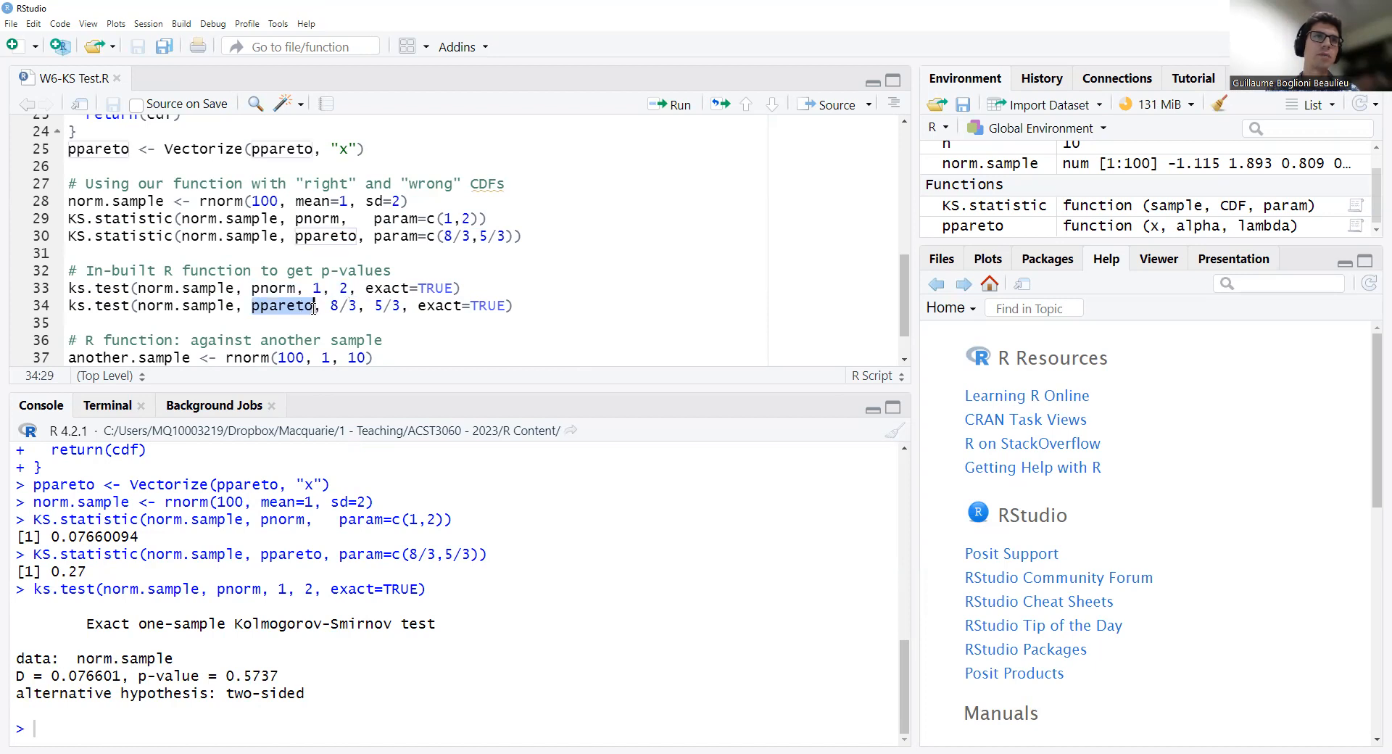
pyautogui.doubleClick(278, 306)
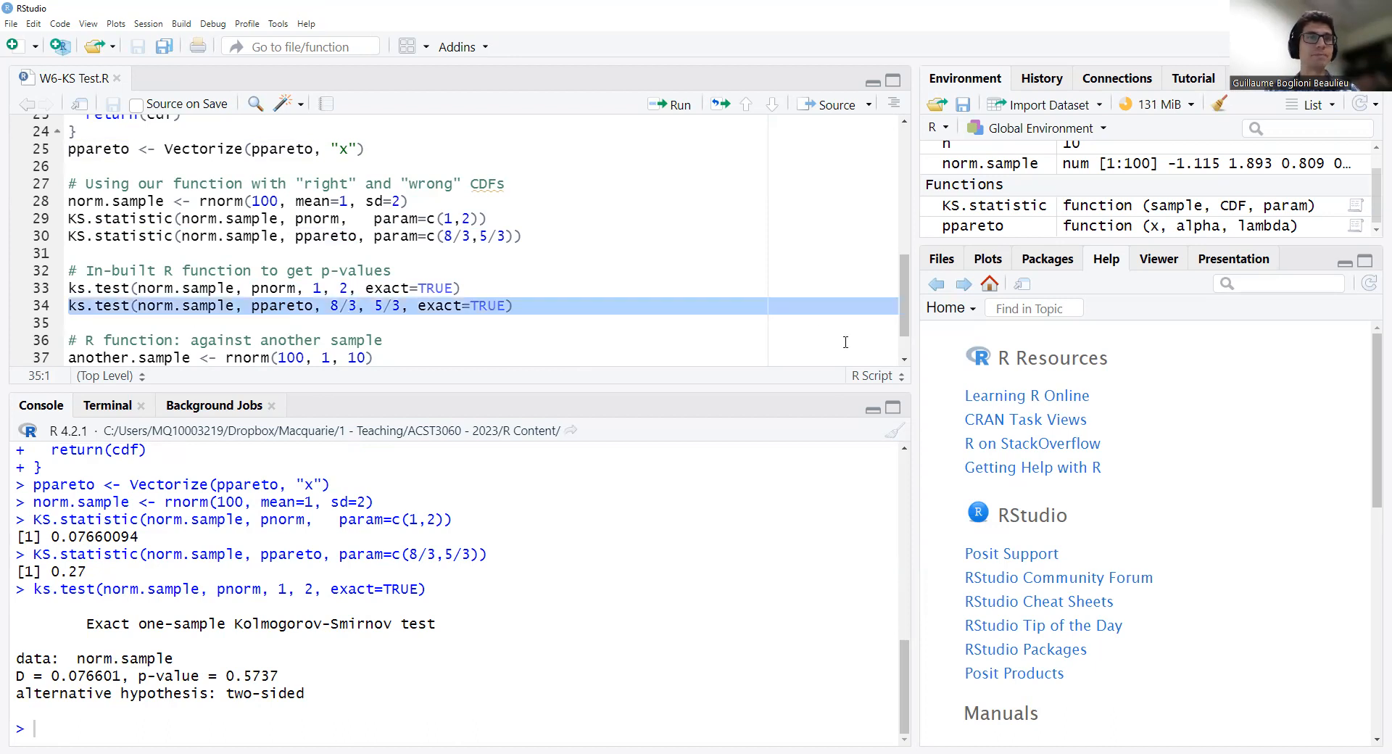
# Run the exact ks.test against ppareto (p-value 6.267e-07) and rerun the Pareto KS.statistic line
pyautogui.click(670, 105)
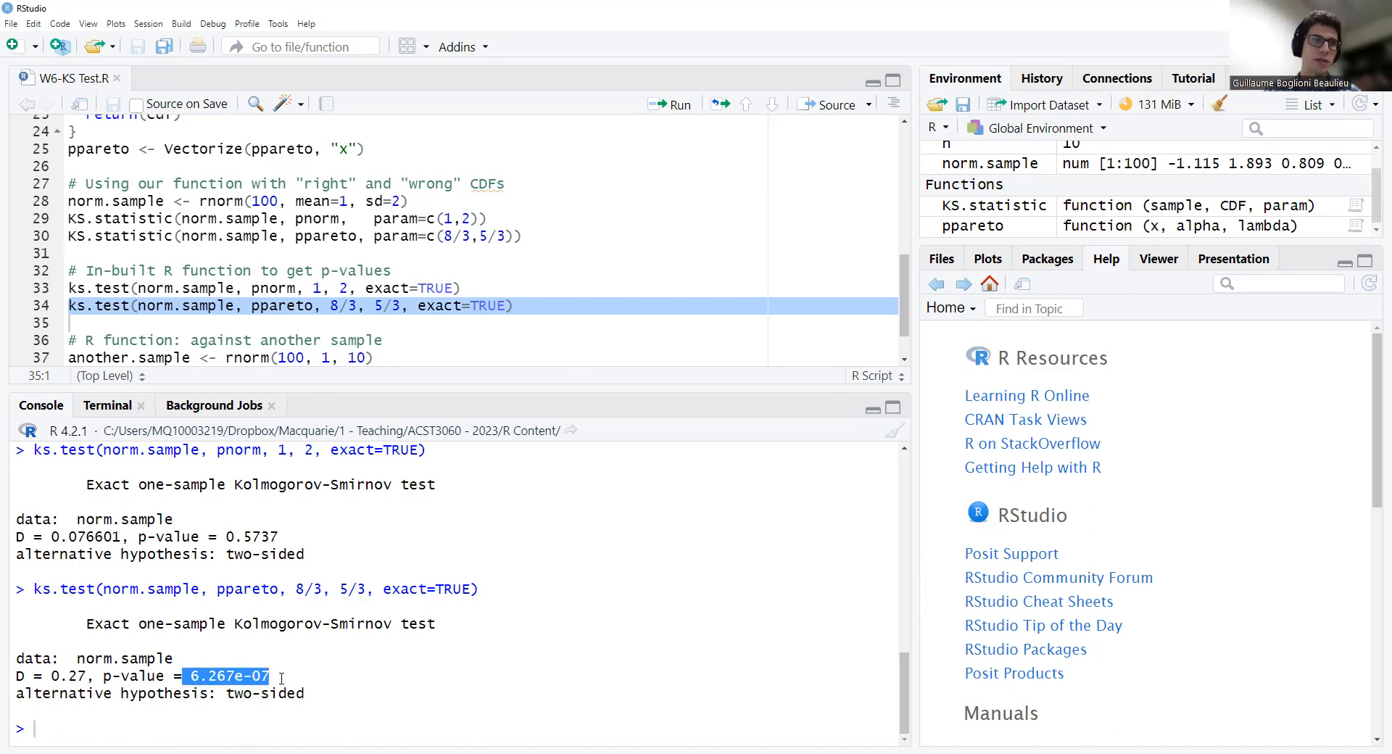
pyautogui.click(115, 680)
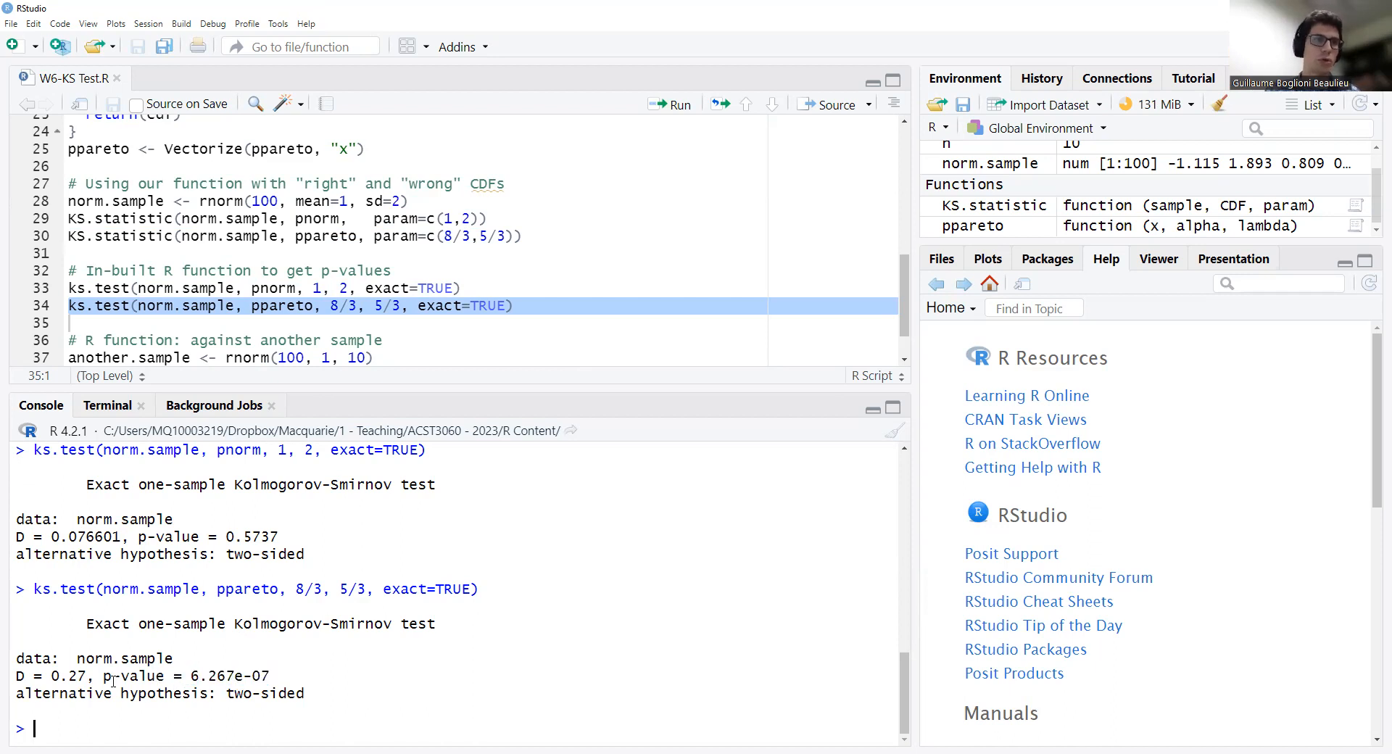
pyautogui.moveTo(166, 661)
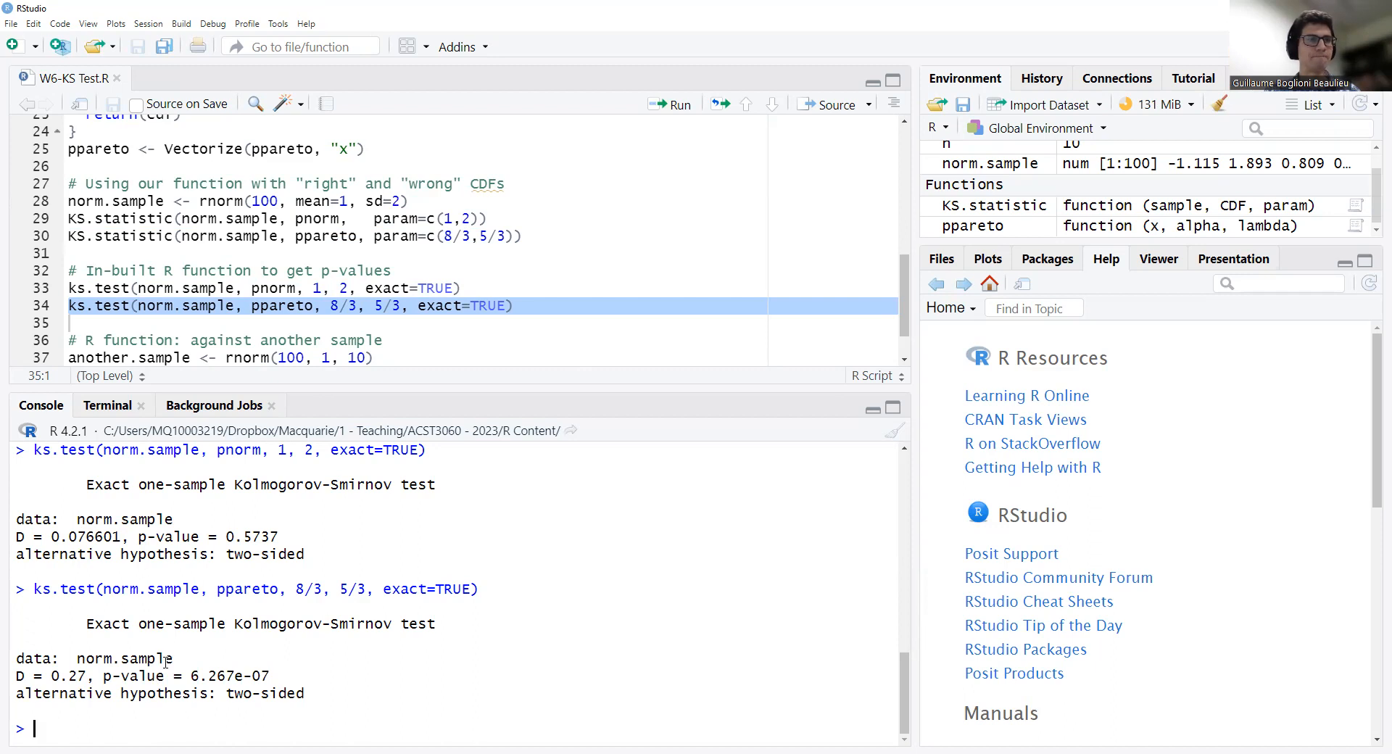
pyautogui.doubleClick(59, 682)
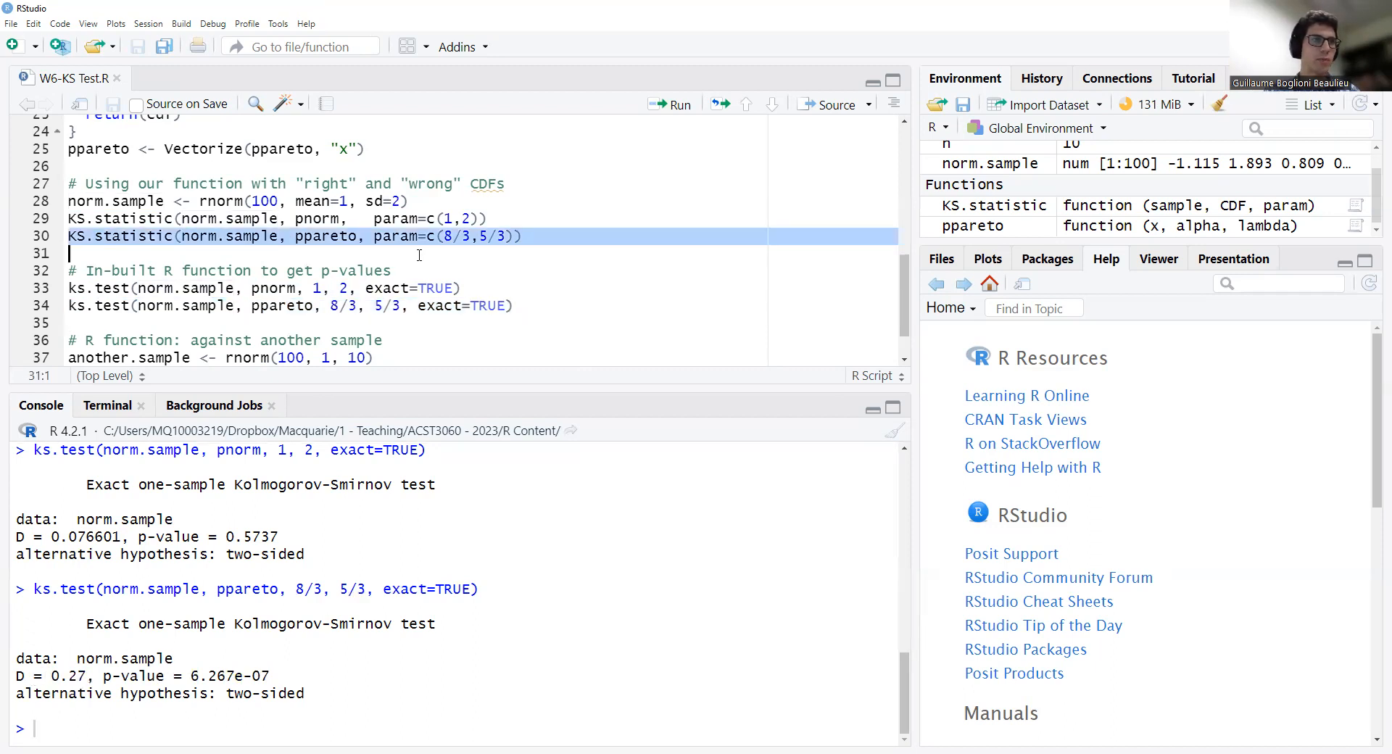
pyautogui.click(670, 104)
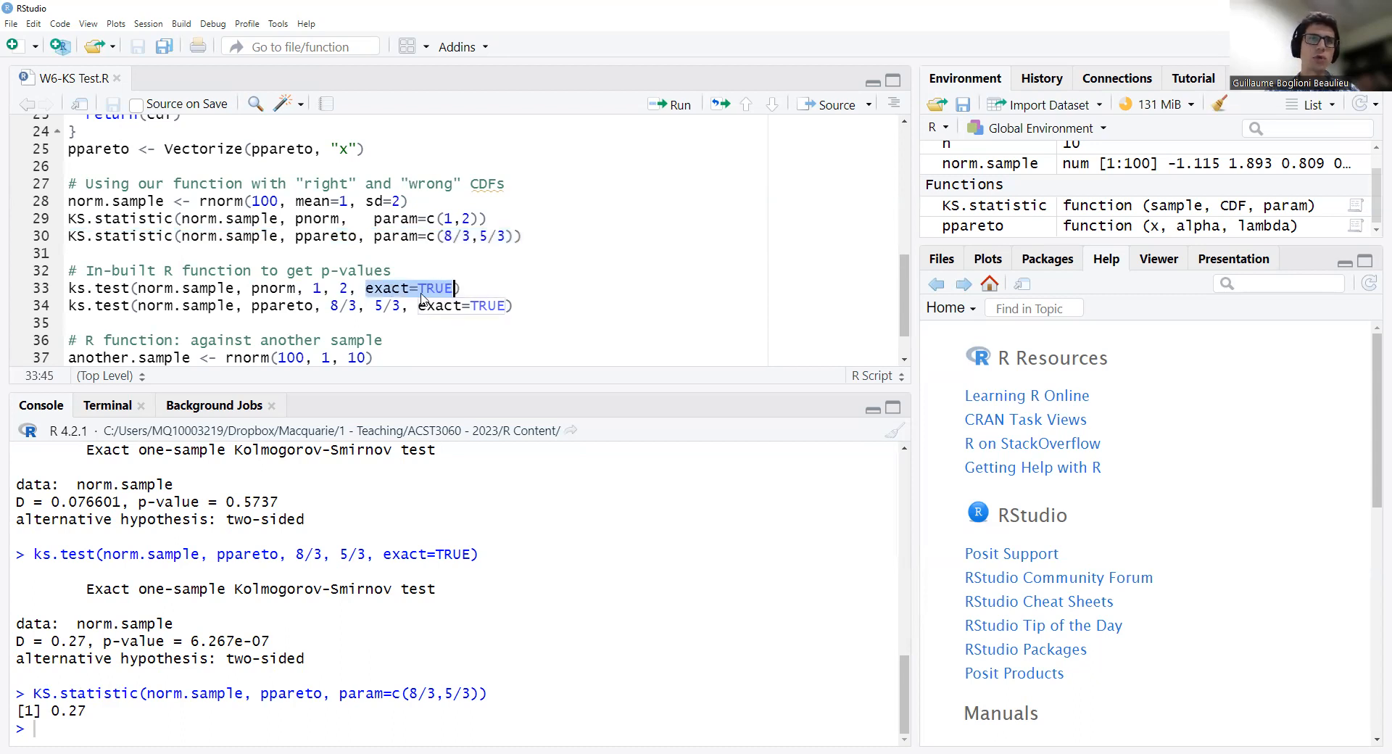
# Request the ks.test documentation from the console with ?ks.test
pyautogui.click(691, 712)
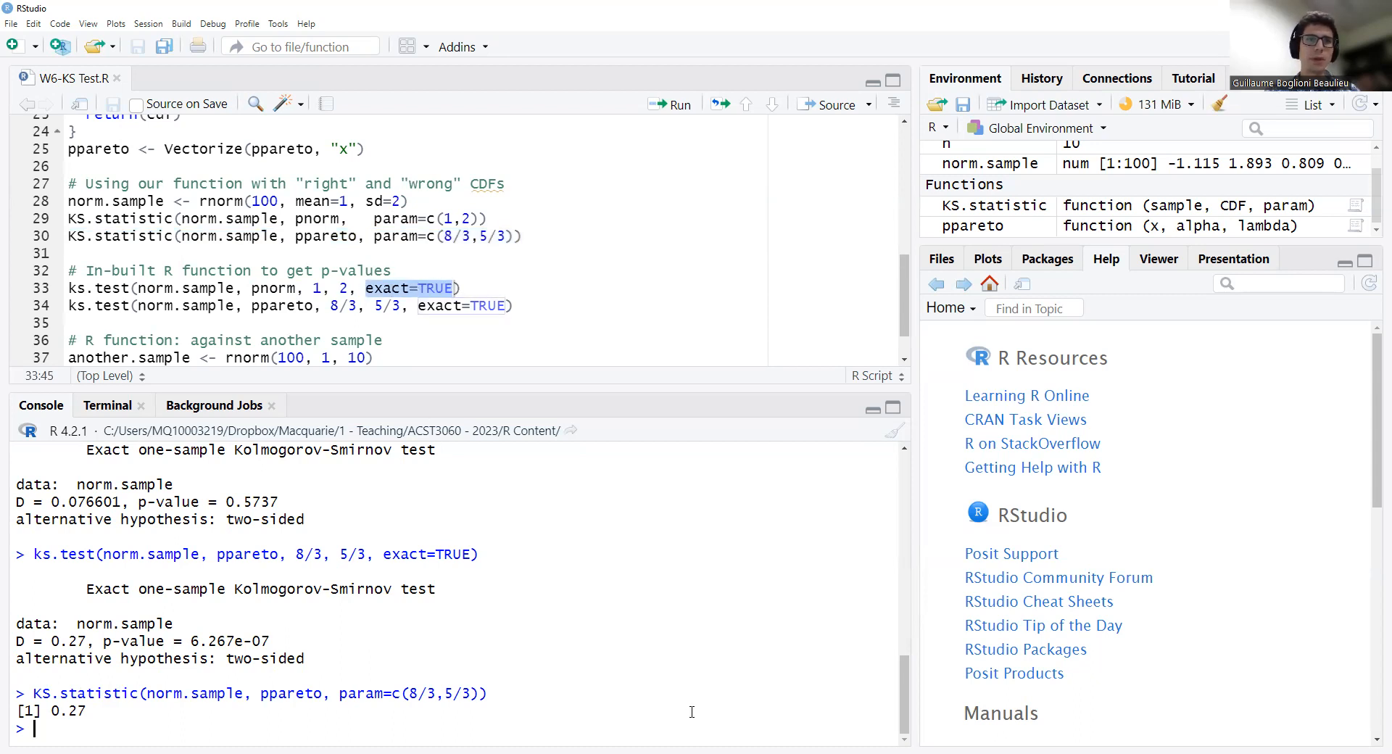
pyautogui.write('?')
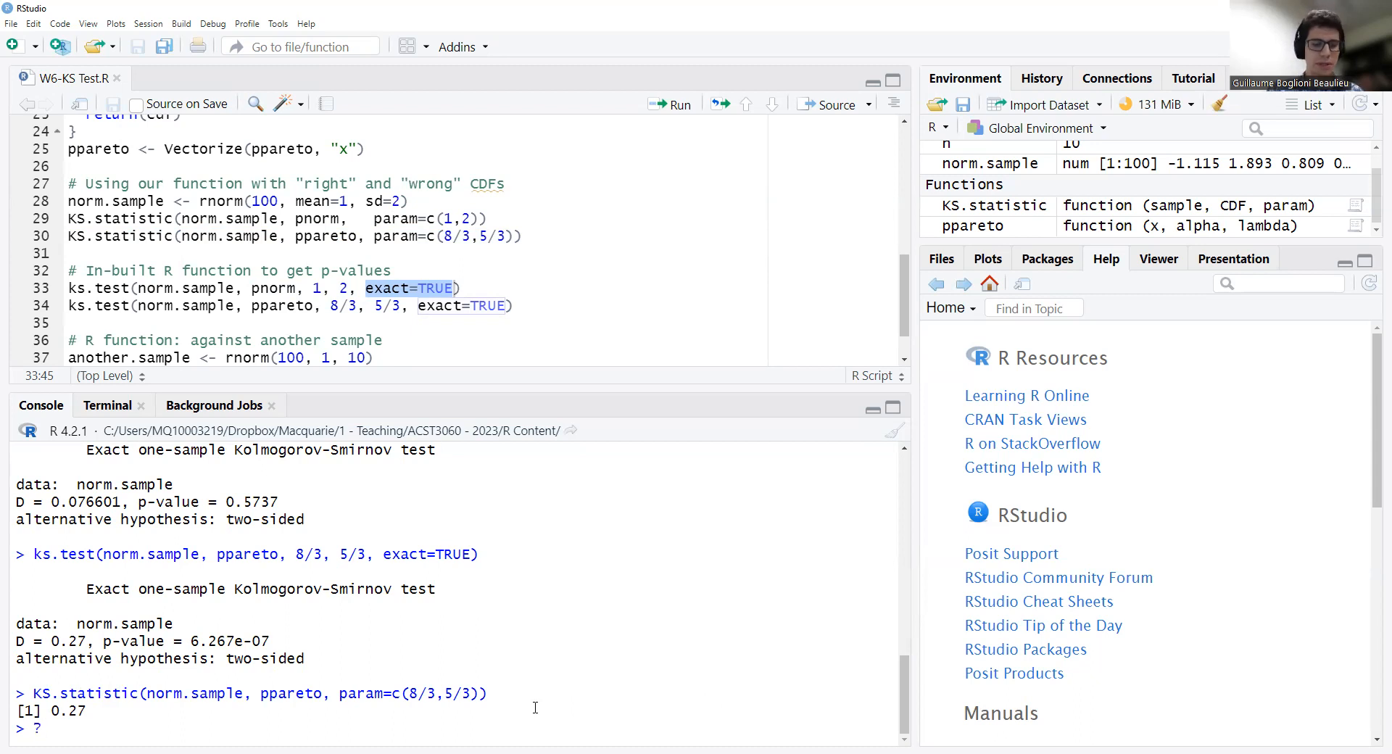
pyautogui.write('ks.test')
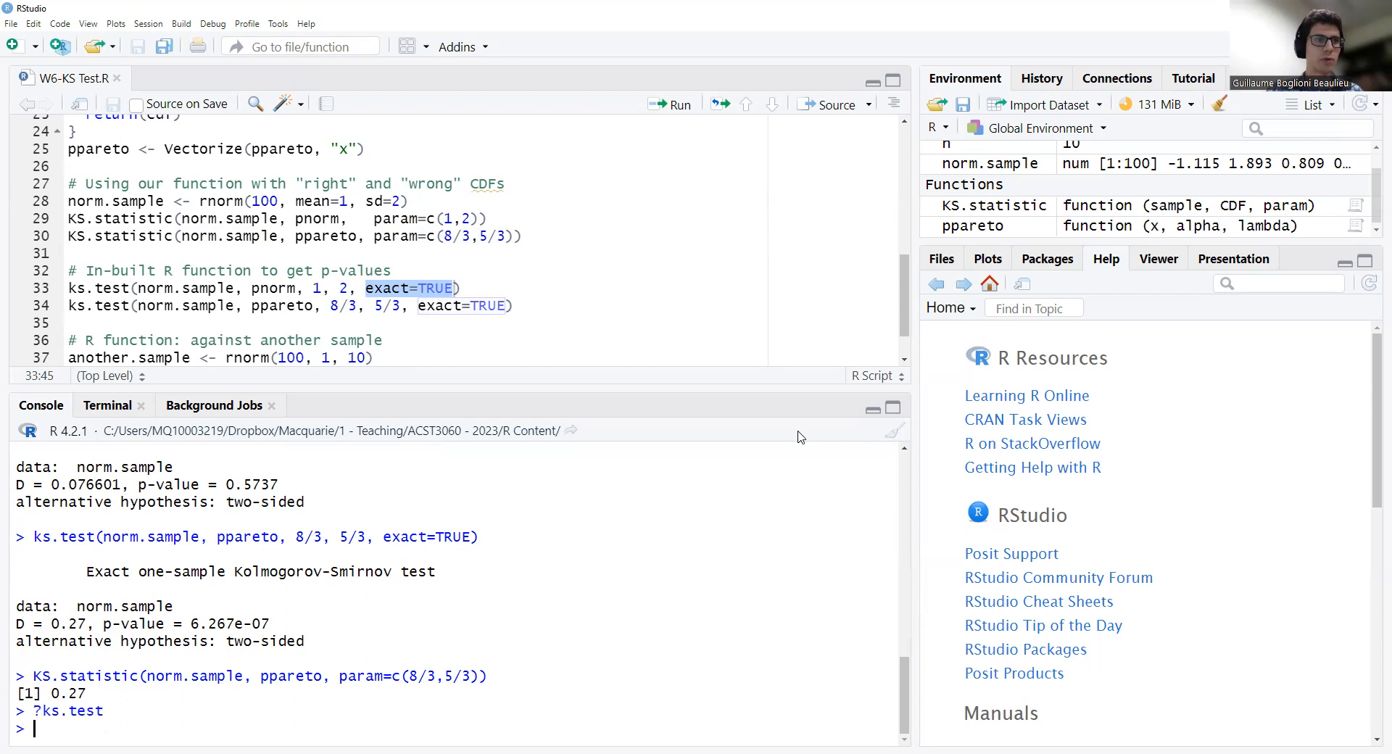
pyautogui.press('Return')
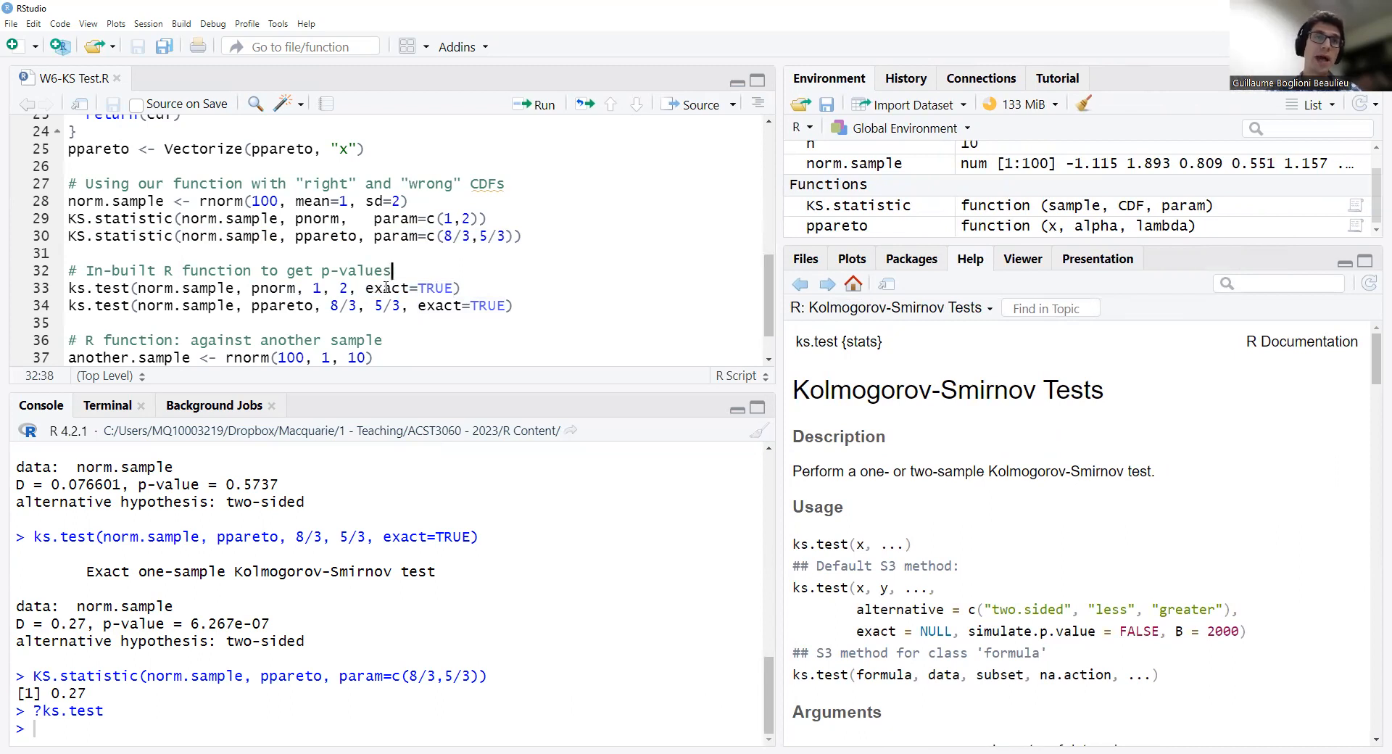
# Change exact=TRUE to FALSE on both ks.test lines and run them asymptotically
pyautogui.doubleClick(435, 288)
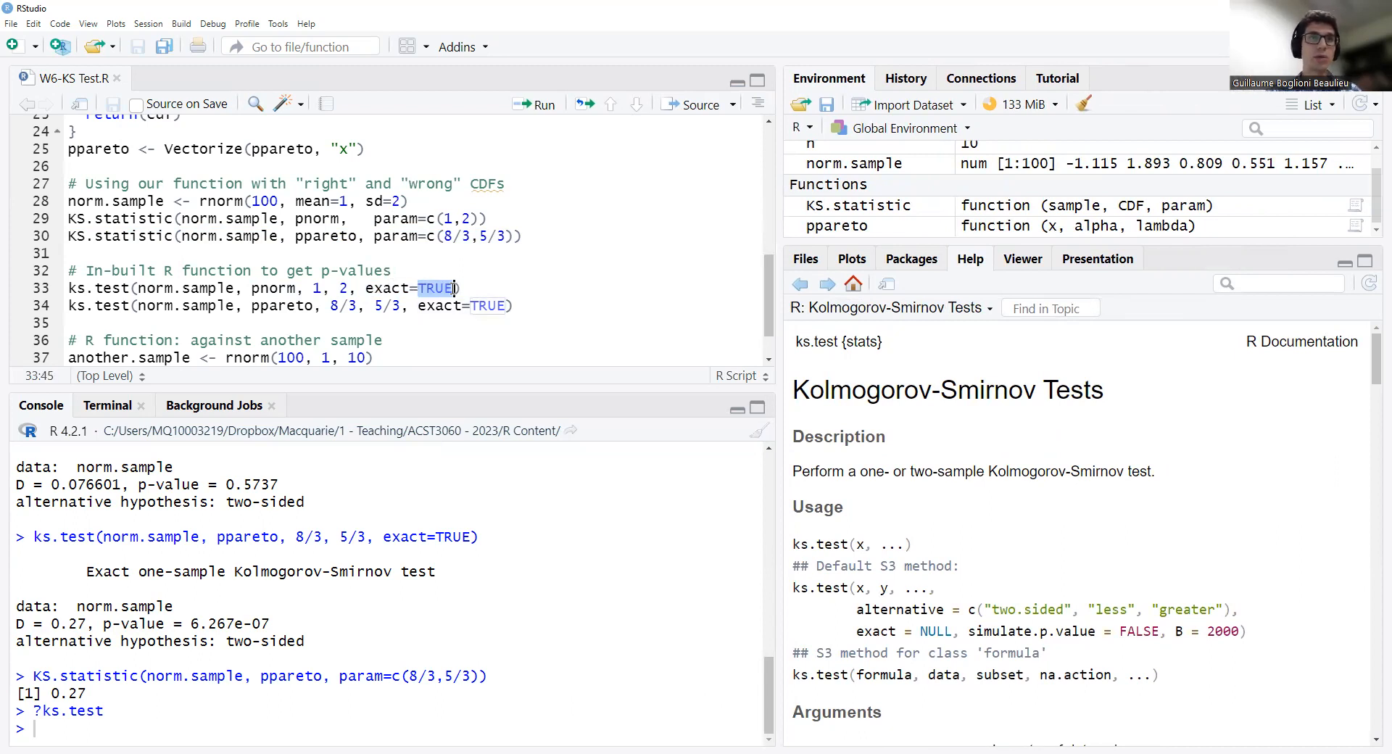
pyautogui.write('FAL')
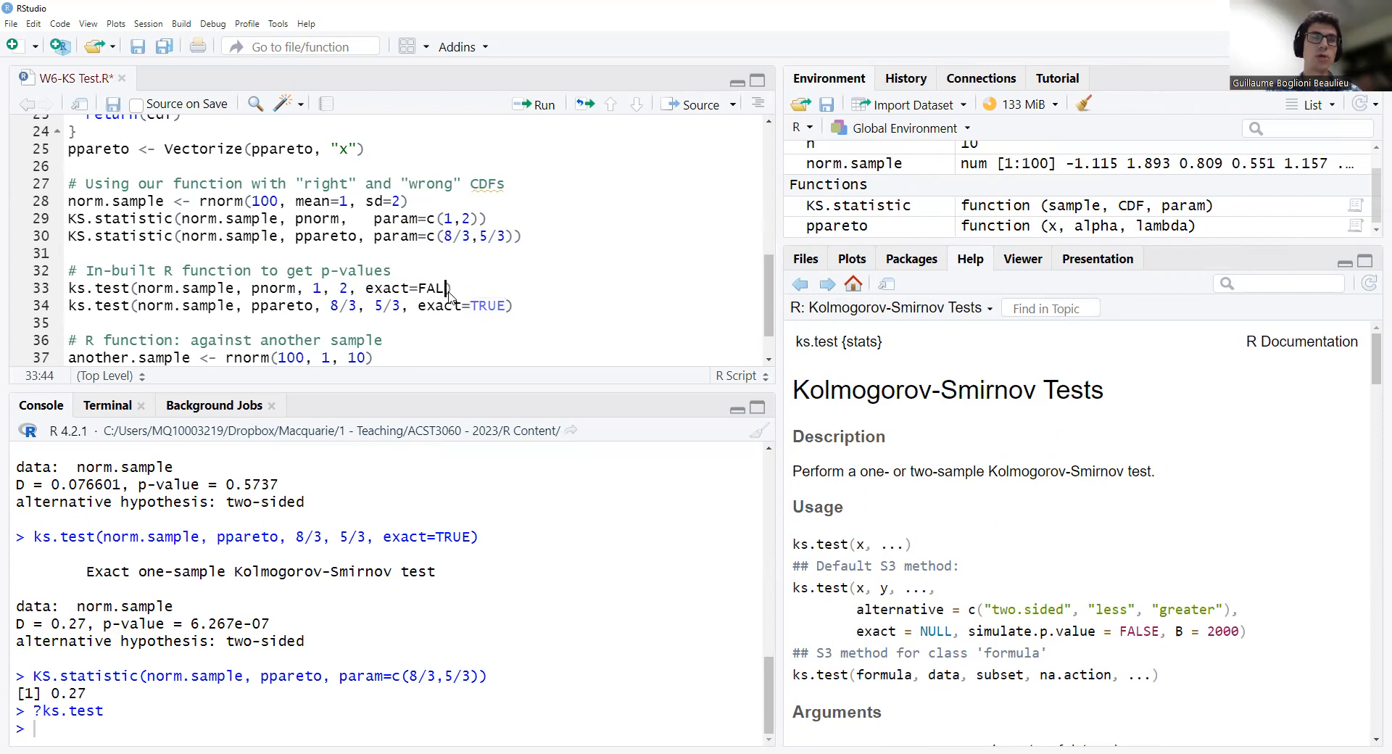
pyautogui.write('SE)')
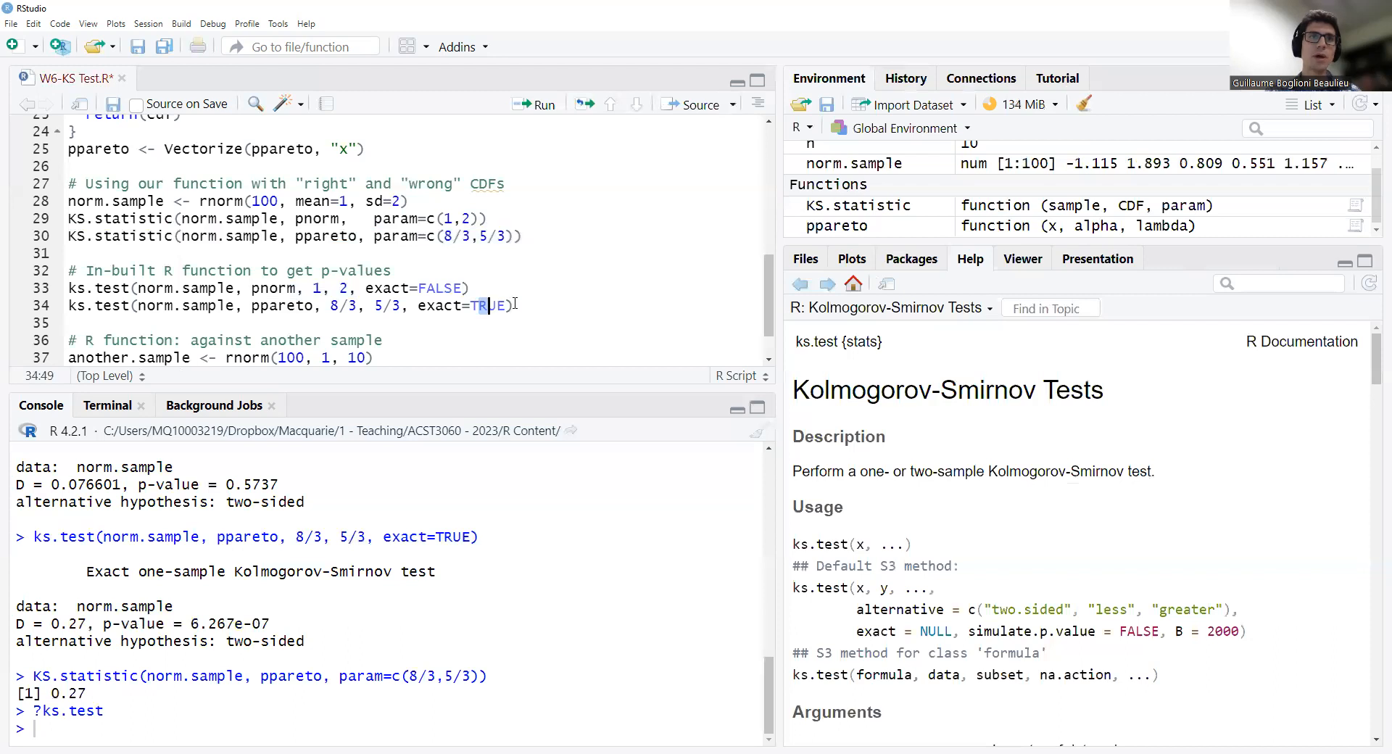
pyautogui.write('FALSE')
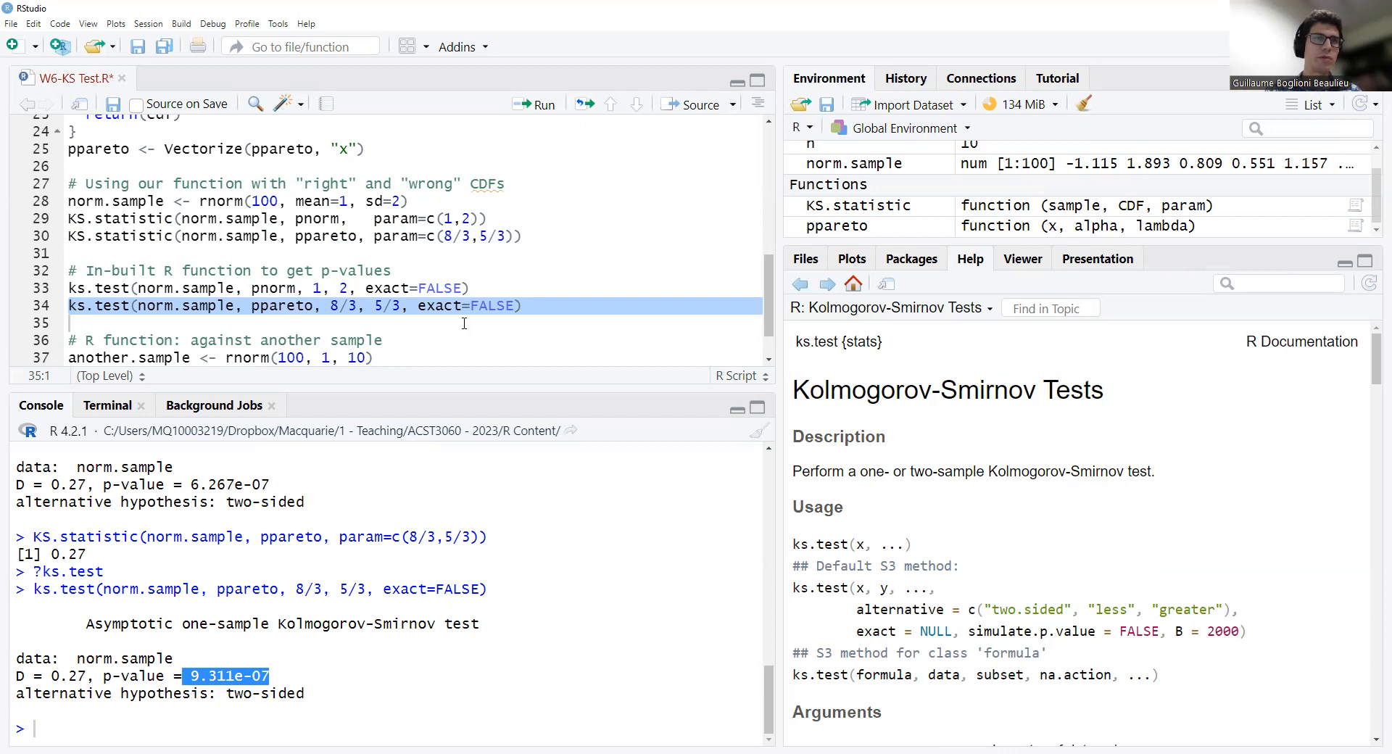
pyautogui.click(534, 104)
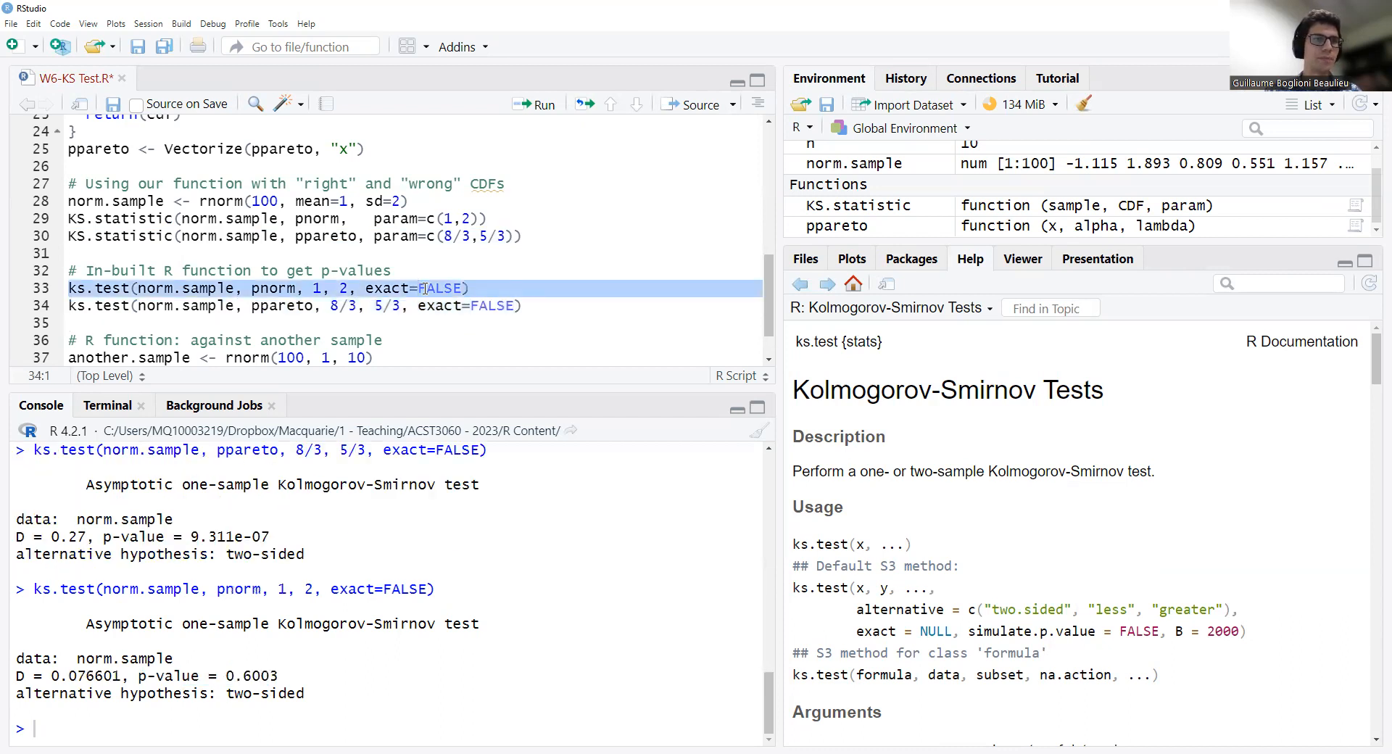
# Revert the tests to exact=TRUE and edit the sample size toward rnorm(10000)
pyautogui.doubleClick(255, 677)
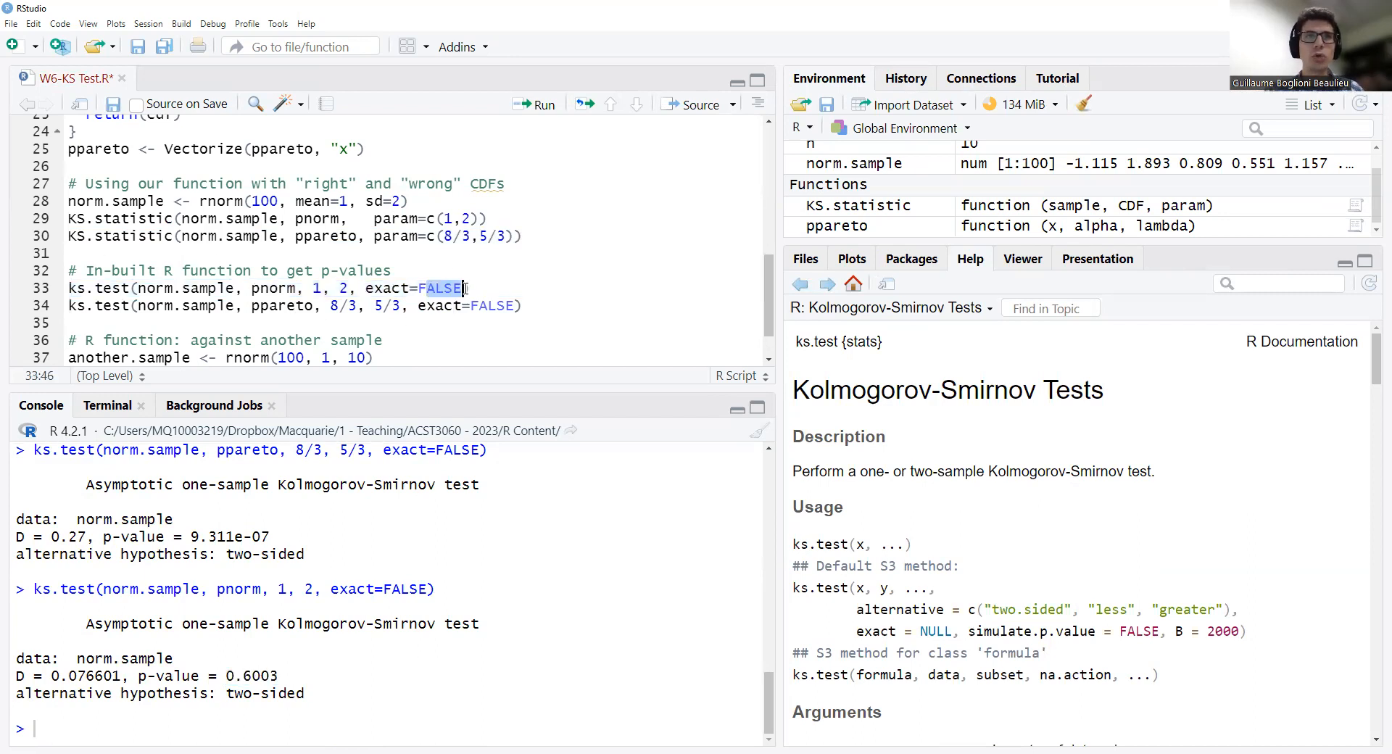
pyautogui.press('BackSpace')
pyautogui.write('TRU')
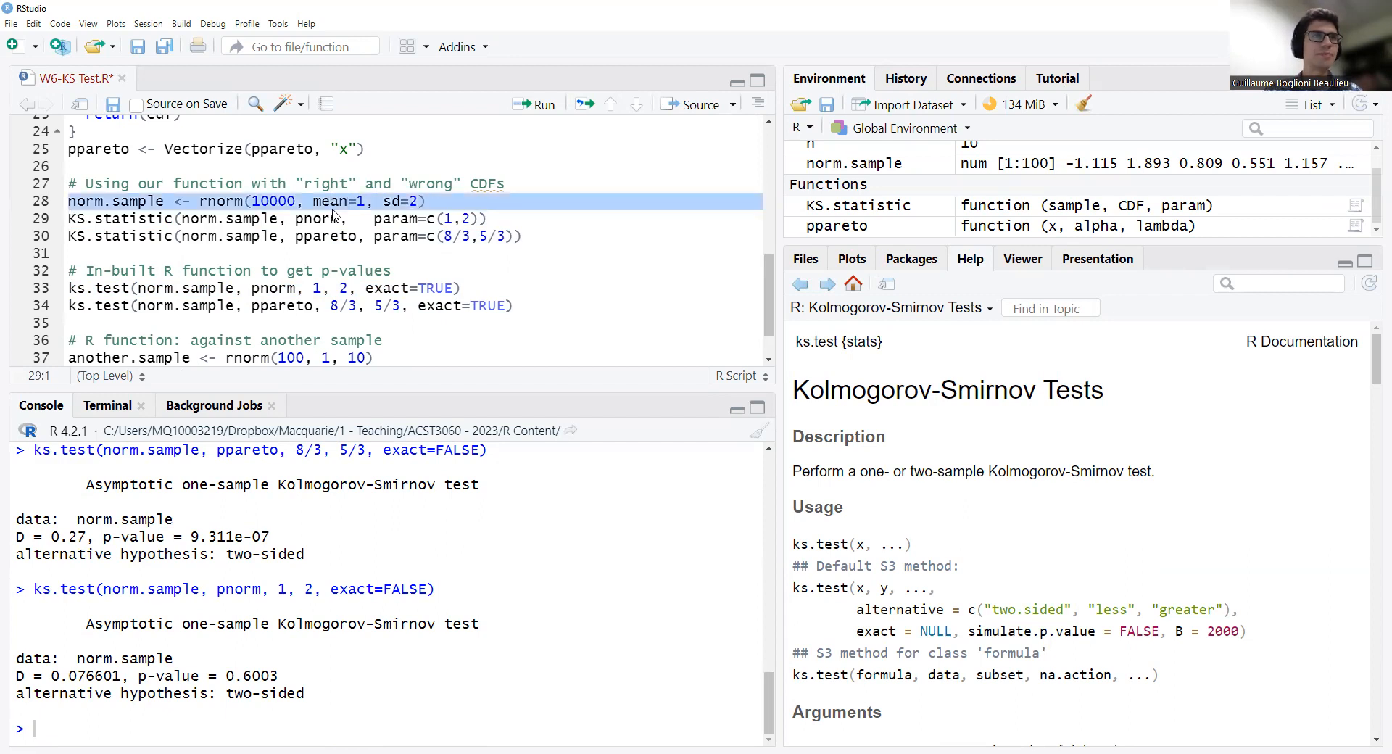
# Regenerate the larger normal sample and rerun the exact one-sample KS test on it
pyautogui.click(534, 104)
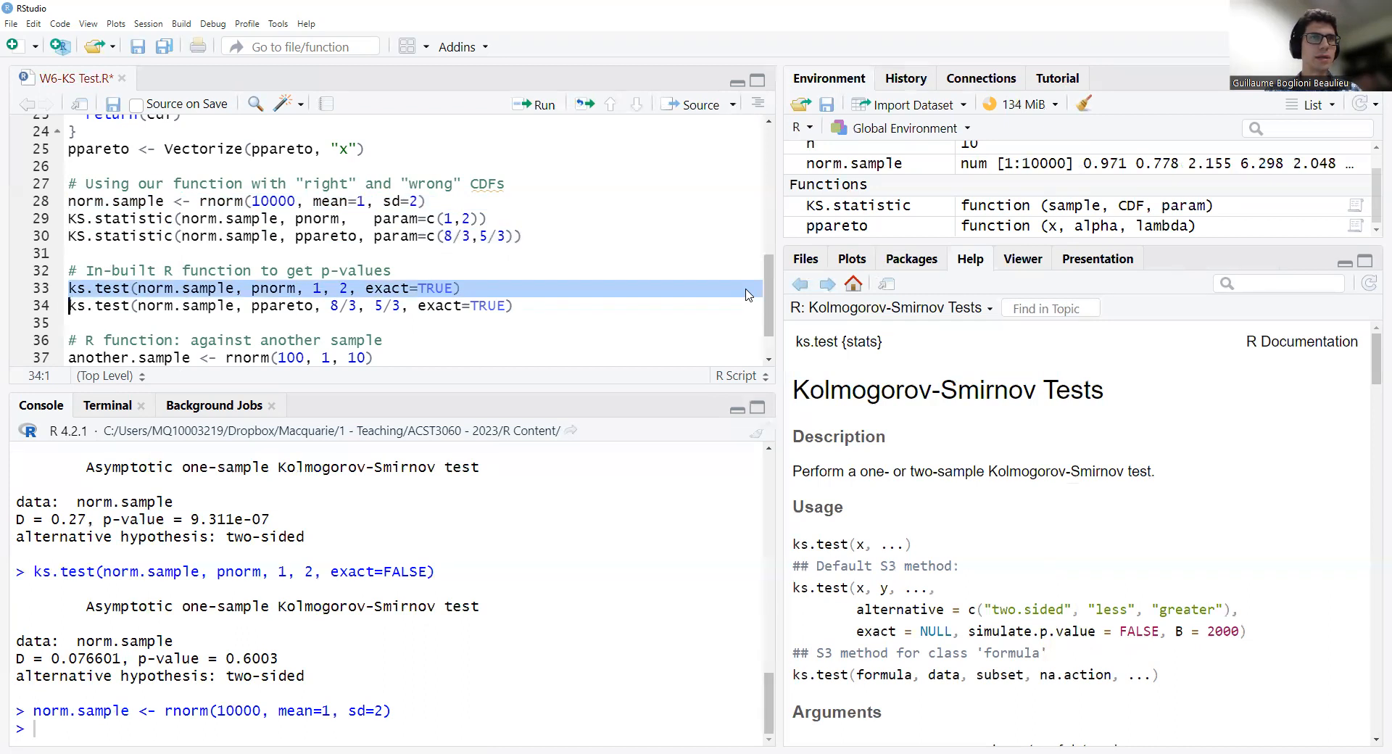
pyautogui.click(534, 105)
pyautogui.write('0')
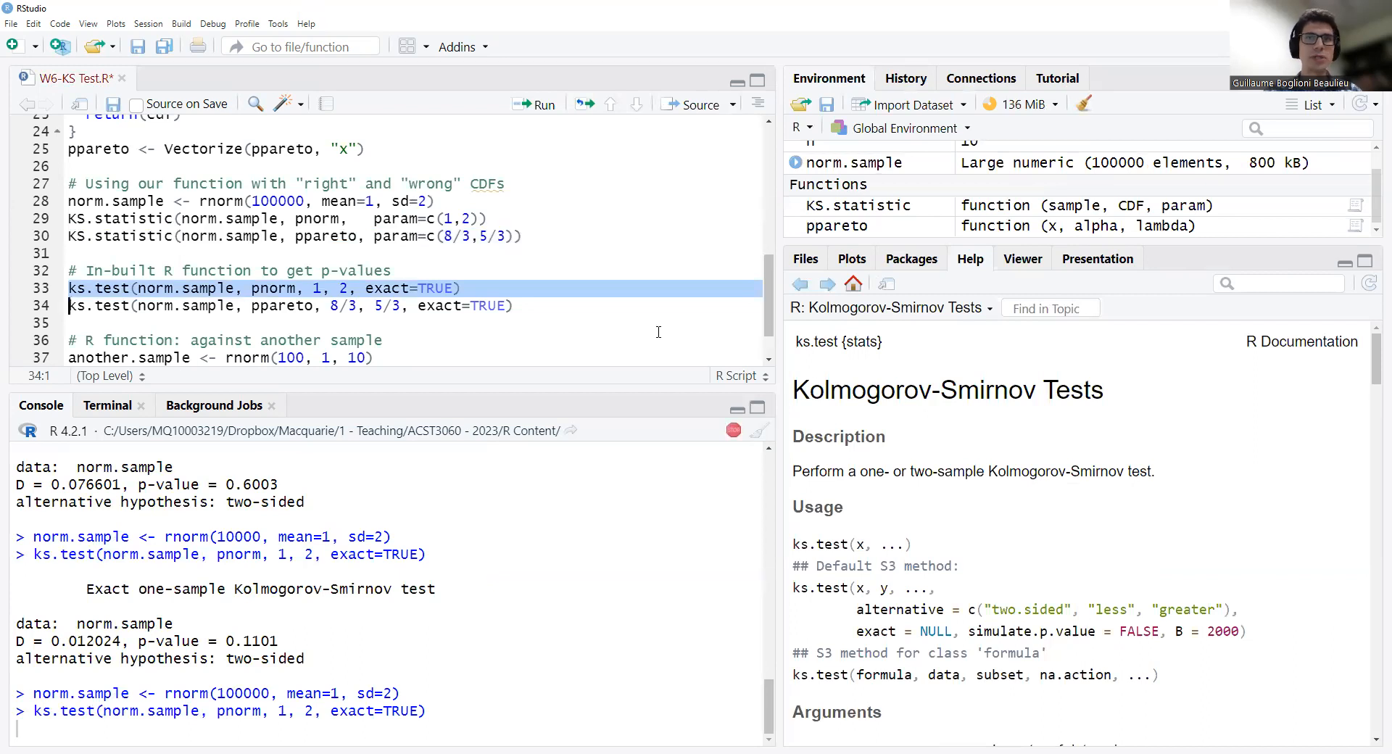
pyautogui.moveTo(737, 447)
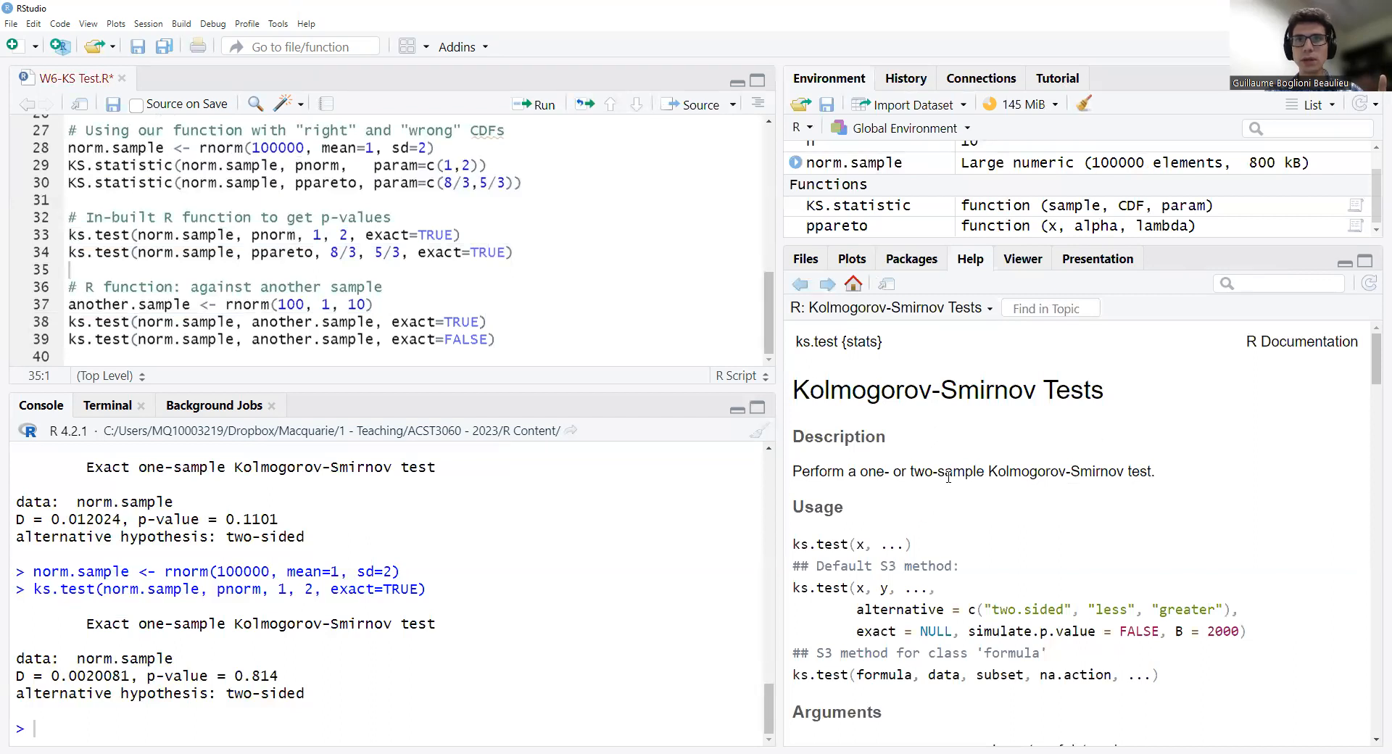
# Highlight 'two-sample' in the ks.test help and select the second sample's generator for editing to rnorm(100, 1, 2)
pyautogui.moveTo(910, 471); pyautogui.dragTo(1155, 471)
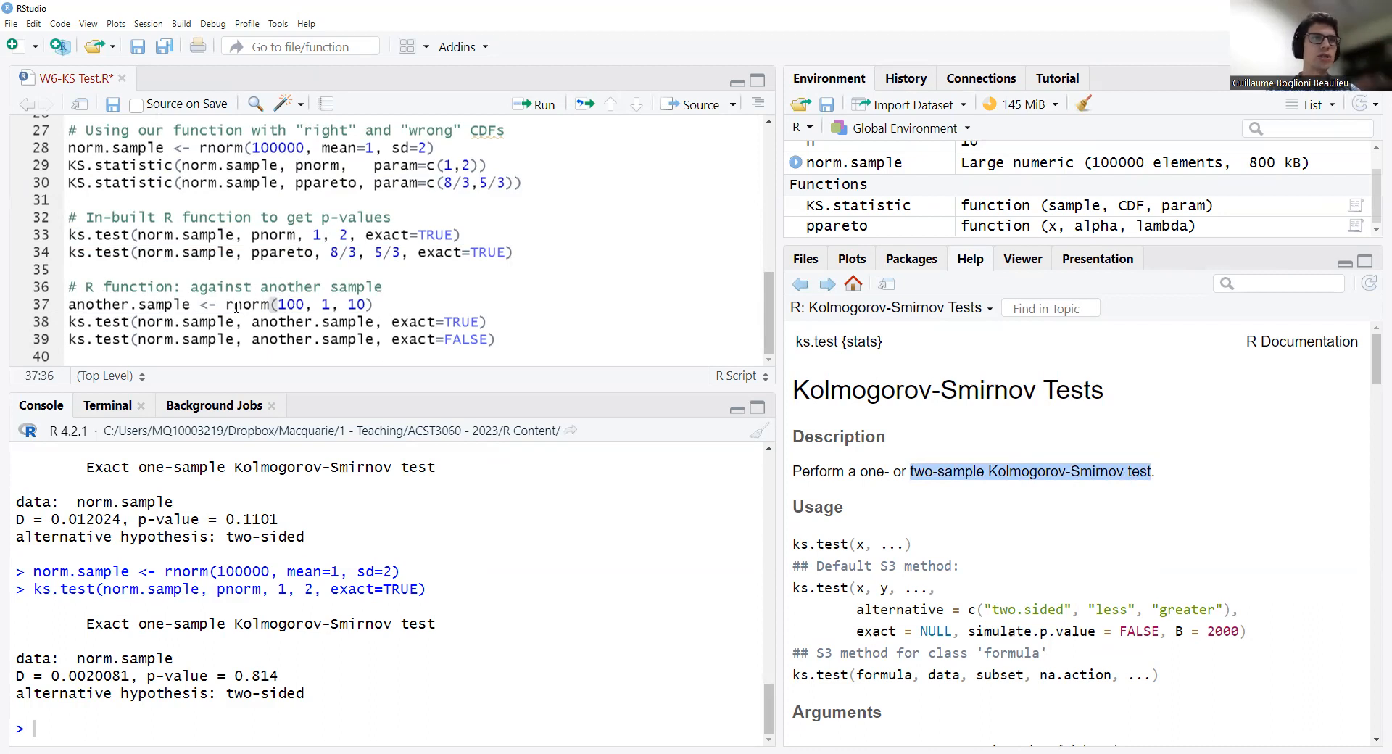
pyautogui.moveTo(490, 309)
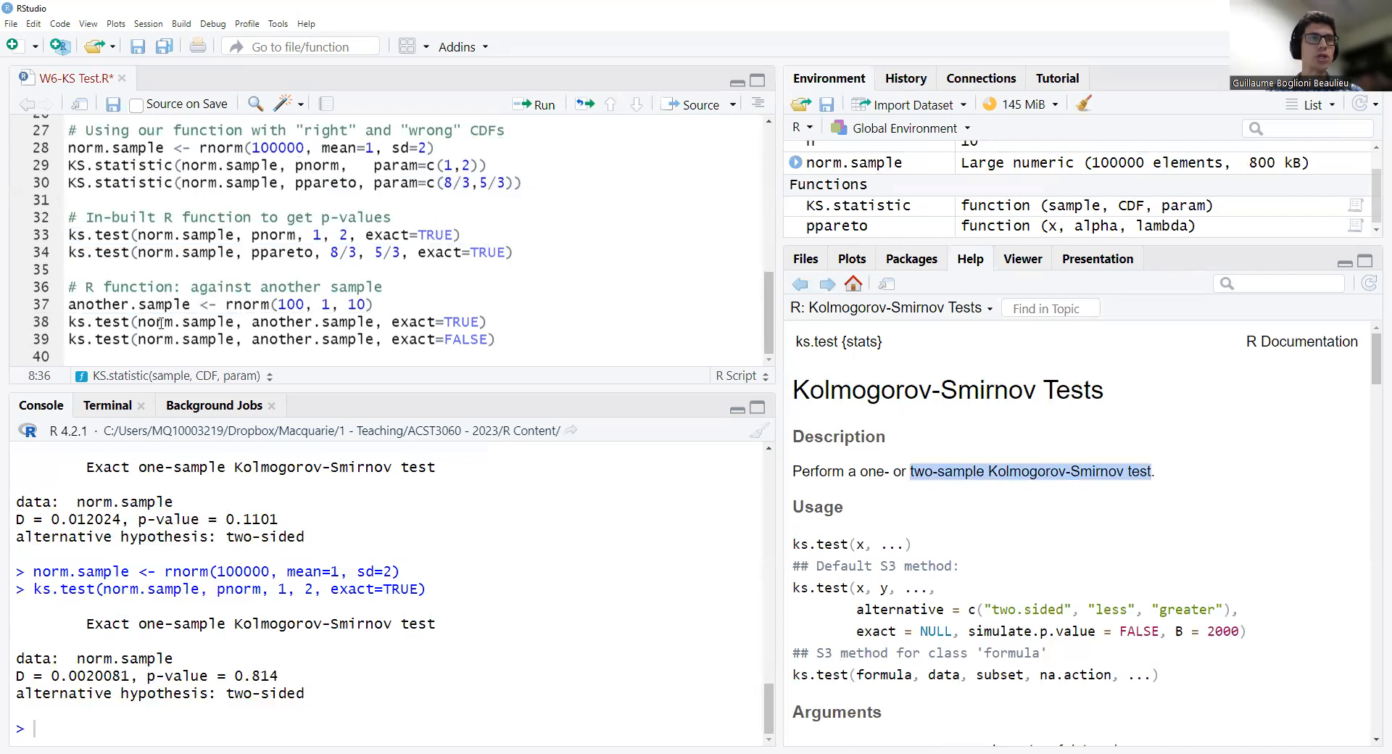
pyautogui.doubleClick(182, 323)
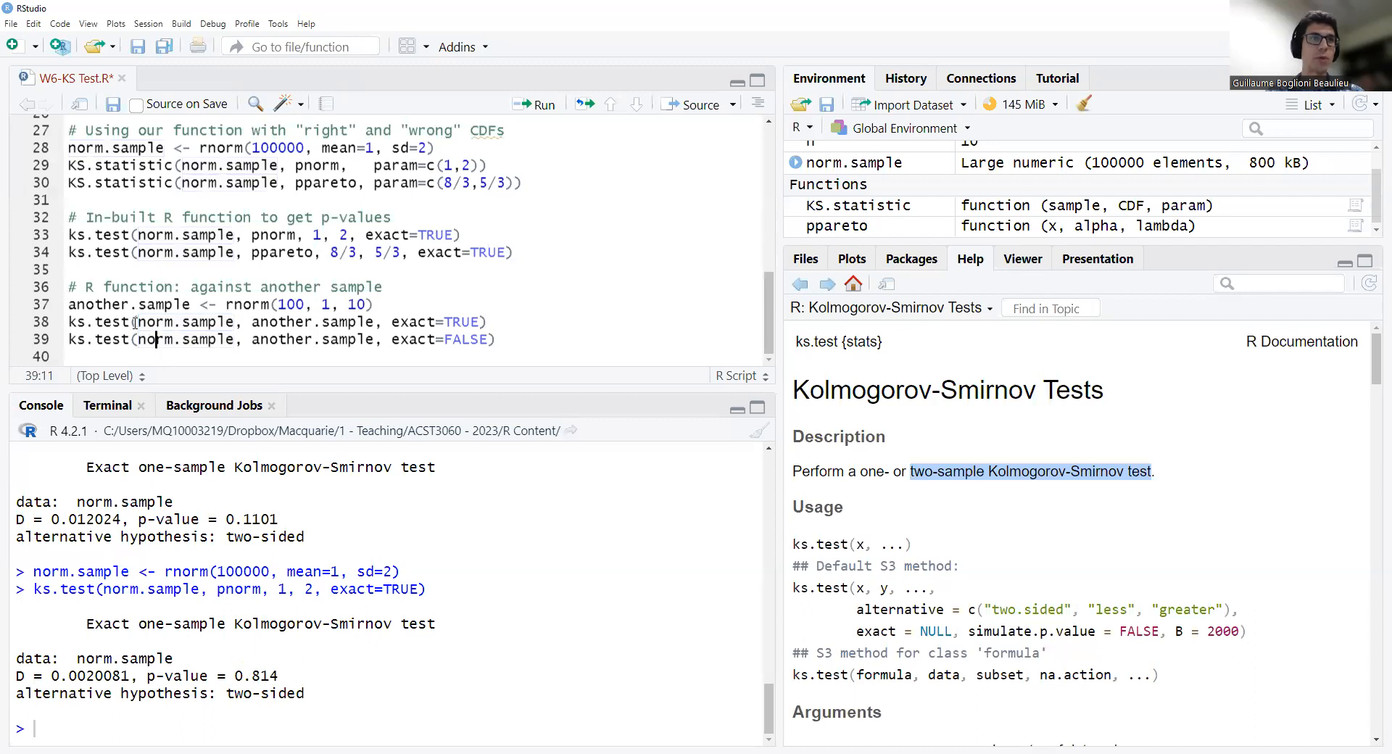
pyautogui.doubleClick(186, 322)
pyautogui.write('2')
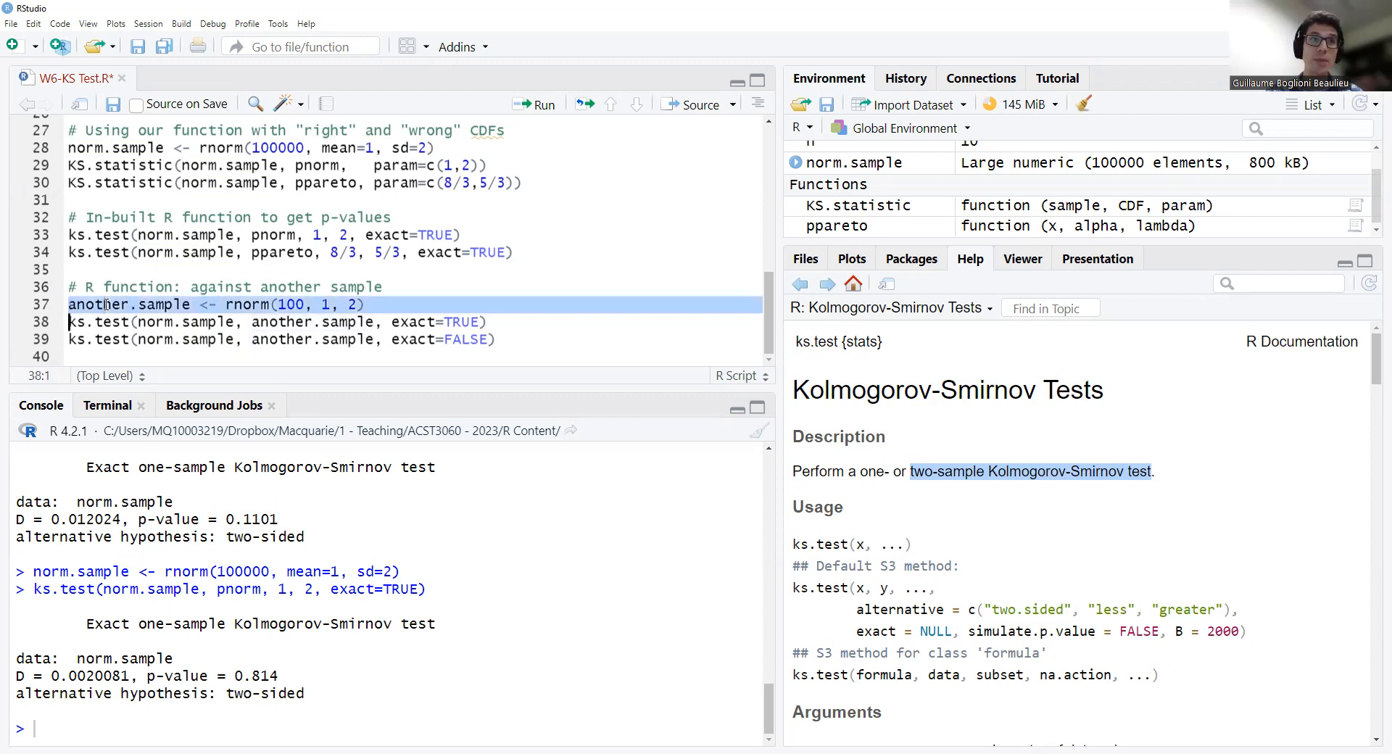
# Set the second sample size to 200, run the two-sample ks.test and highlight its exact p-value 0.3871
pyautogui.click(284, 304)
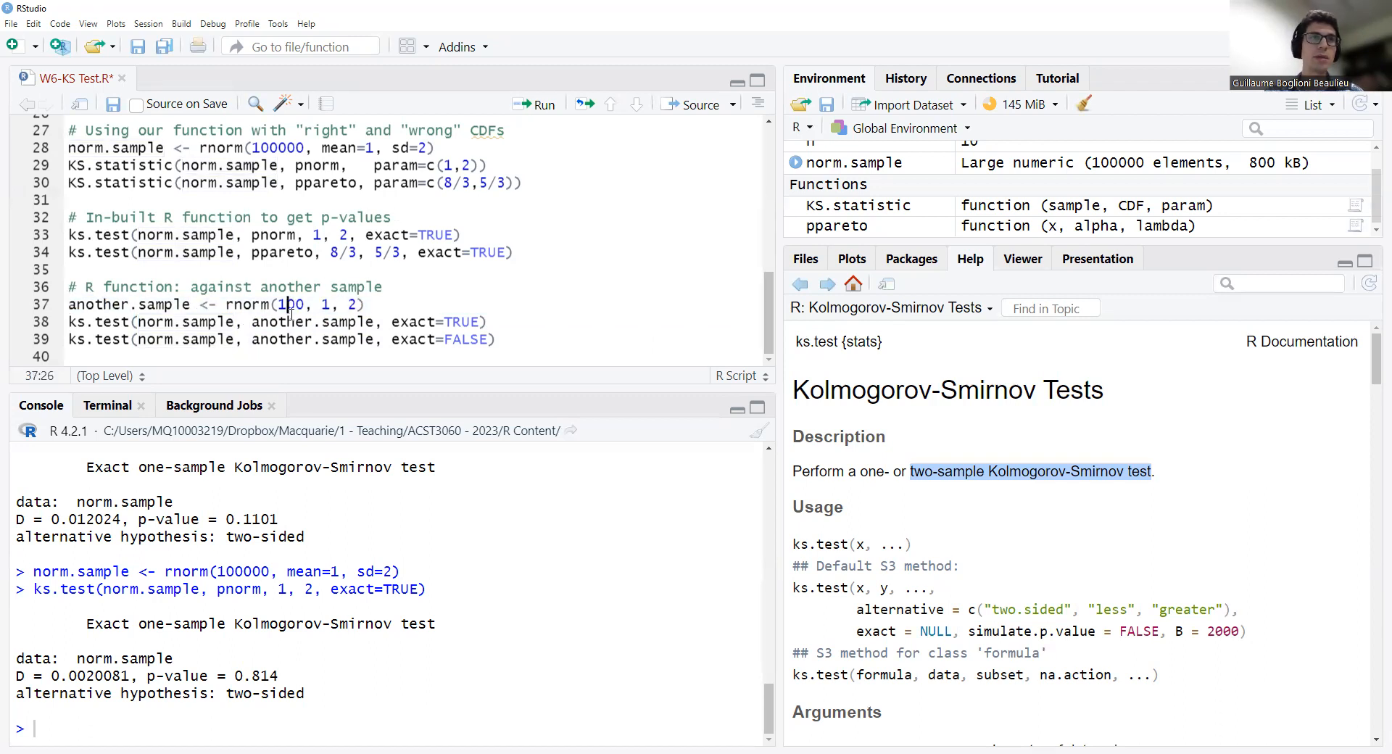
pyautogui.write('200')
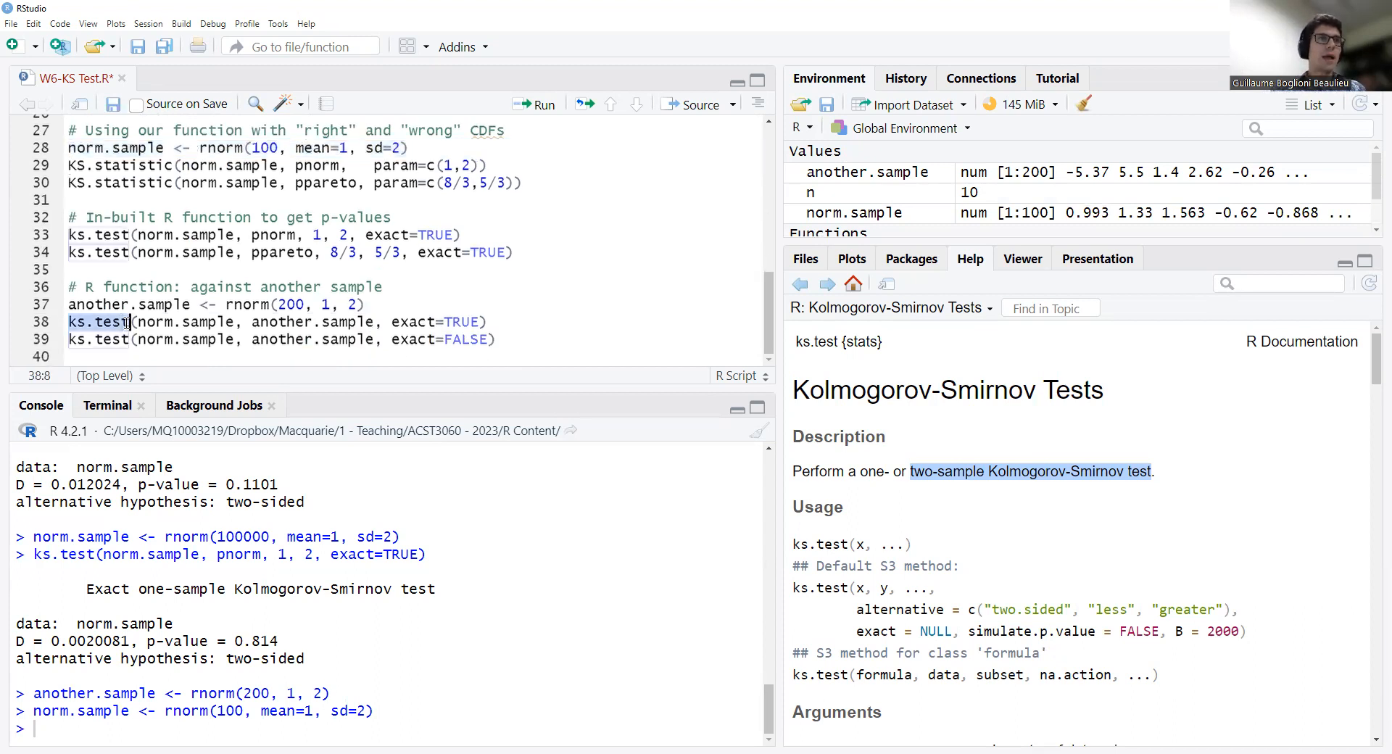
pyautogui.doubleClick(186, 322)
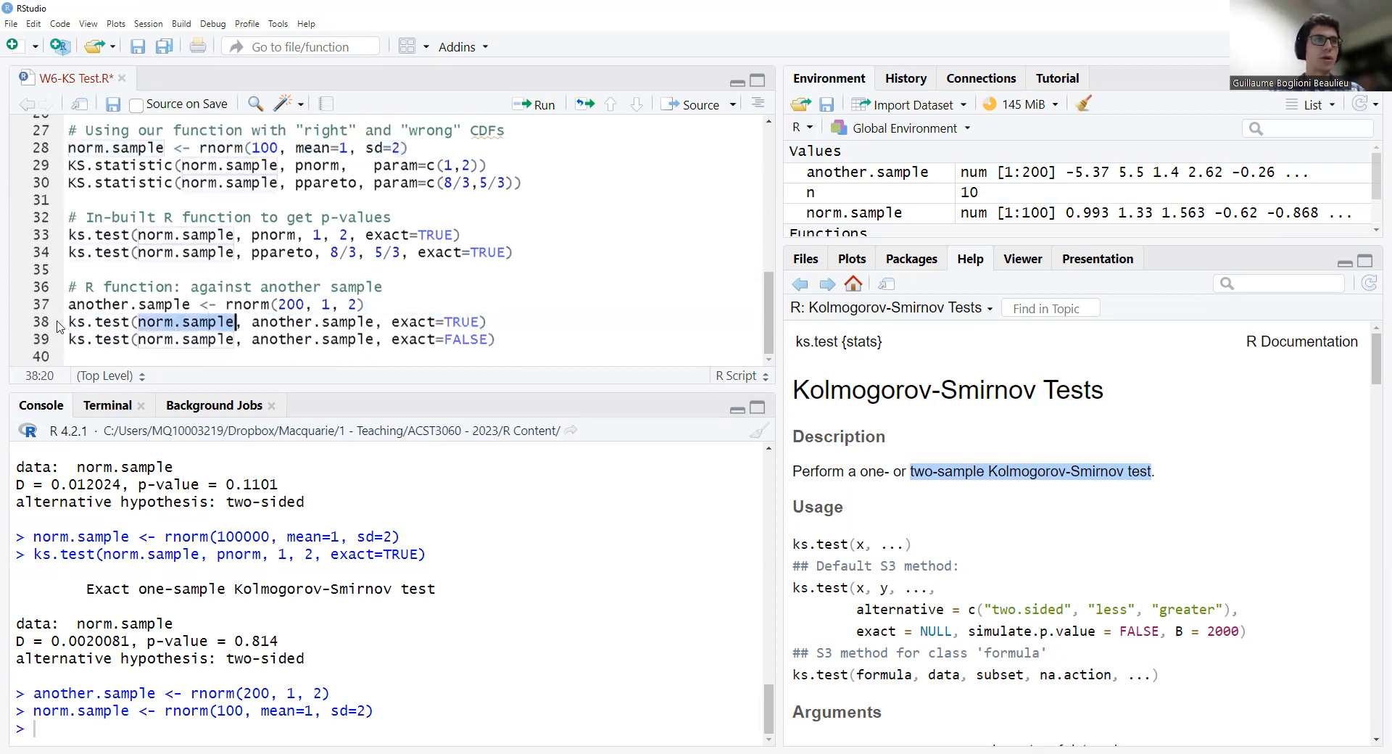
pyautogui.click(254, 322)
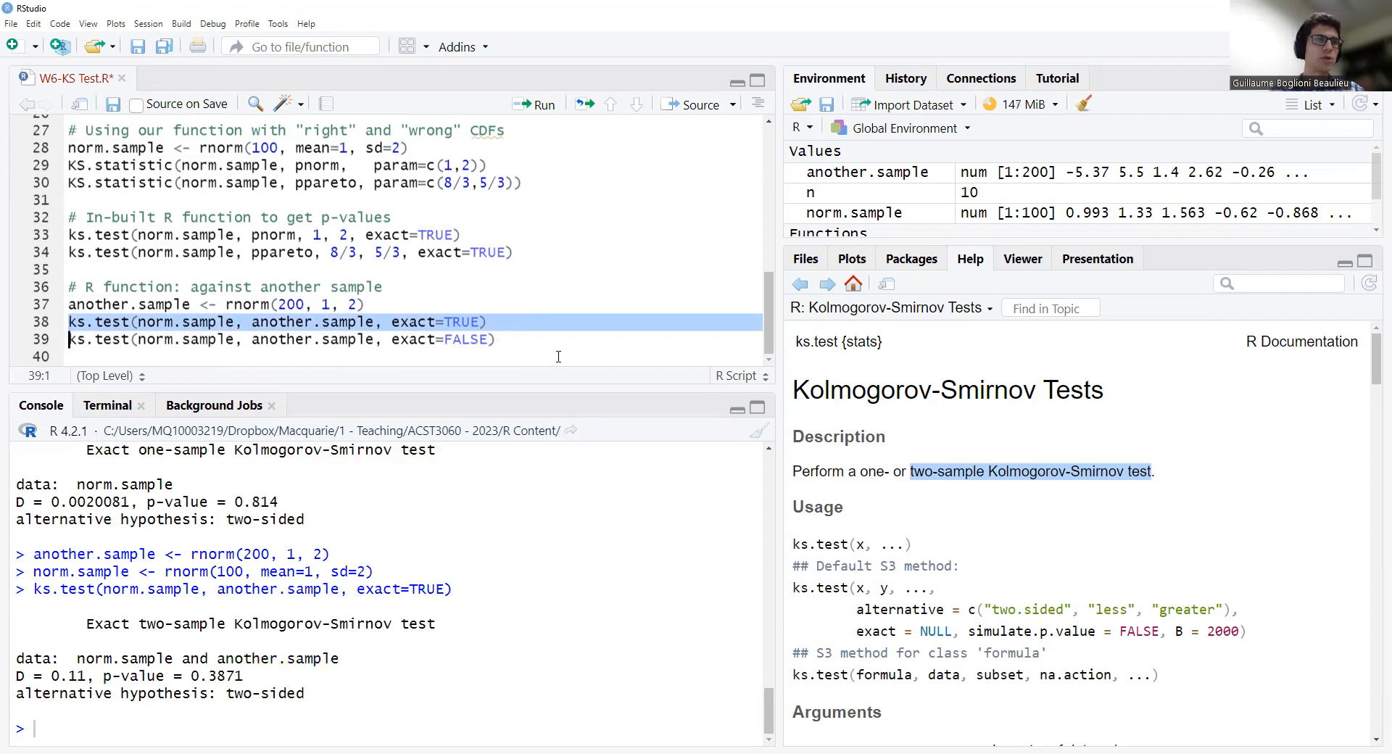
pyautogui.moveTo(196, 678)
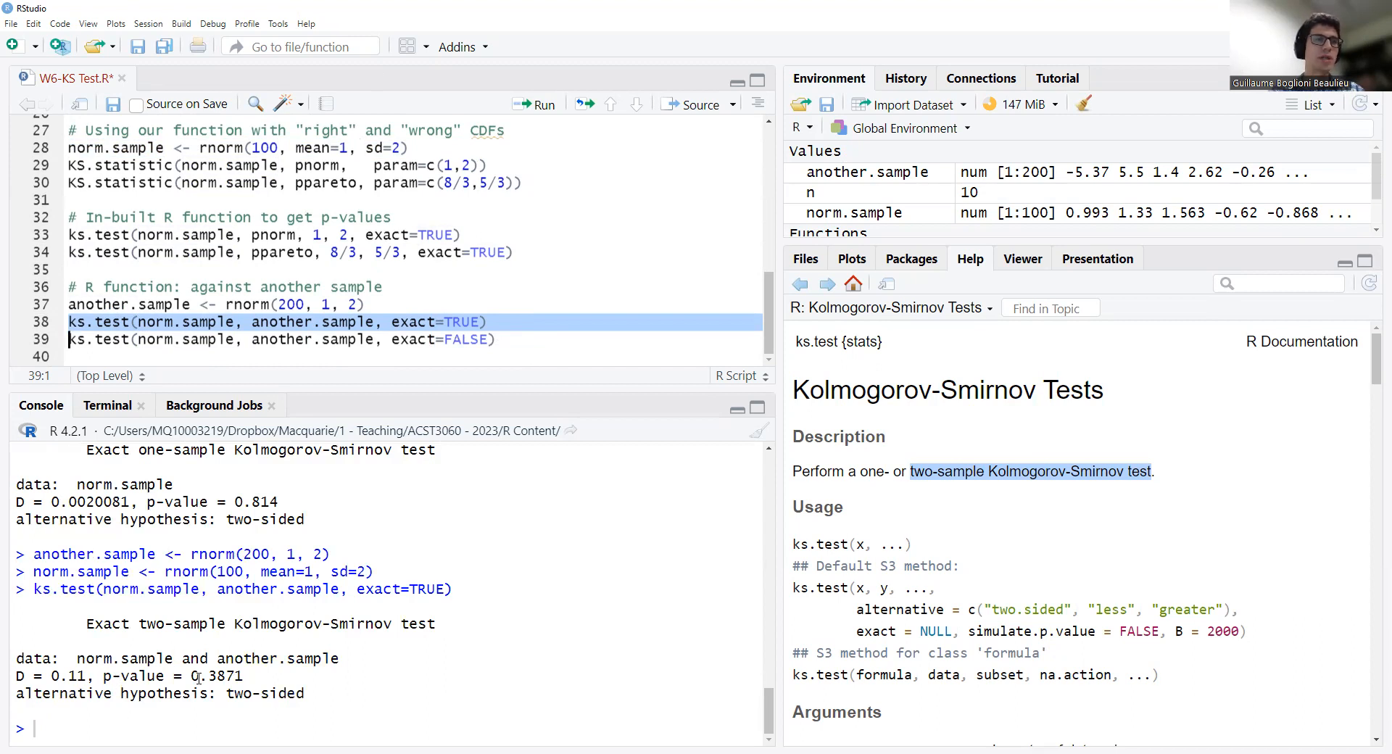
pyautogui.doubleClick(217, 677)
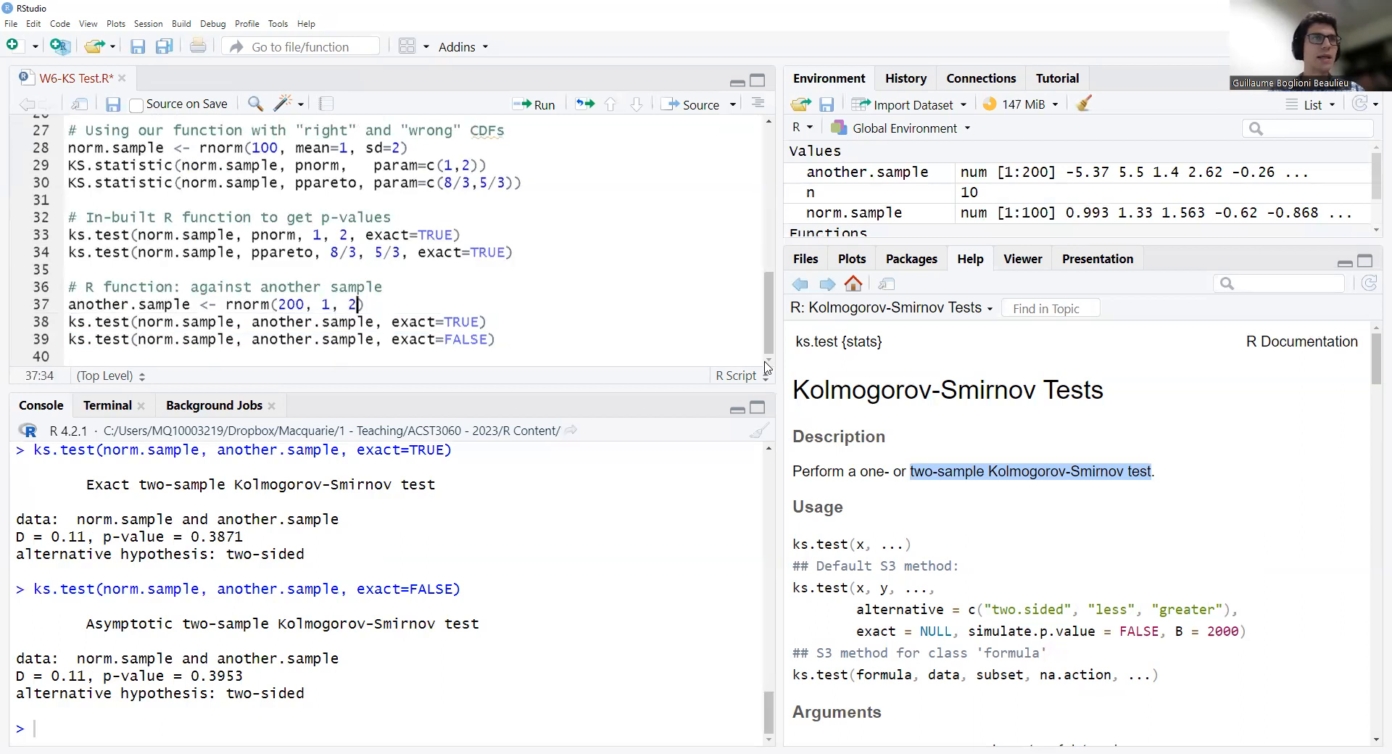
# Change the second sample's generator to rnorm(200, 2, 10)
pyautogui.press('BackSpace')
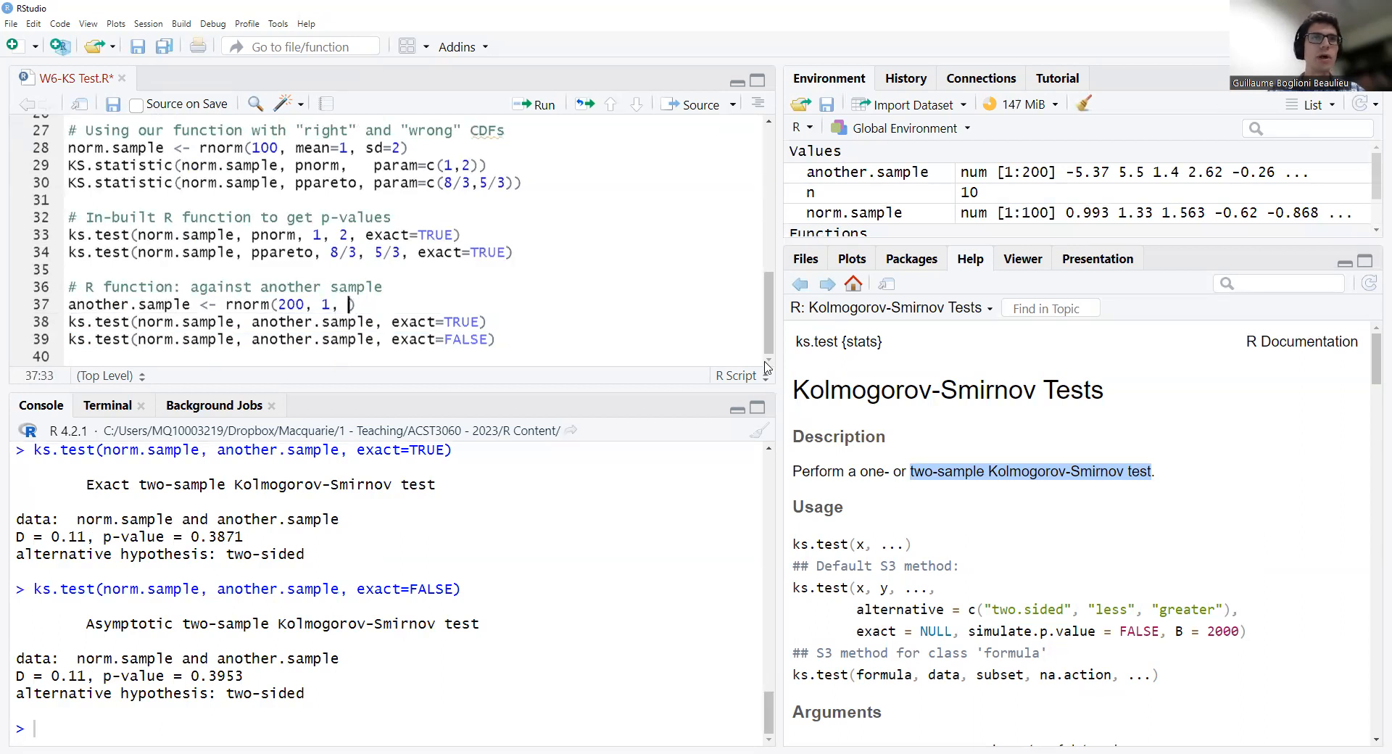
pyautogui.write('10')
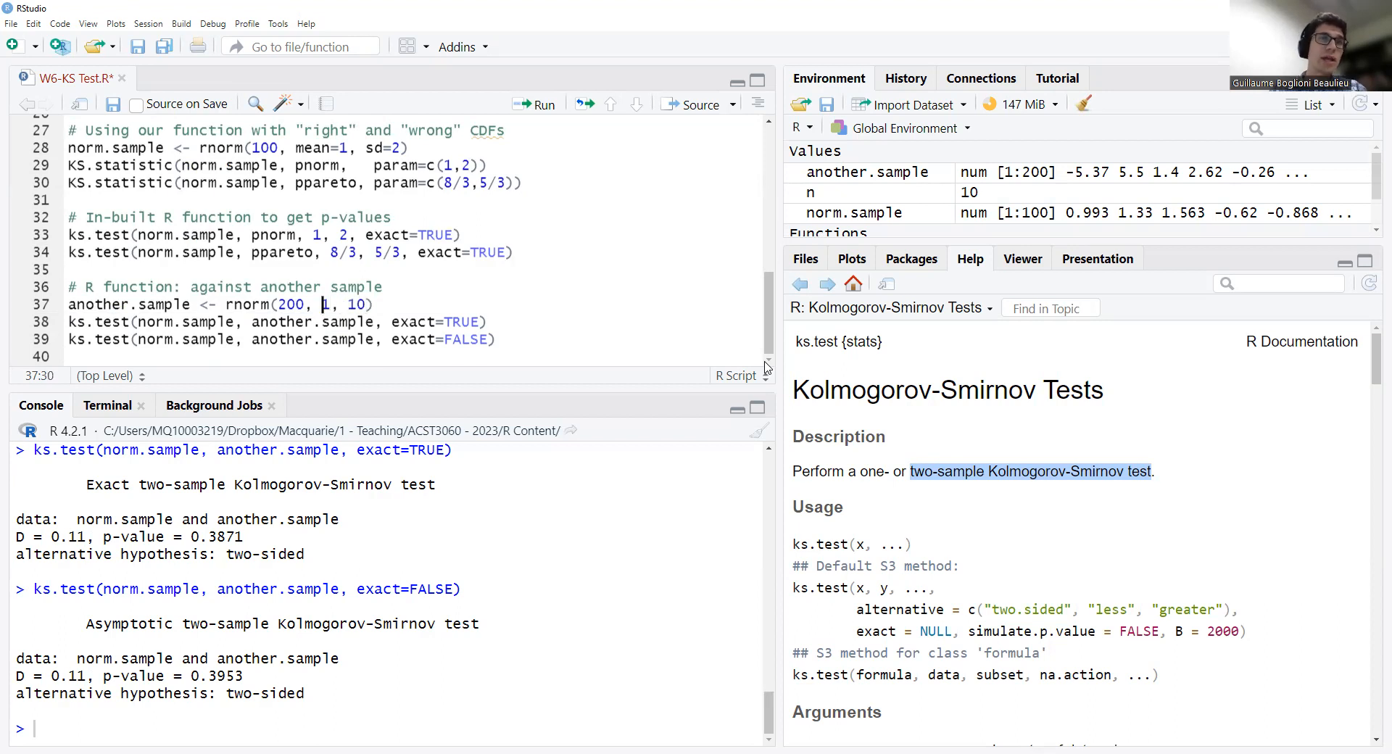
pyautogui.write('2')
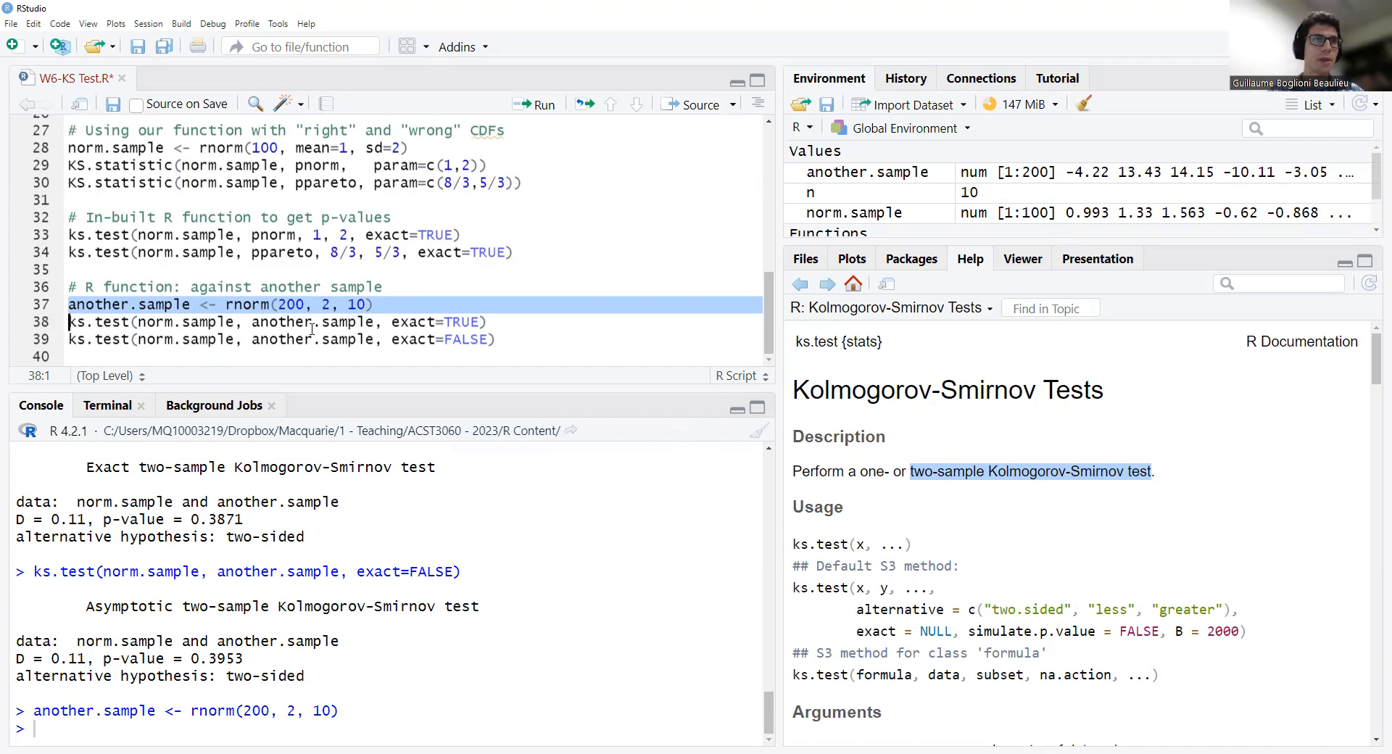
# Rerun the exact and asymptotic two-sample KS tests, highlighting p-values 1.005e-09 and 1.846e-09
pyautogui.click(533, 104)
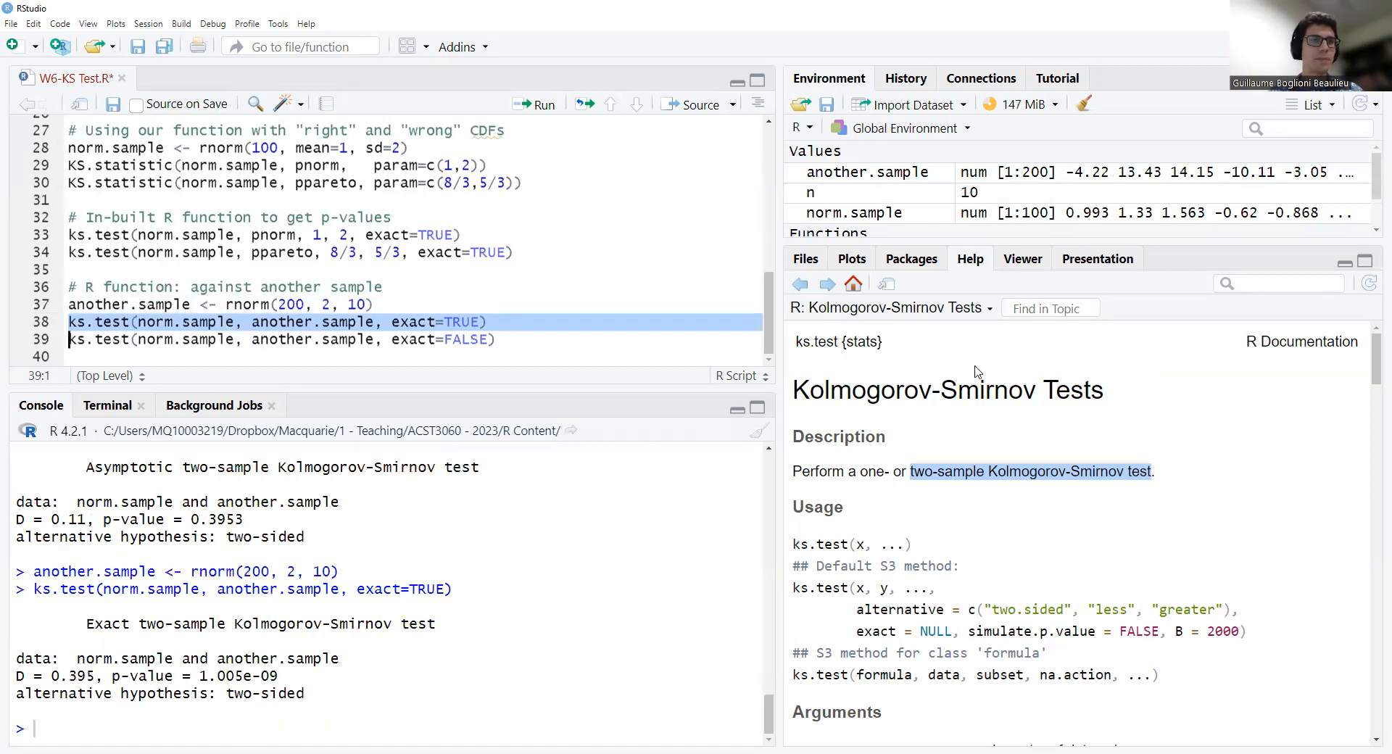
pyautogui.doubleClick(238, 677)
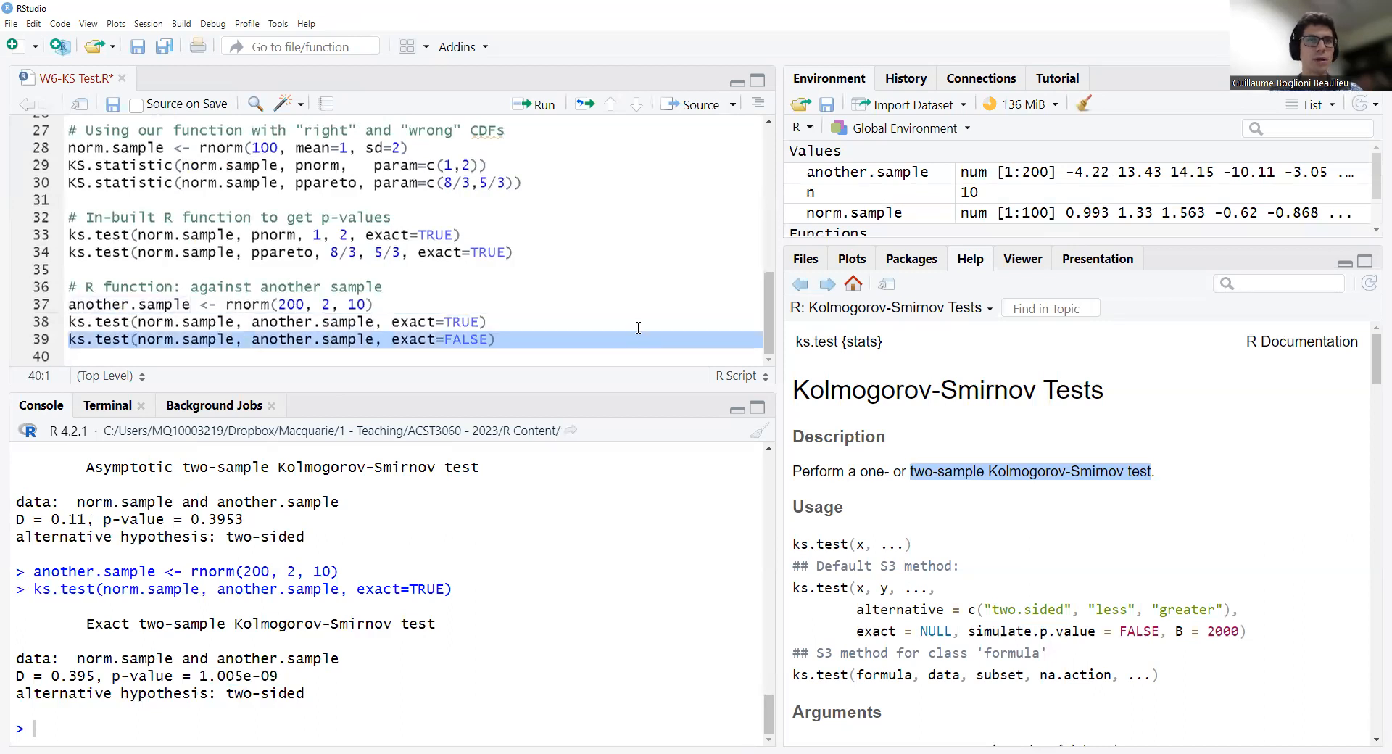
pyautogui.click(534, 105)
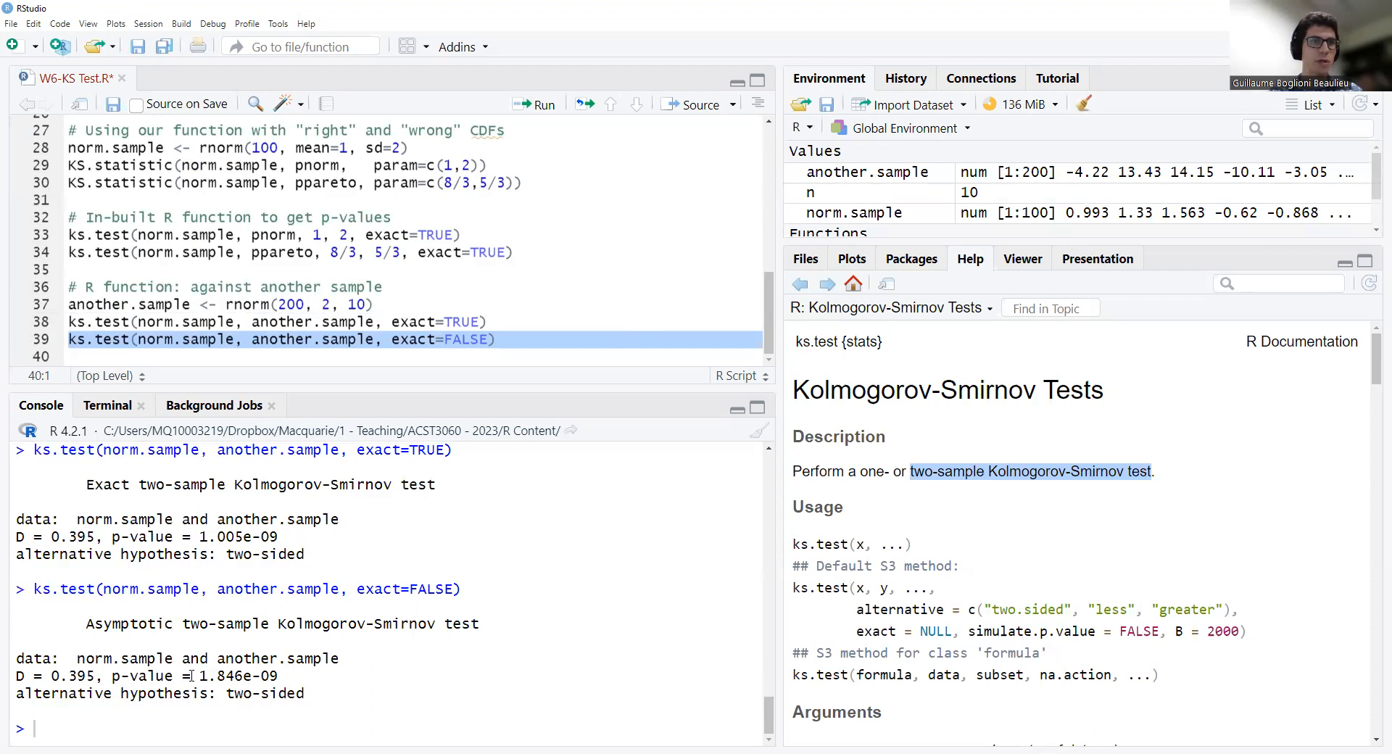
pyautogui.doubleClick(228, 677)
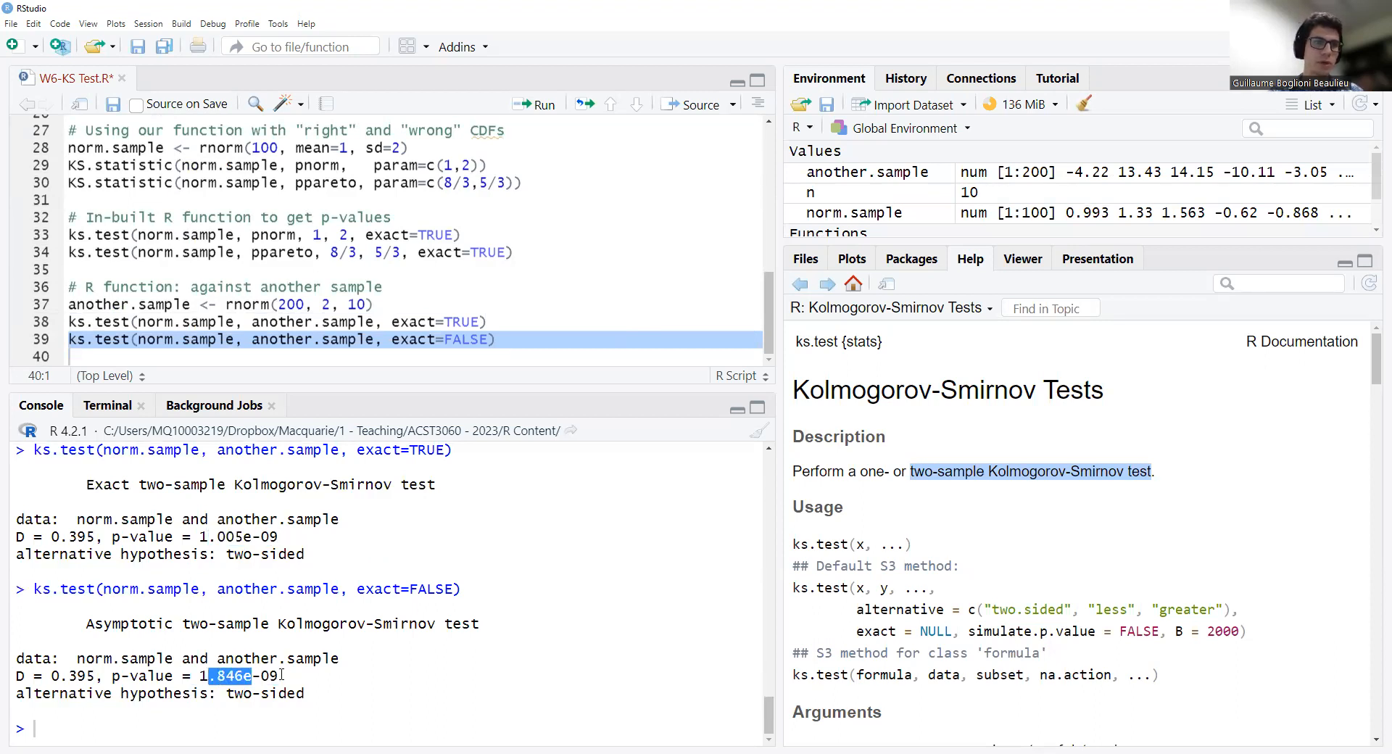